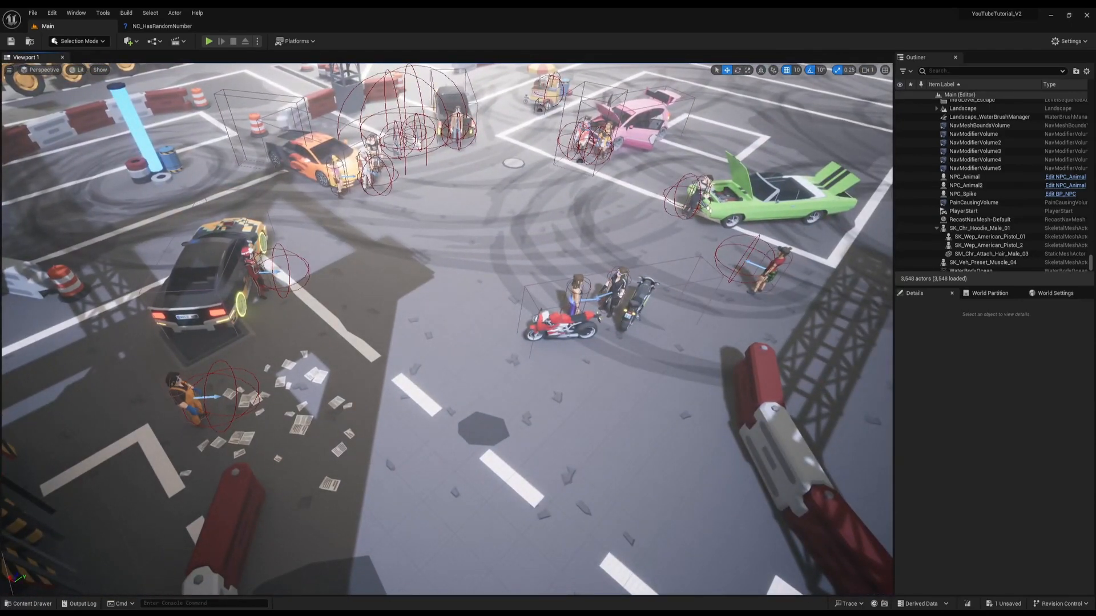
# Step: Rename the copied NPC actor to NPC_Lucy and set its character Name to Lucy
pyautogui.click(964, 189)
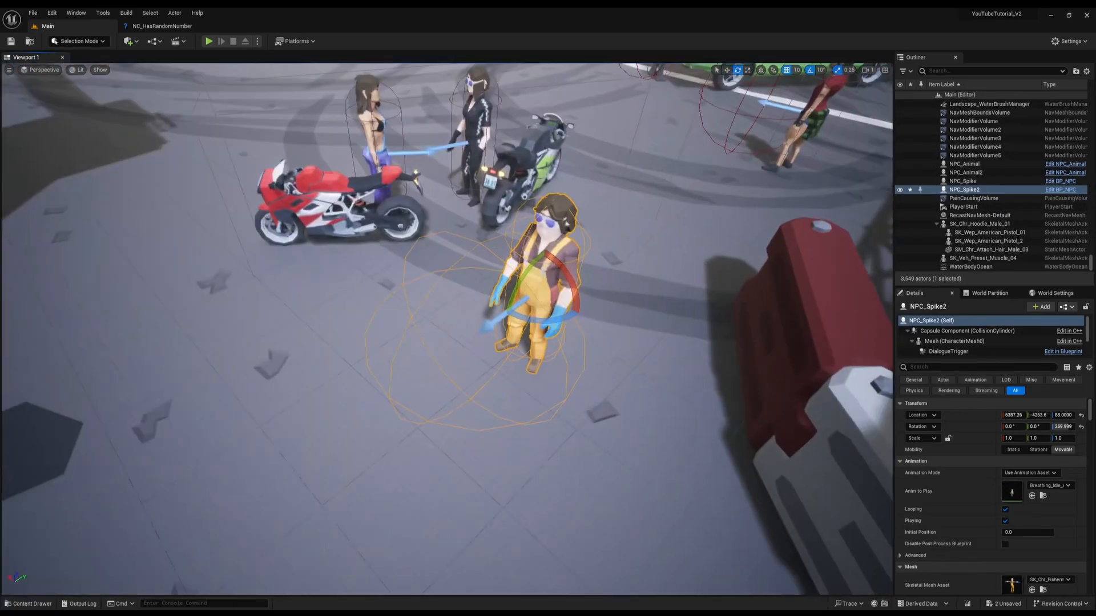
pyautogui.doubleClick(975, 190)
pyautogui.write('NPC_Lucy')
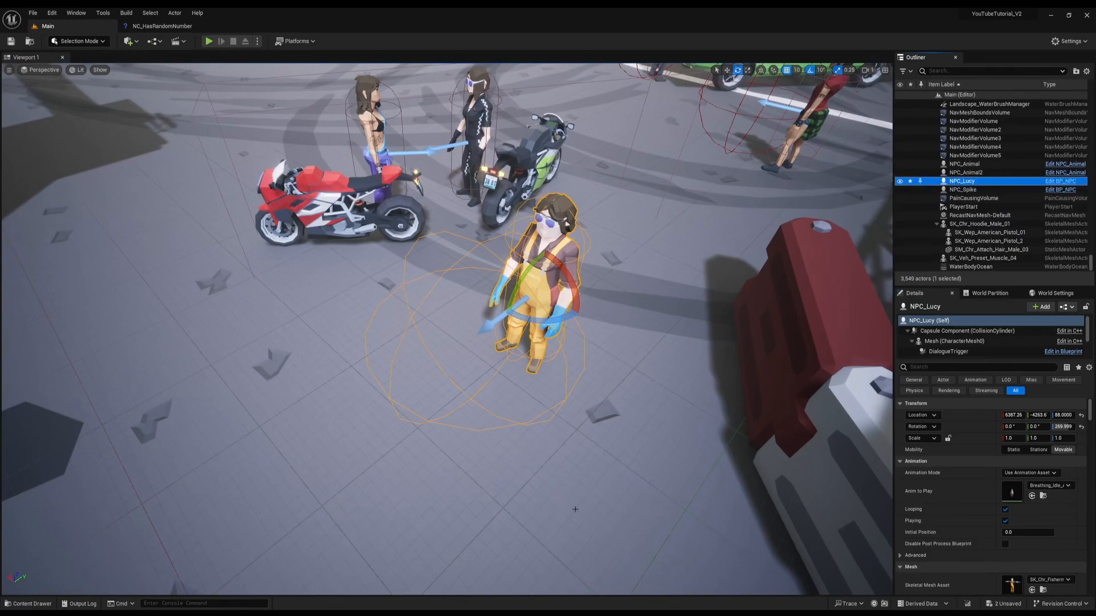
pyautogui.scroll(-3)
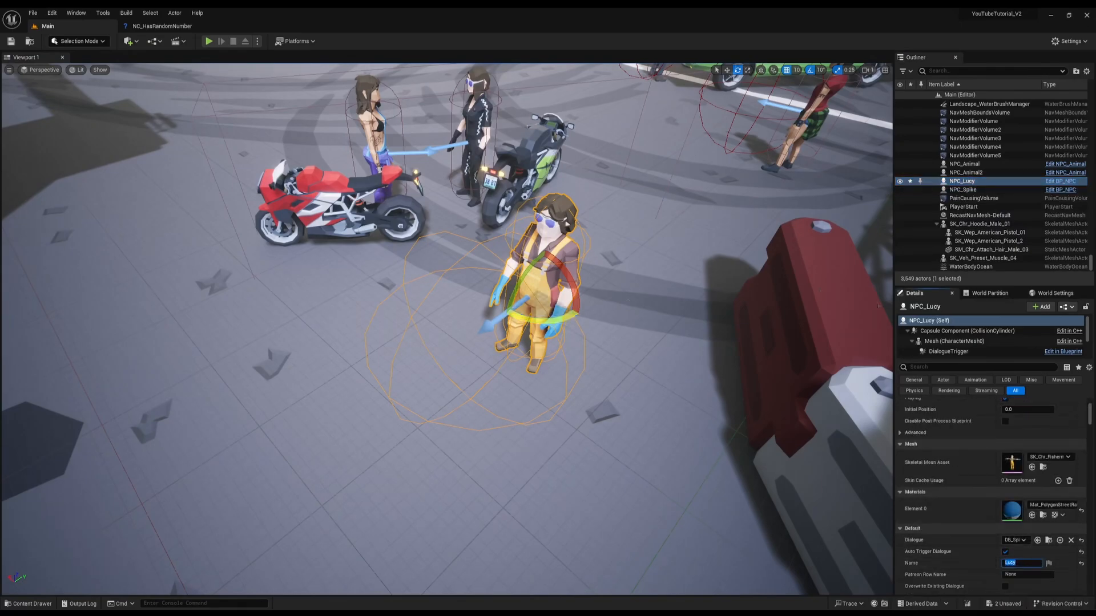
pyautogui.write('tag')
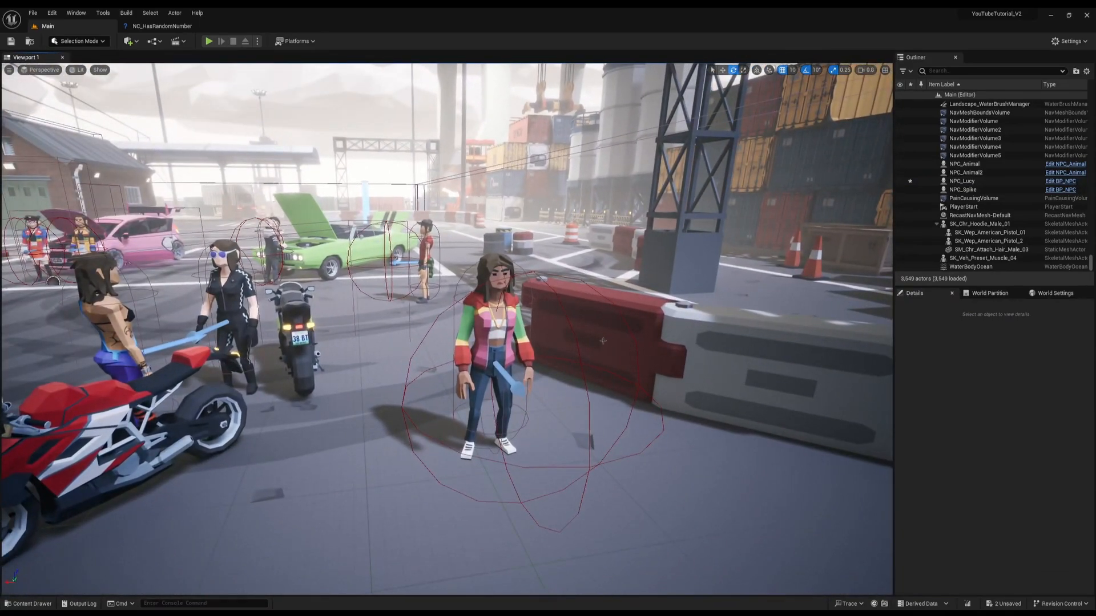
# Step: Create a new Dialogue Blueprint in Narrative > Dialogue and assign it to NPC_Lucy
pyautogui.click(24, 602)
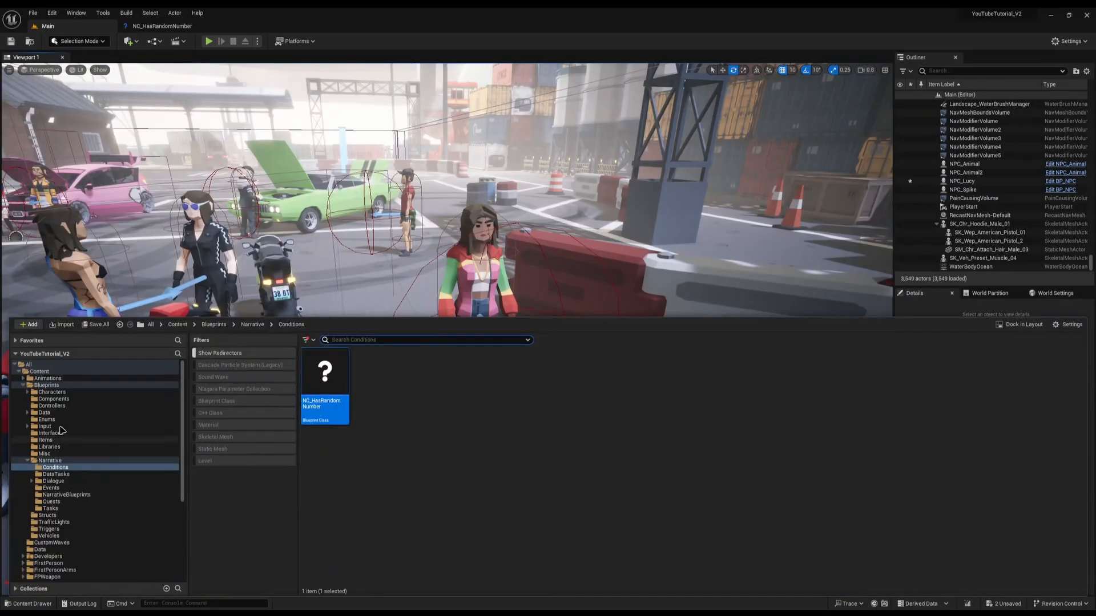
pyautogui.click(52, 480)
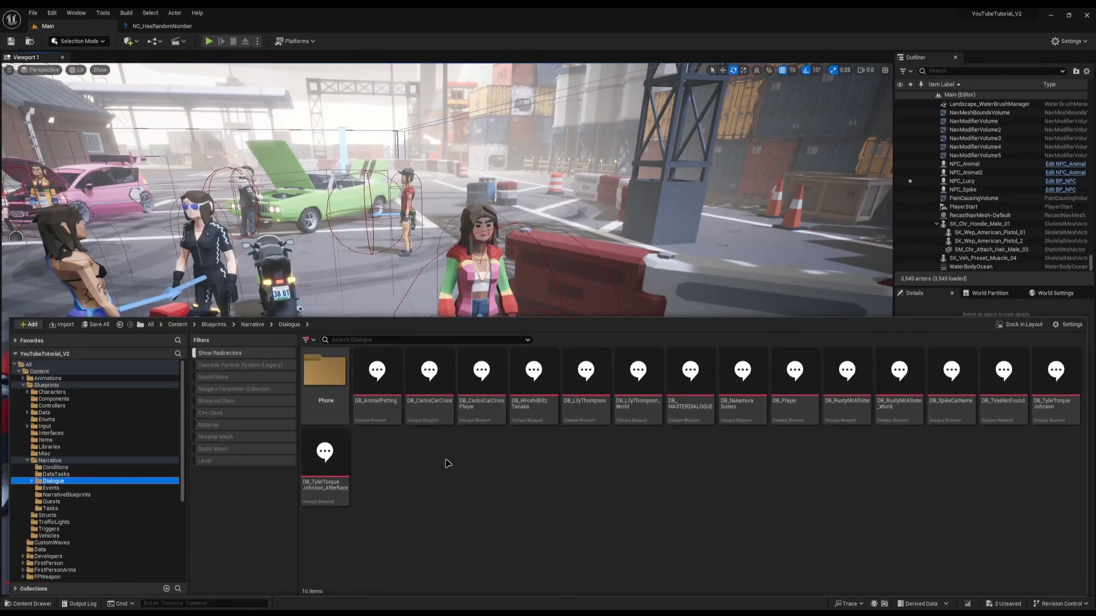
pyautogui.rightClick(448, 463)
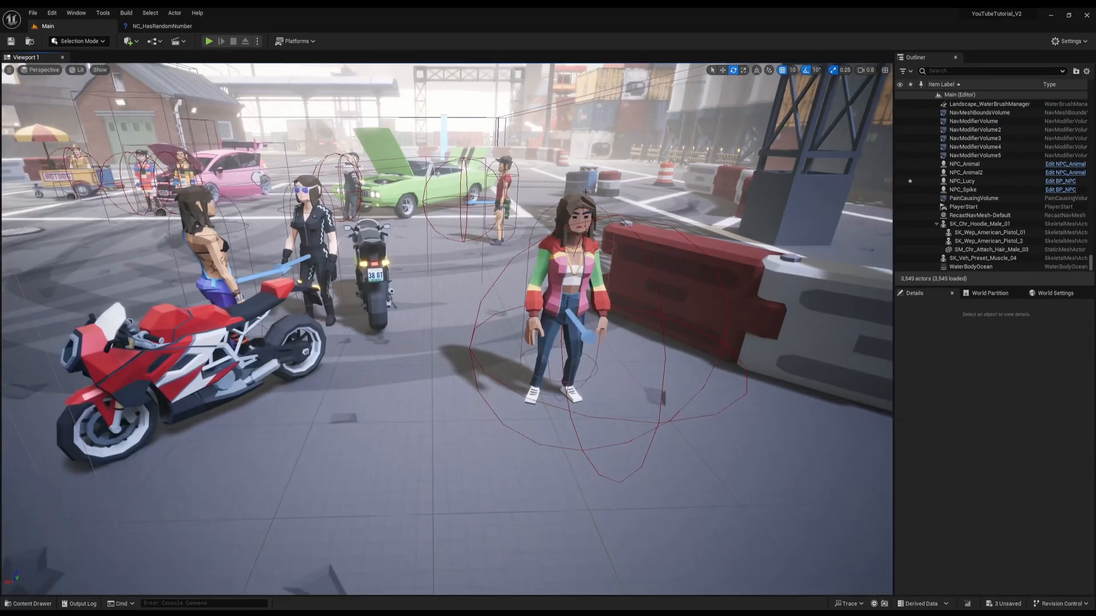
pyautogui.click(963, 180)
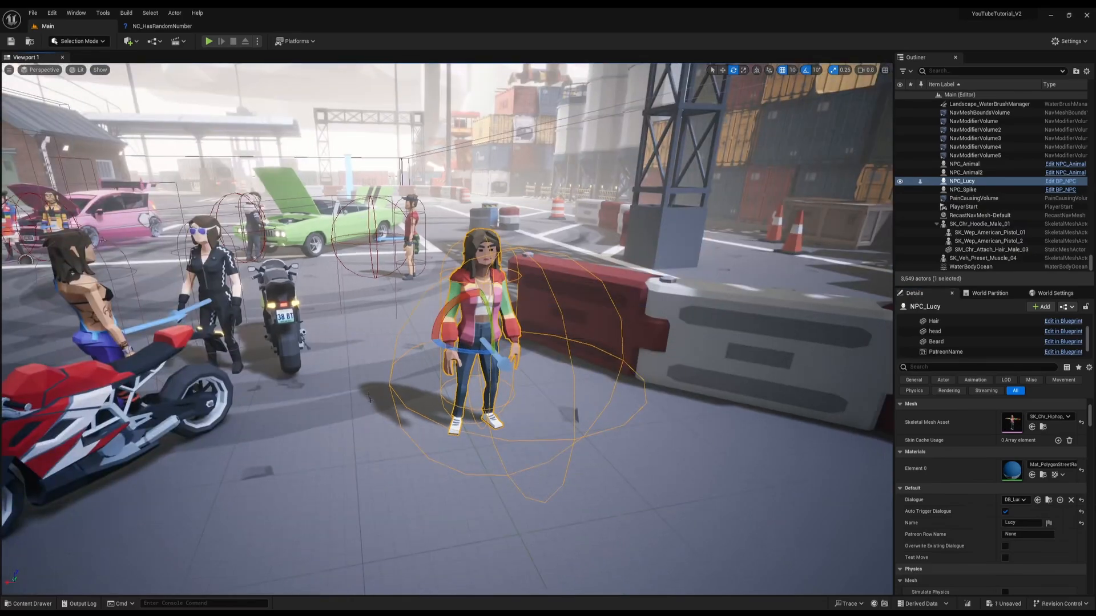
# Step: Add the player line 'Have you got any jobs for me' and Lucy's reply asking for tires
pyautogui.click(1034, 501)
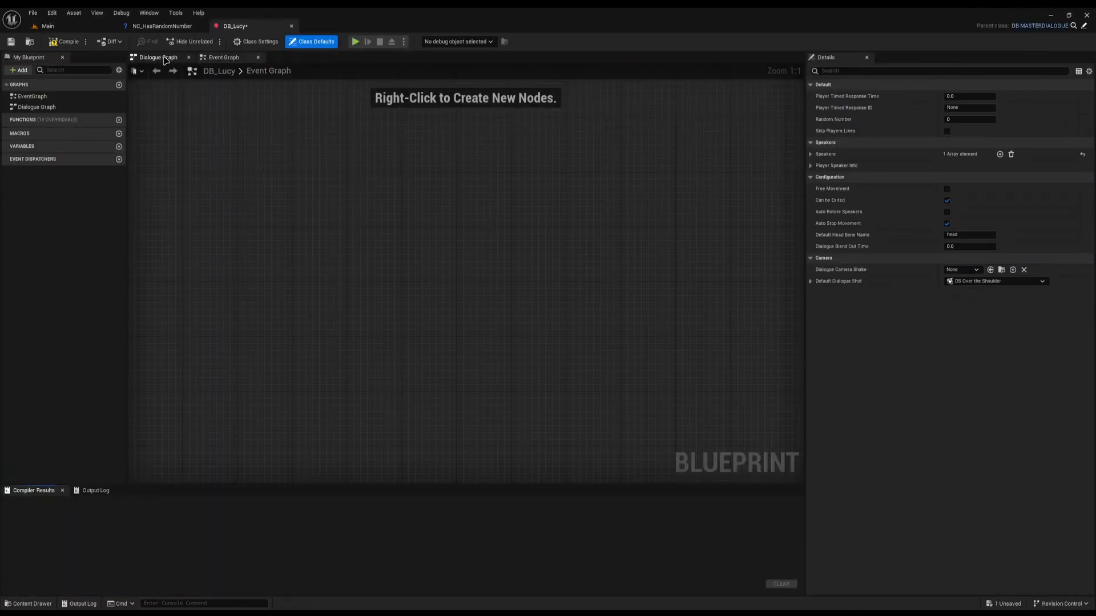
pyautogui.click(160, 57)
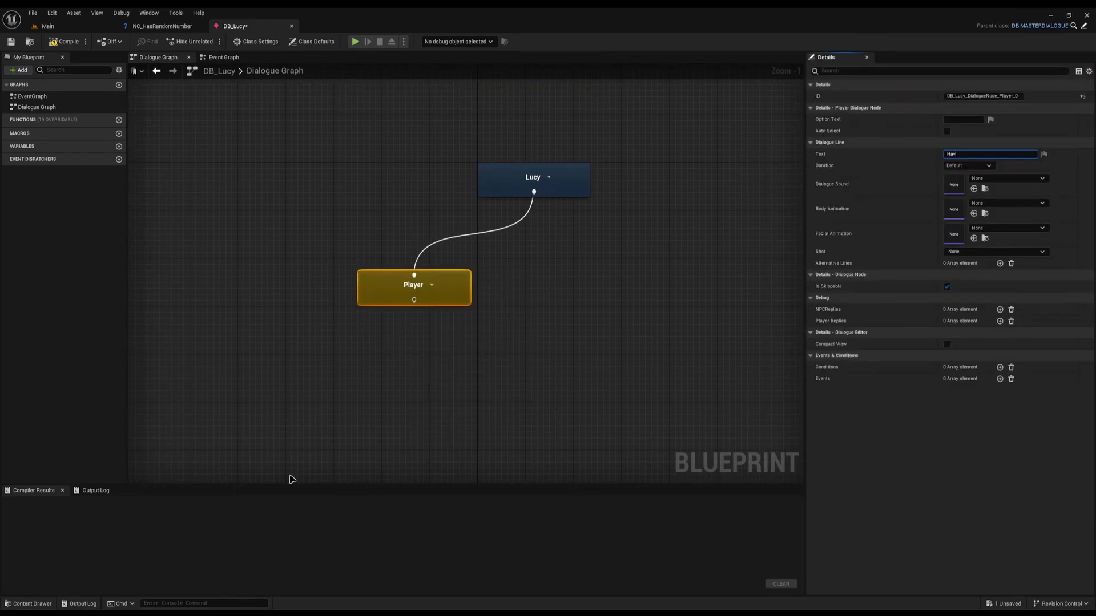
pyautogui.write('Have you got any jobs for me')
pyautogui.write('Yes I have 1 thing')
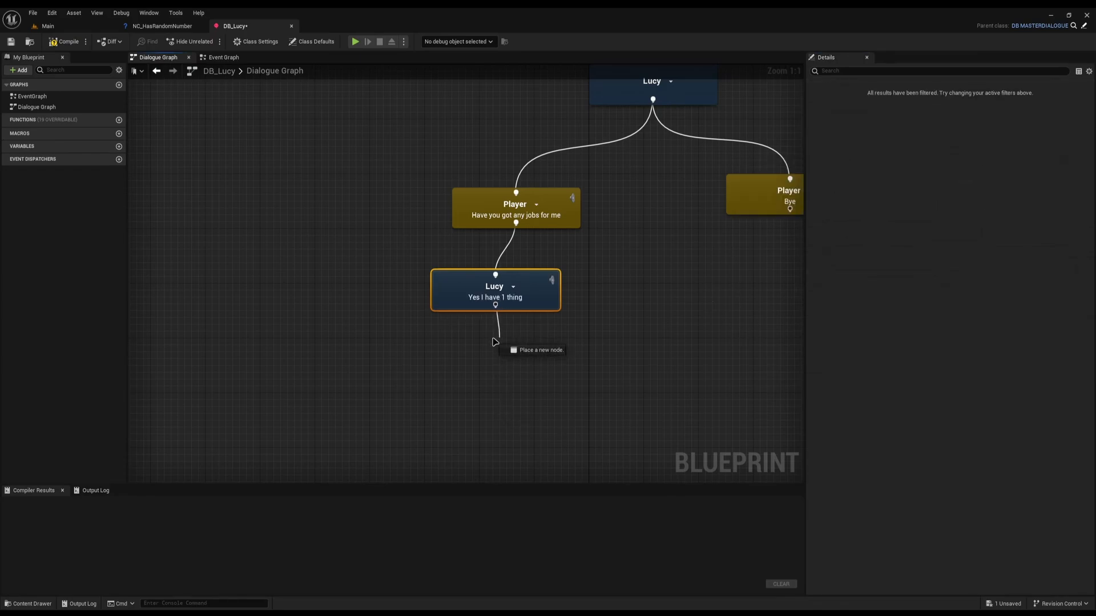
pyautogui.click(496, 343)
pyautogui.write('I need an variety of tires. The more the better! Can you go get me some please?')
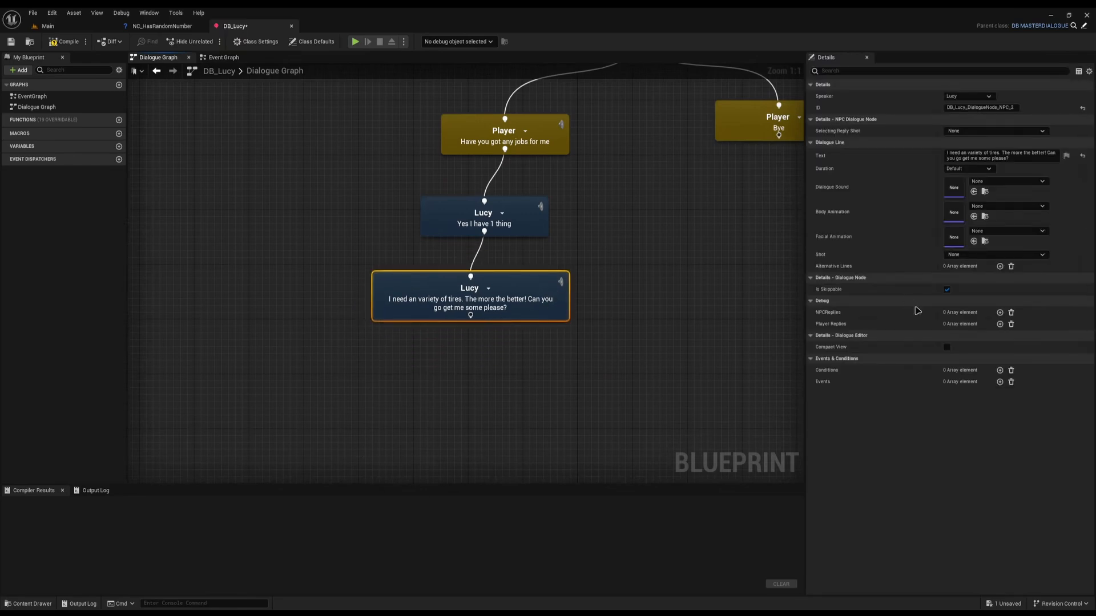
# Step: Attach a Begin Quest event to Lucy's tires line, then compile and save DB_Lucy
pyautogui.click(1000, 381)
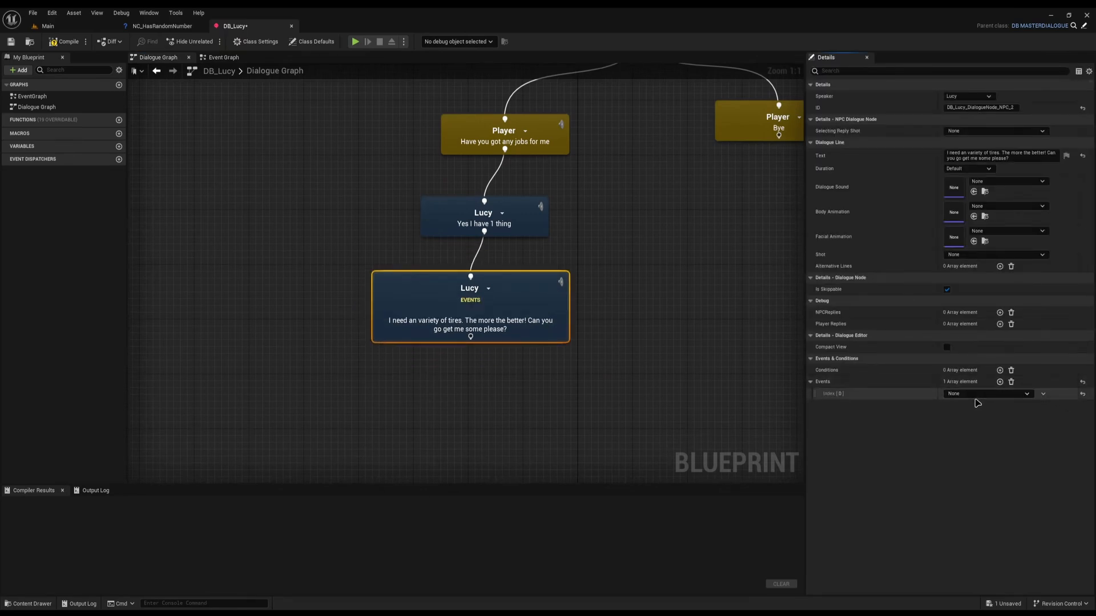
pyautogui.click(987, 394)
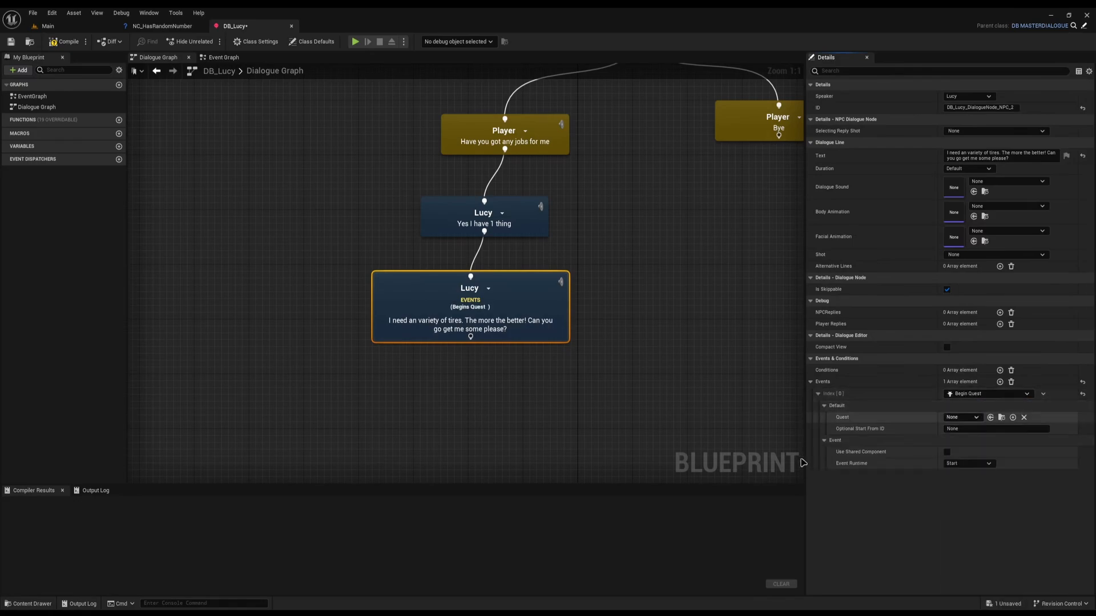
pyautogui.click(66, 41)
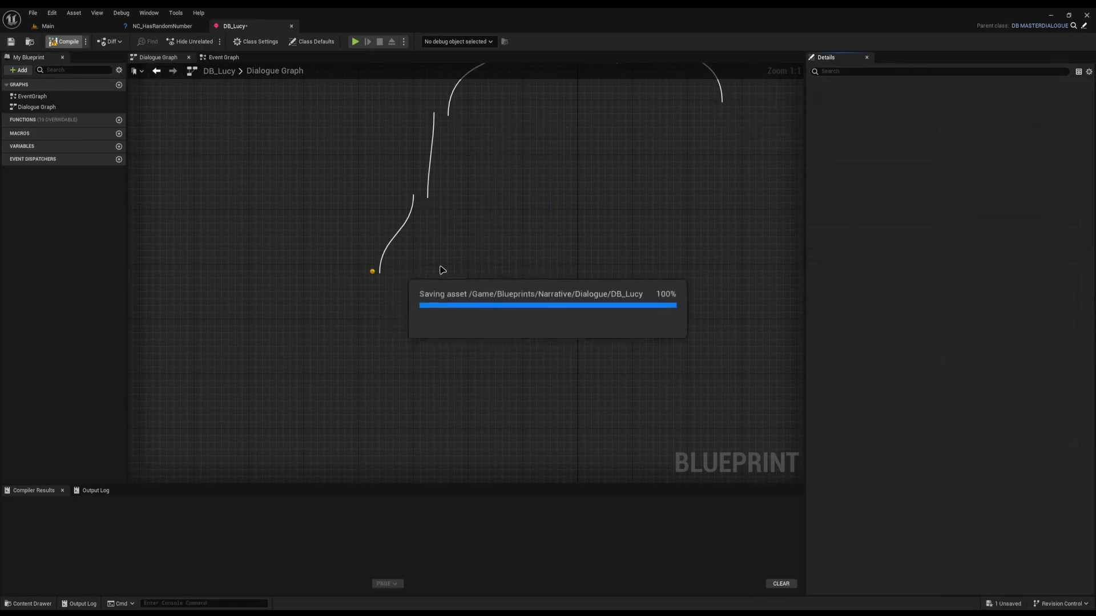
# Step: Create the QB_LucysTires quest blueprint and choose it in the Begin Quest event
pyautogui.click(27, 603)
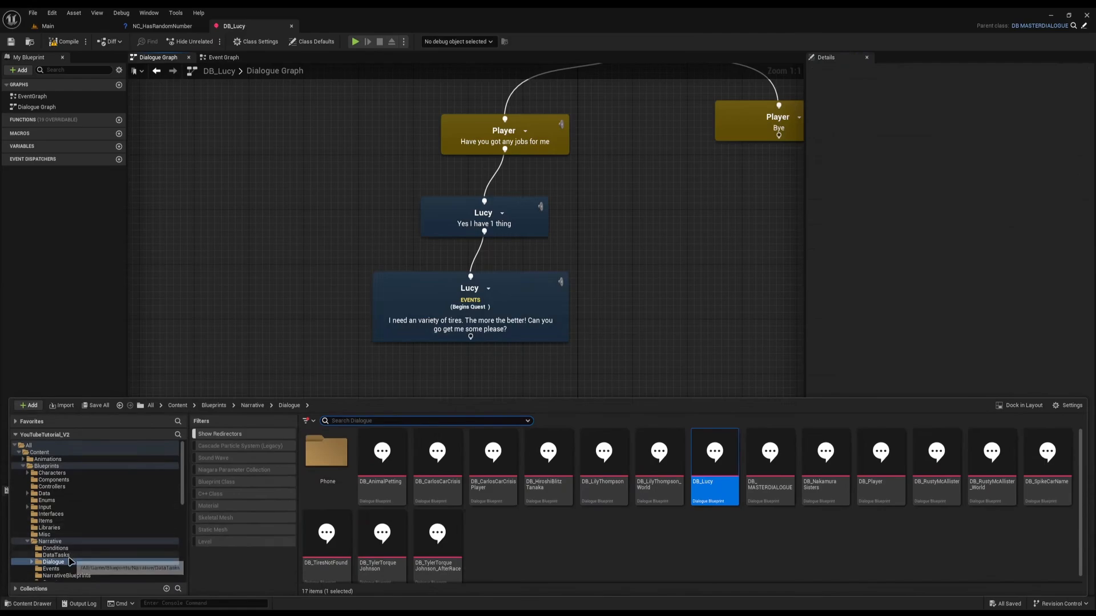
pyautogui.click(42, 553)
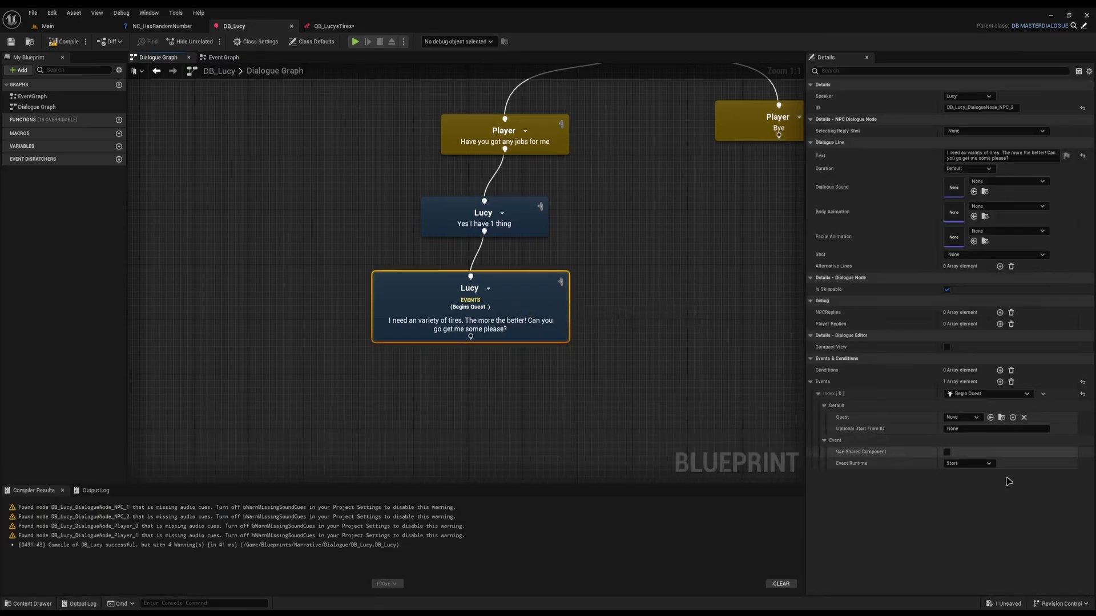
pyautogui.click(961, 418)
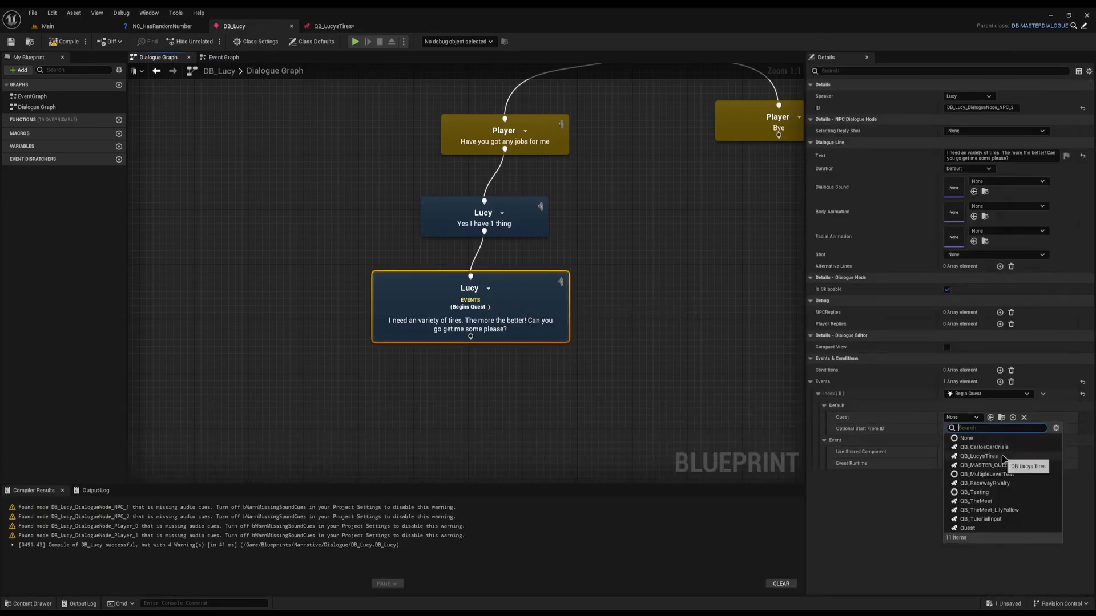
pyautogui.click(980, 457)
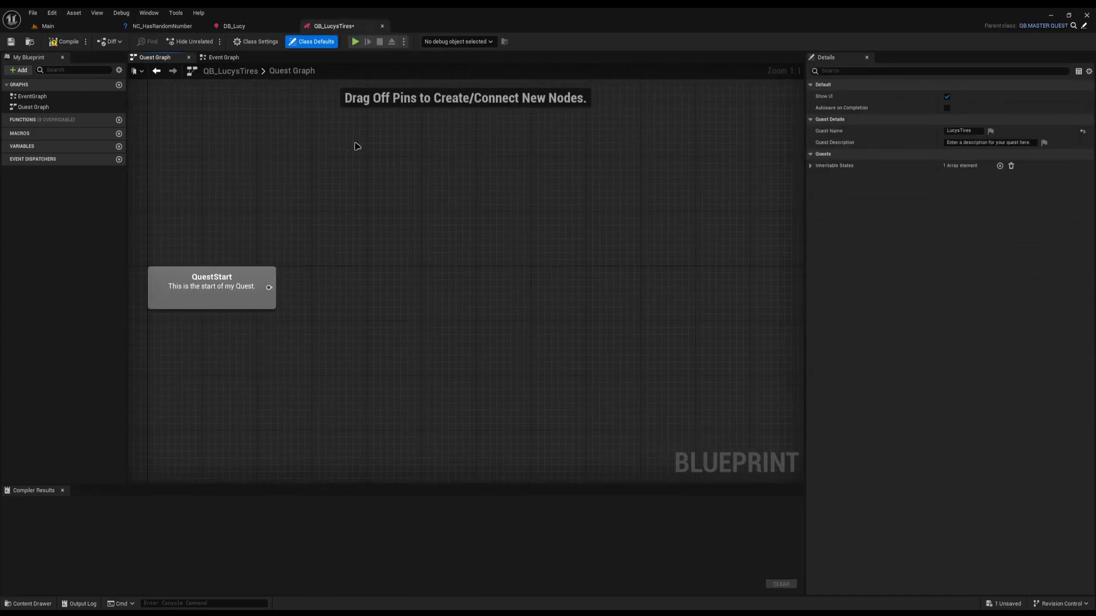
pyautogui.moveTo(680, 381)
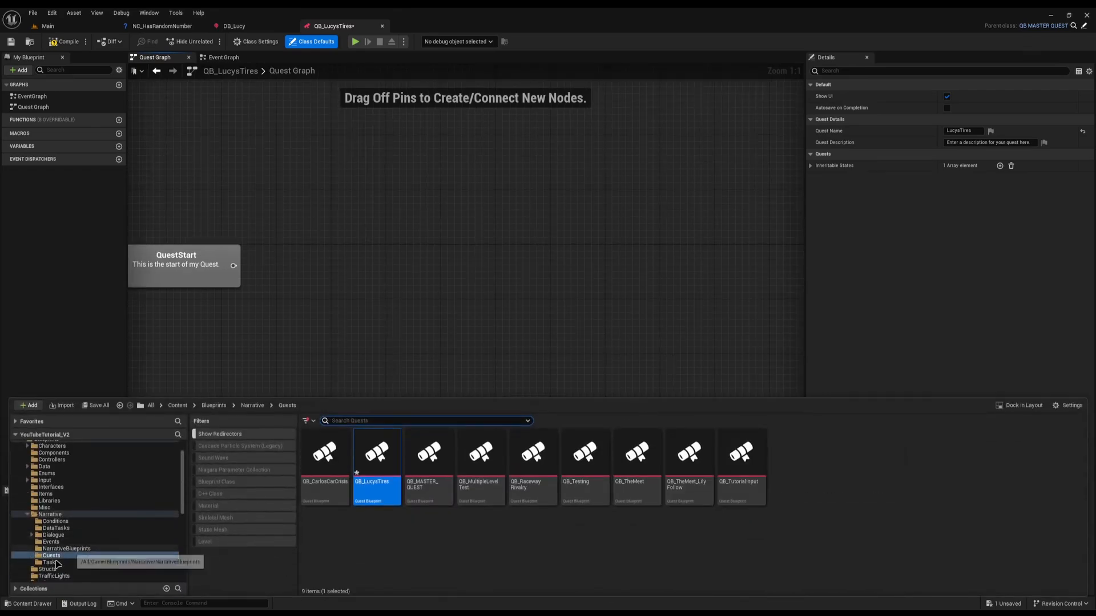
# Step: Create a new task in Narrative > Tasks named NT_RandomPickupItems
pyautogui.click(46, 563)
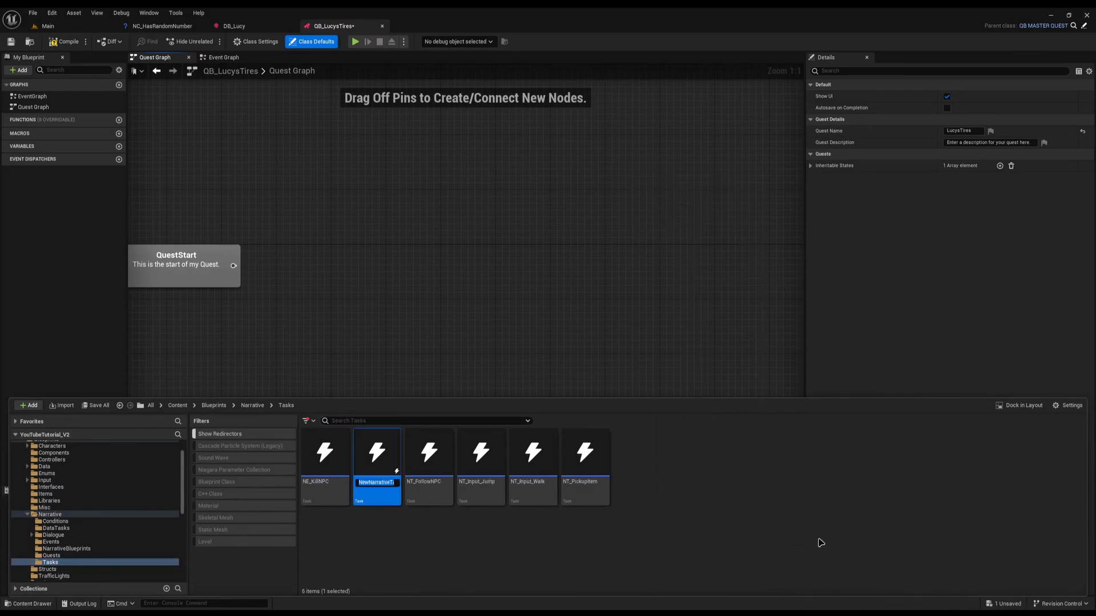
pyautogui.write('NT_Rand')
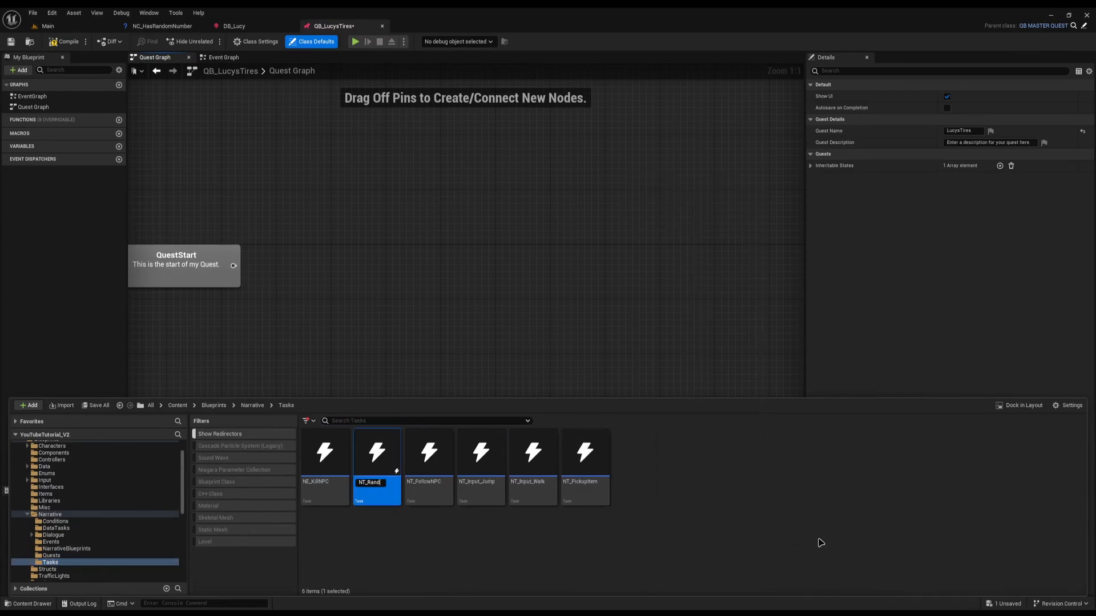
pyautogui.write('omPickupItems')
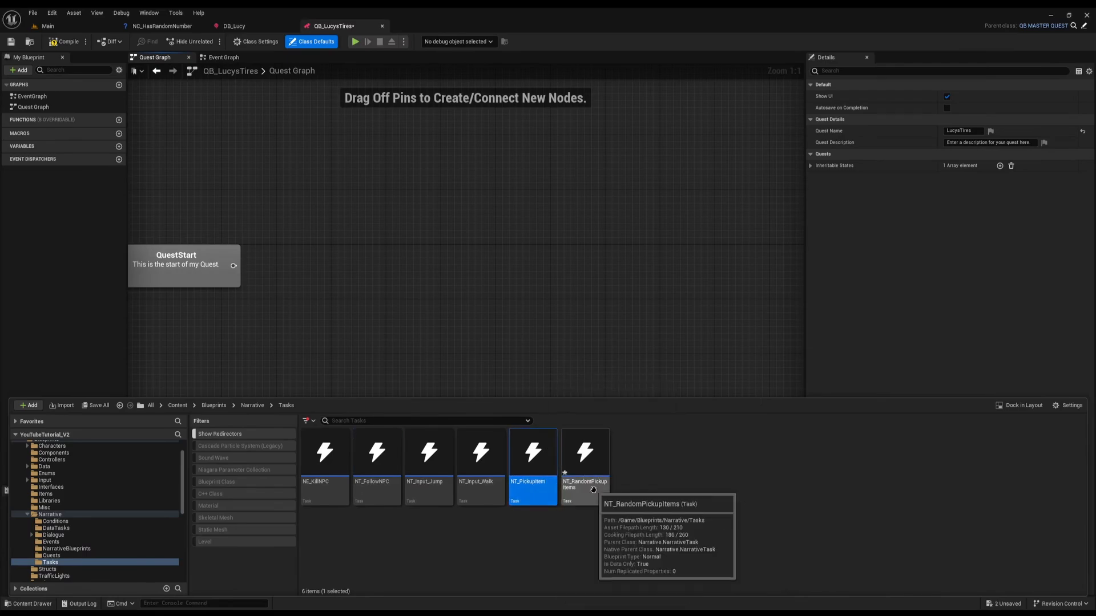
# Step: From Event Begin Task in NT_RandomPickupItems, add a Set Required Quantity node
pyautogui.doubleClick(585, 451)
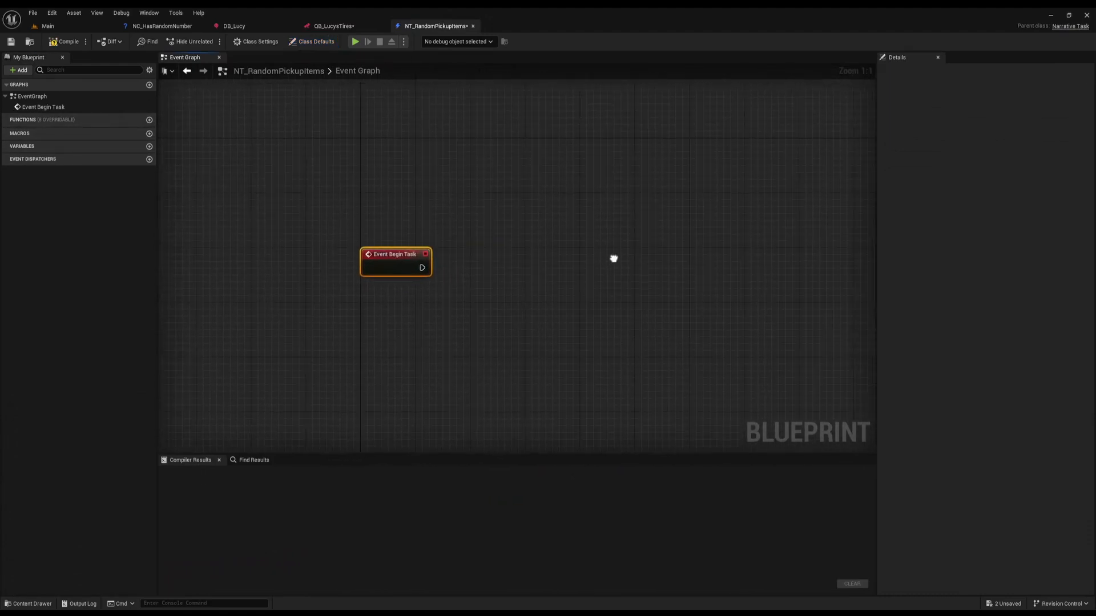
pyautogui.moveTo(425, 254); pyautogui.dragTo(396, 273)
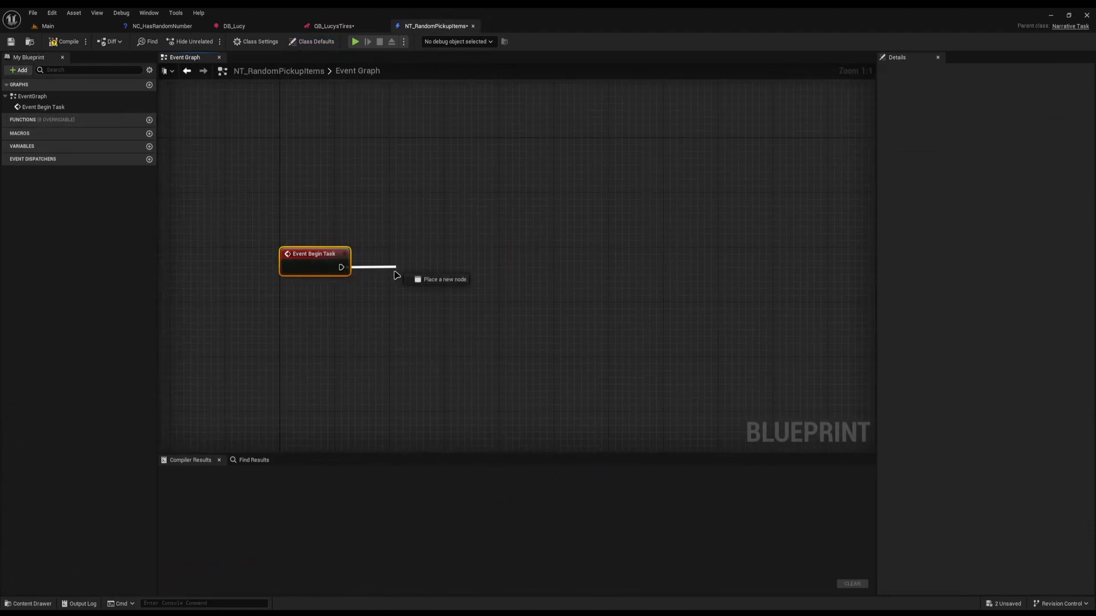
pyautogui.click(394, 268)
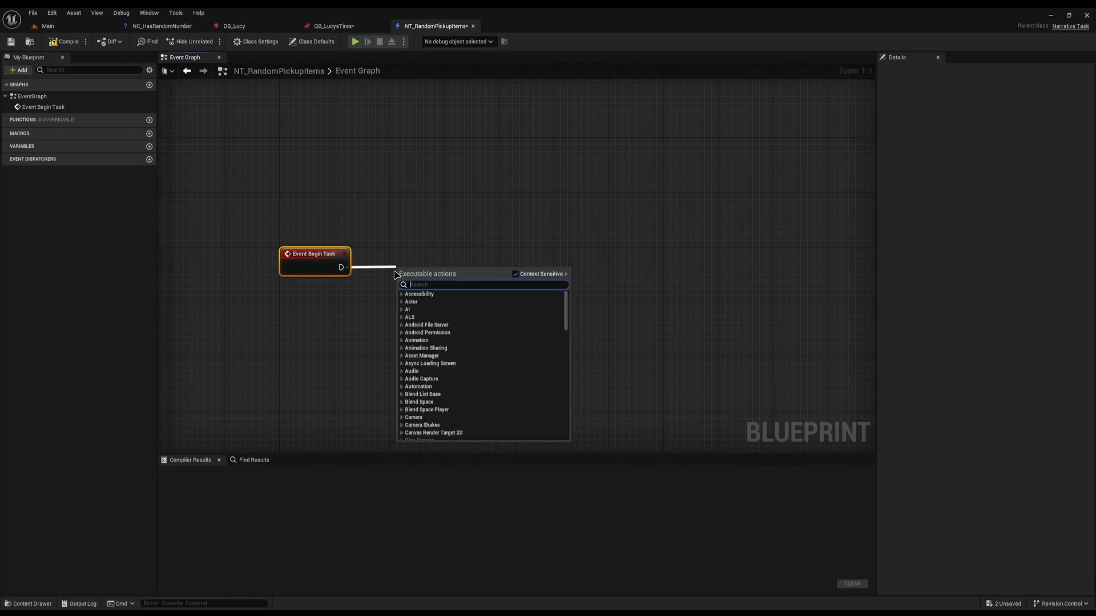
pyautogui.write('set')
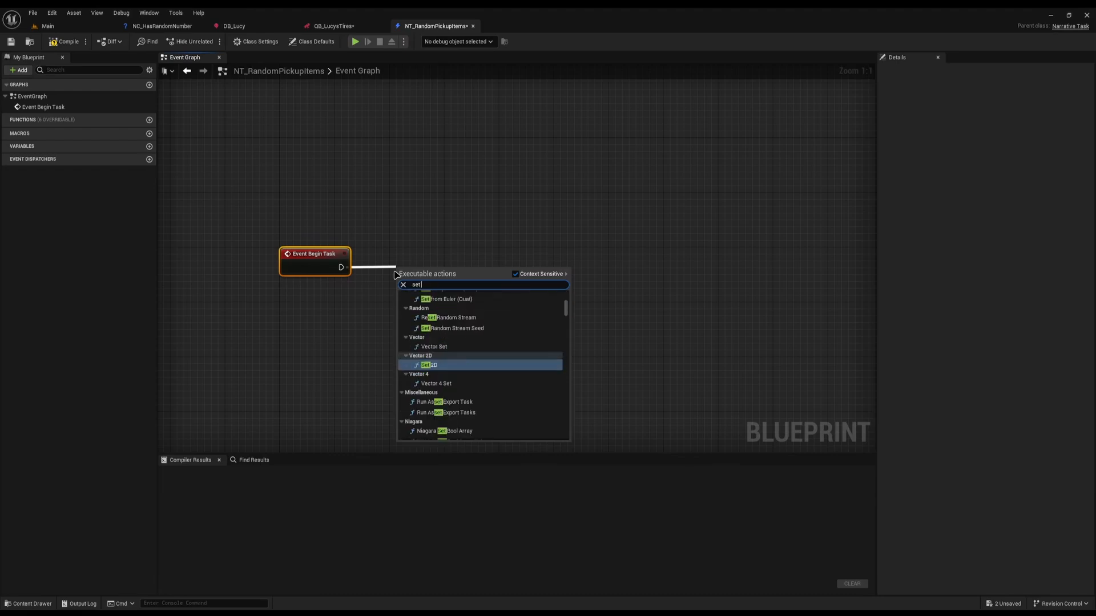
pyautogui.write('re')
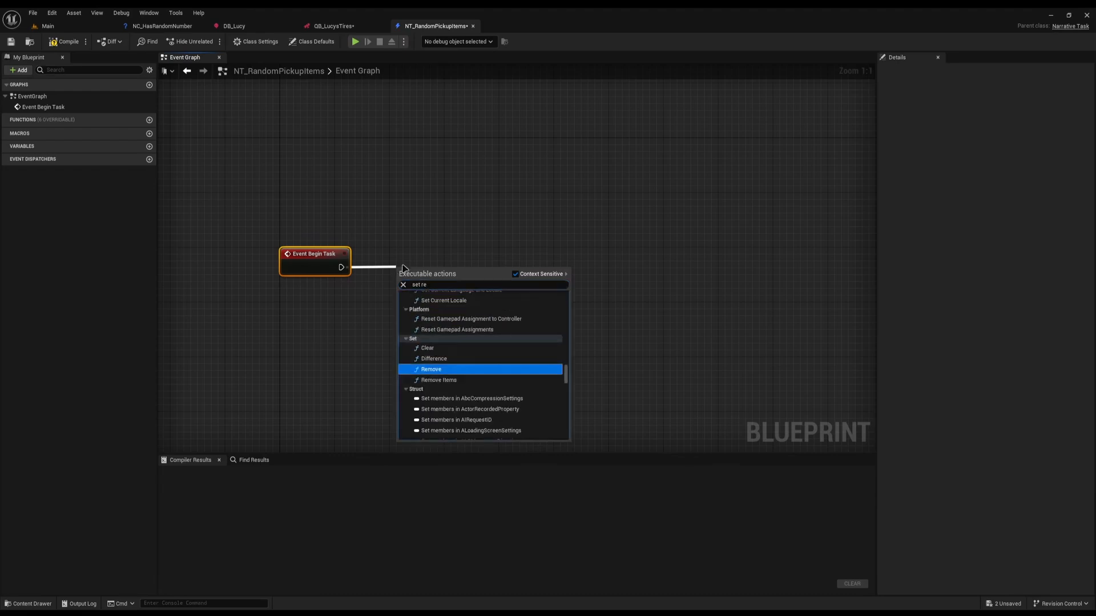
pyautogui.click(432, 370)
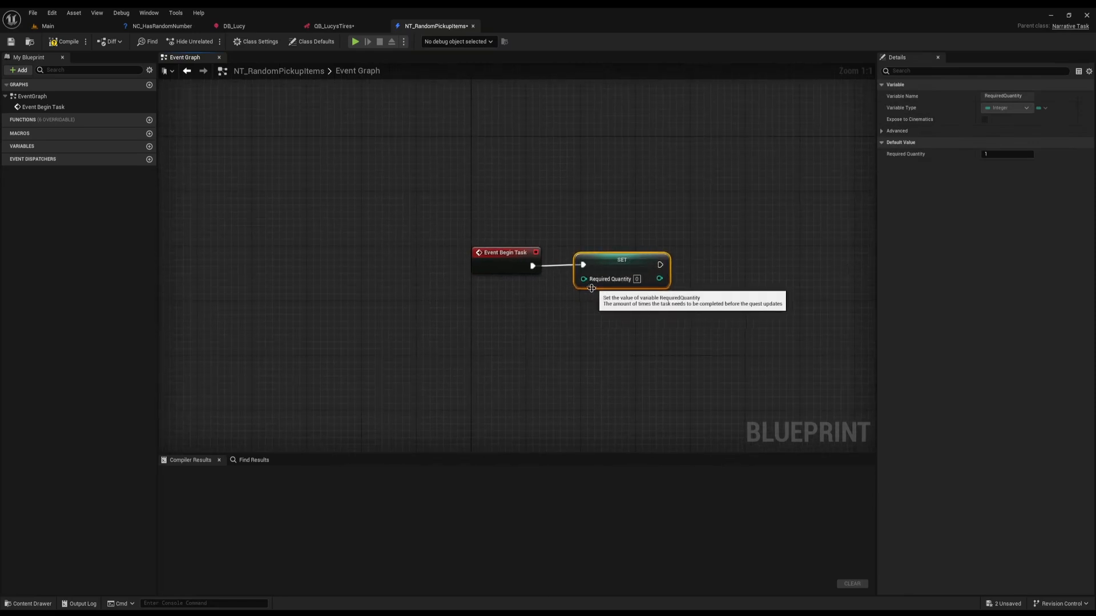
# Step: Feed it a Random Integer in Range with Min and Max promoted to variables, and compile
pyautogui.write('rand')
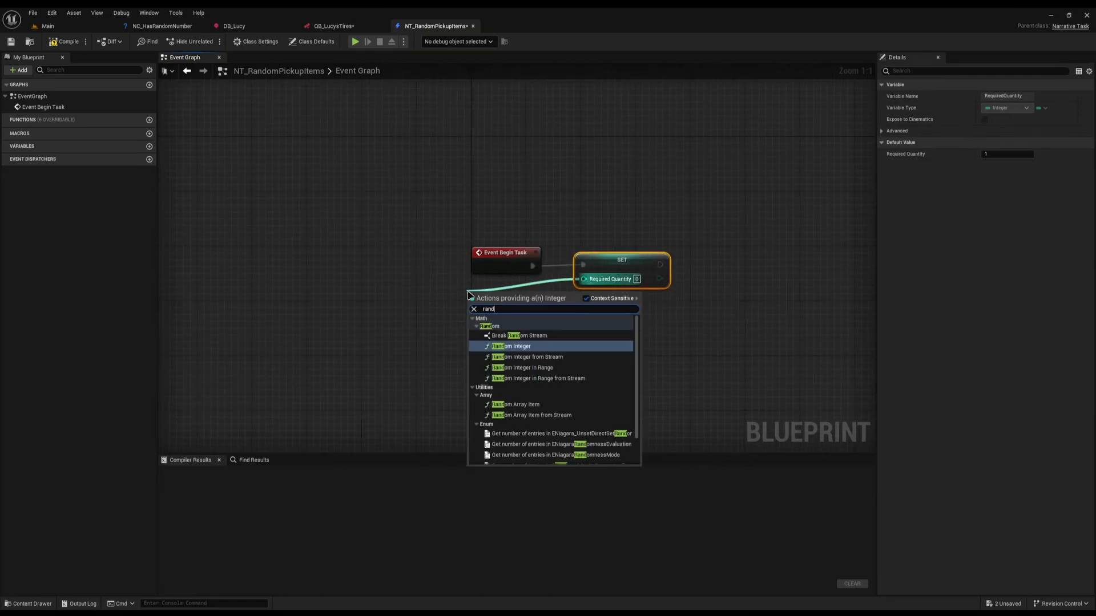
pyautogui.click(522, 368)
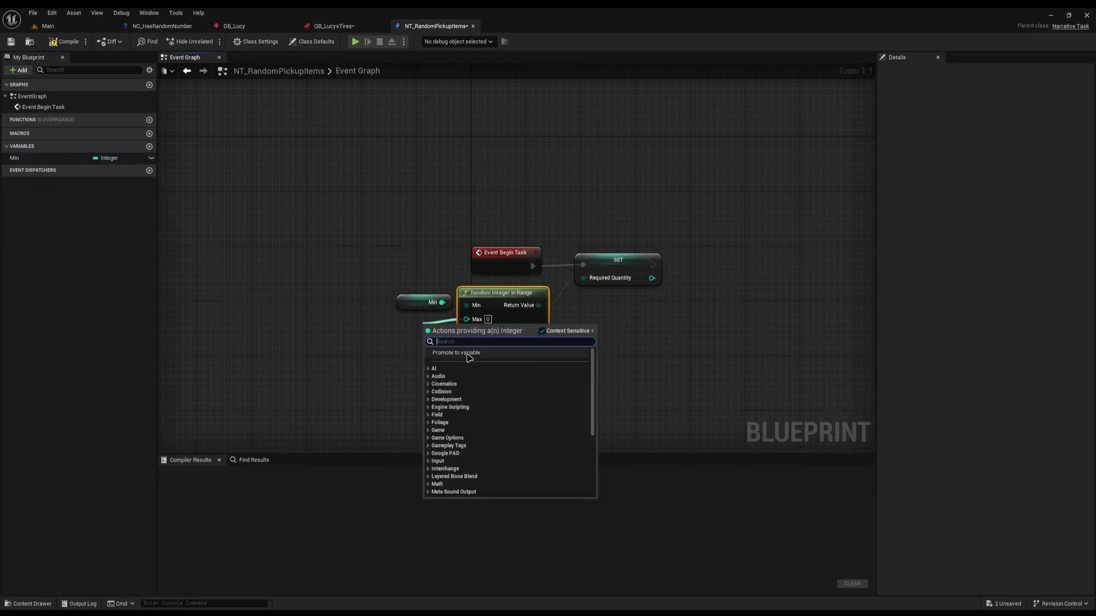
pyautogui.click(455, 353)
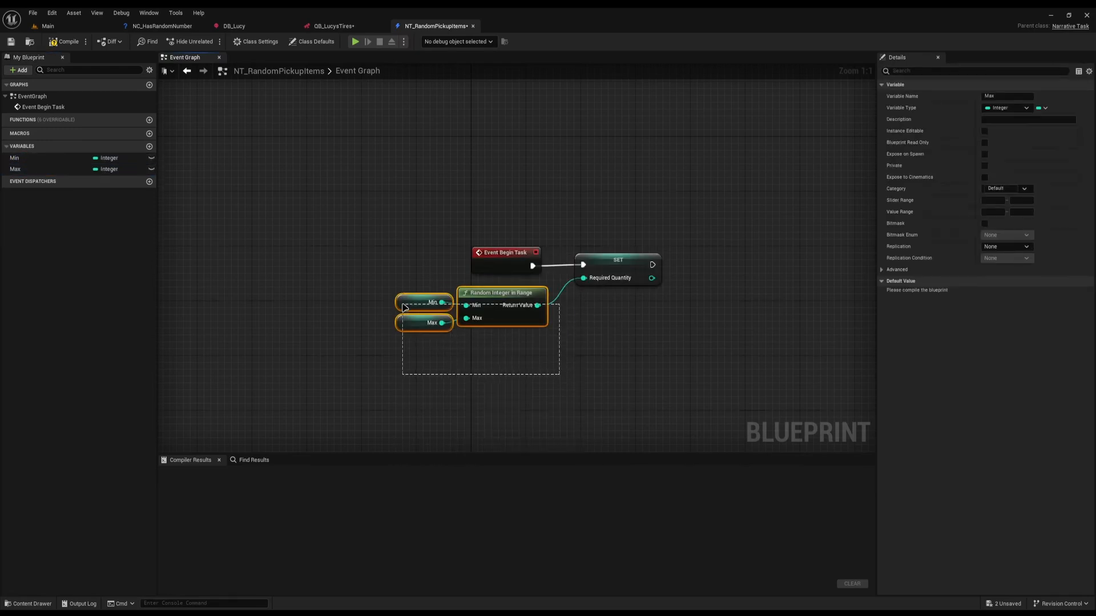
pyautogui.click(14, 157)
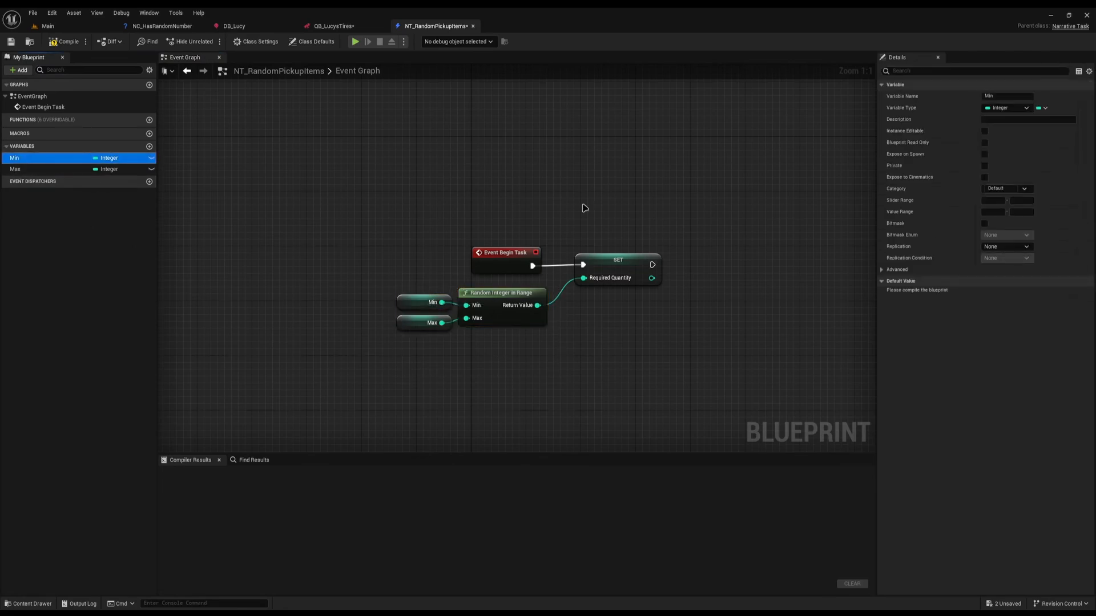
pyautogui.click(64, 41)
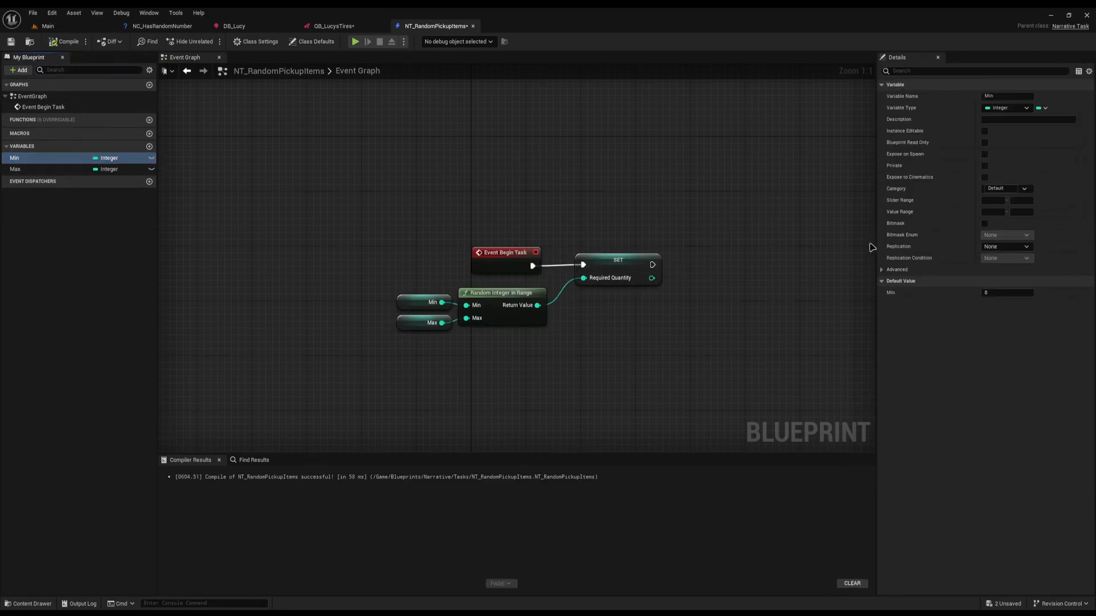
pyautogui.click(1007, 292)
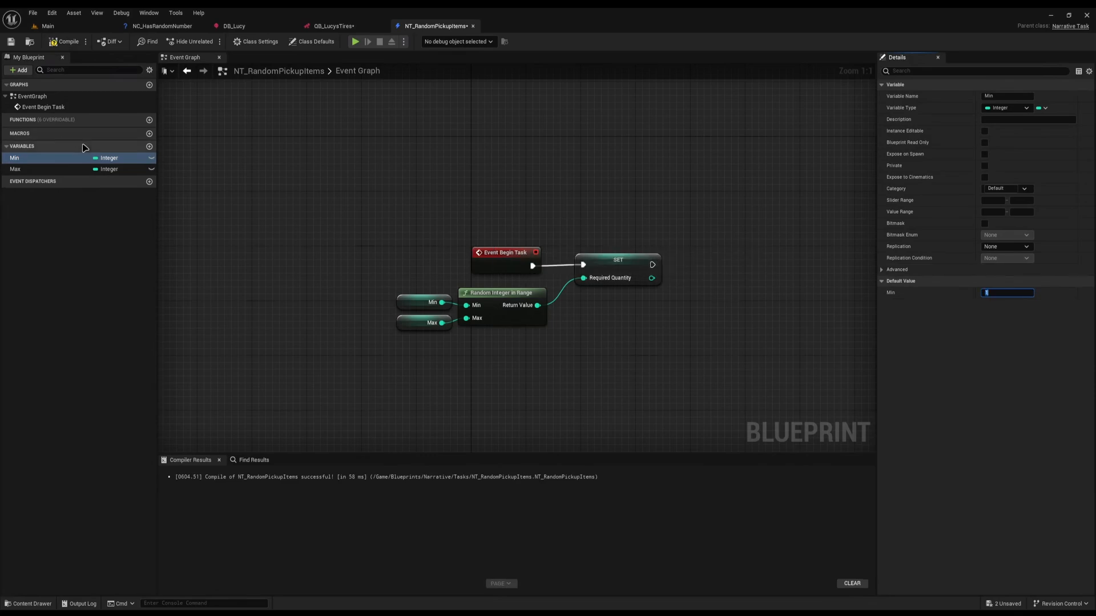
pyautogui.click(14, 169)
pyautogui.write('get all actors')
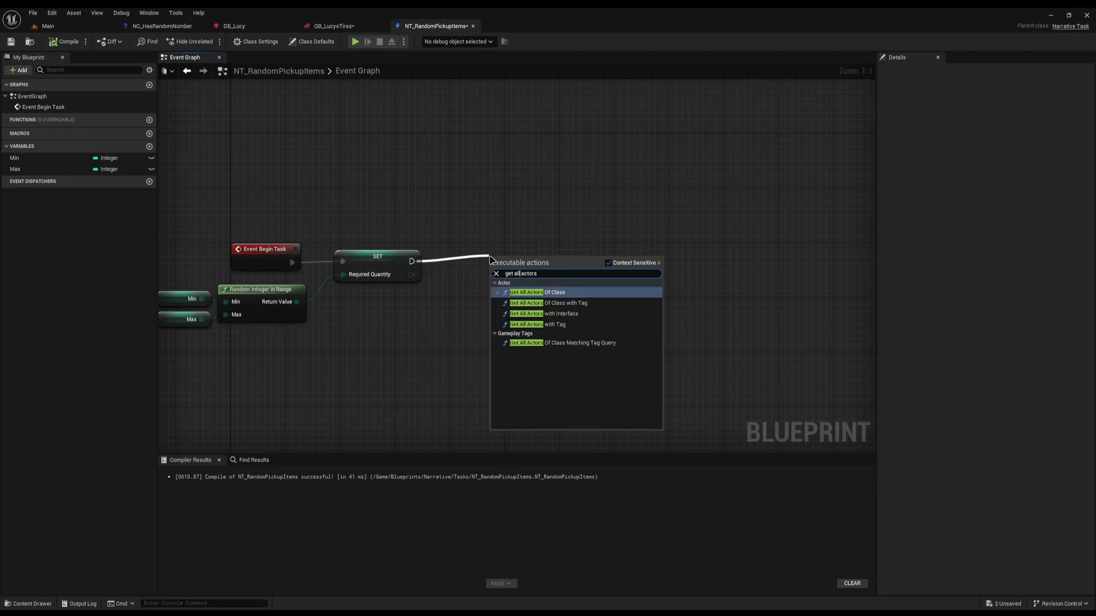
# Step: Add Get All Actors Of Class with Tag for BPA_Pickup, inspecting then closing the pickup blueprint
pyautogui.click(526, 304)
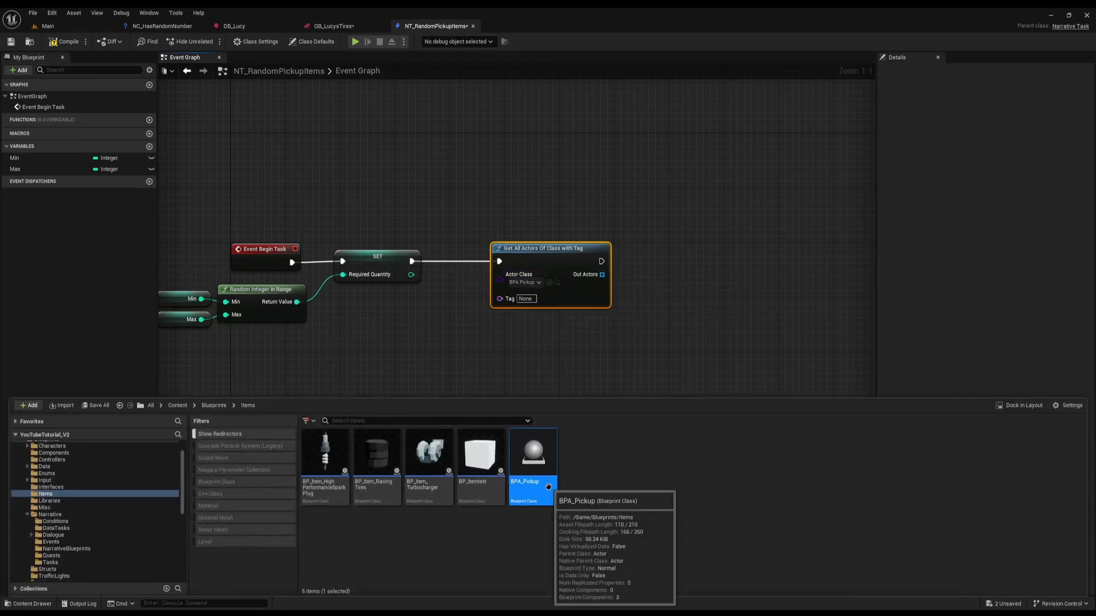
pyautogui.doubleClick(532, 455)
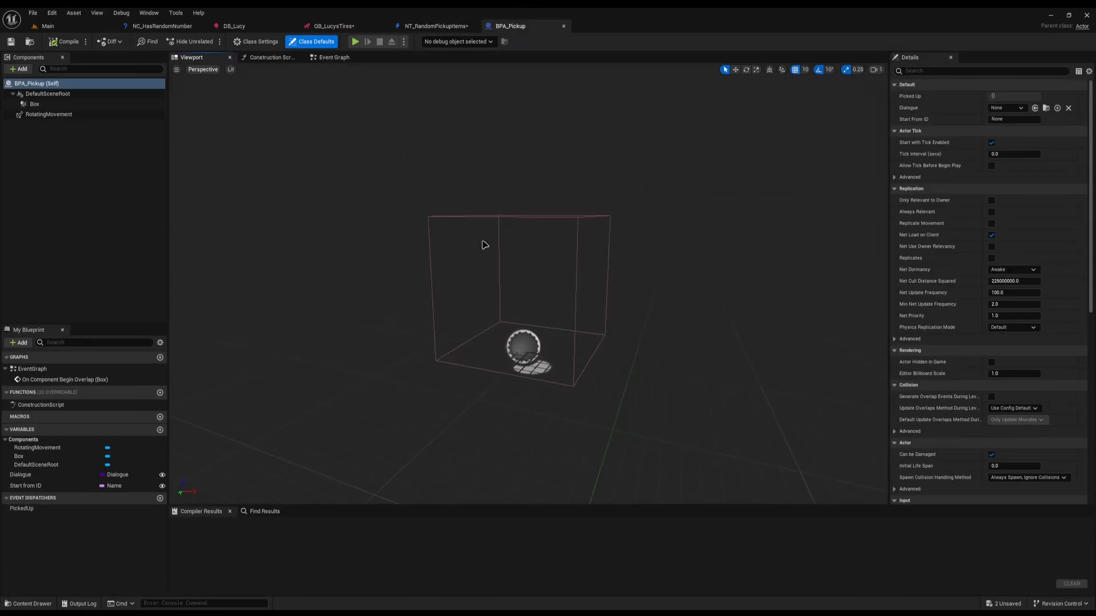
pyautogui.click(43, 93)
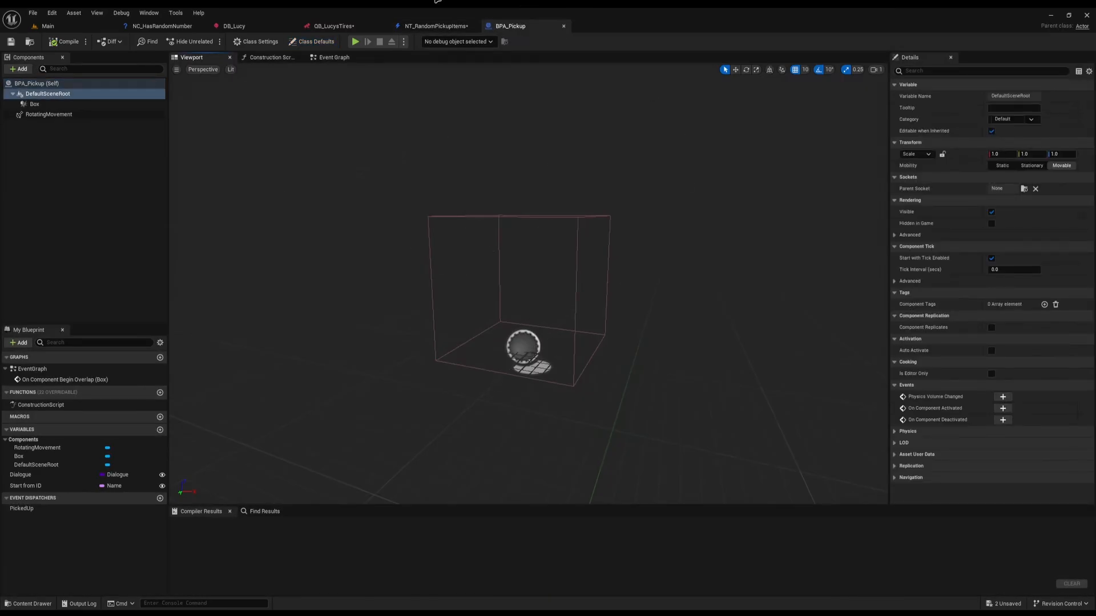
pyautogui.click(333, 57)
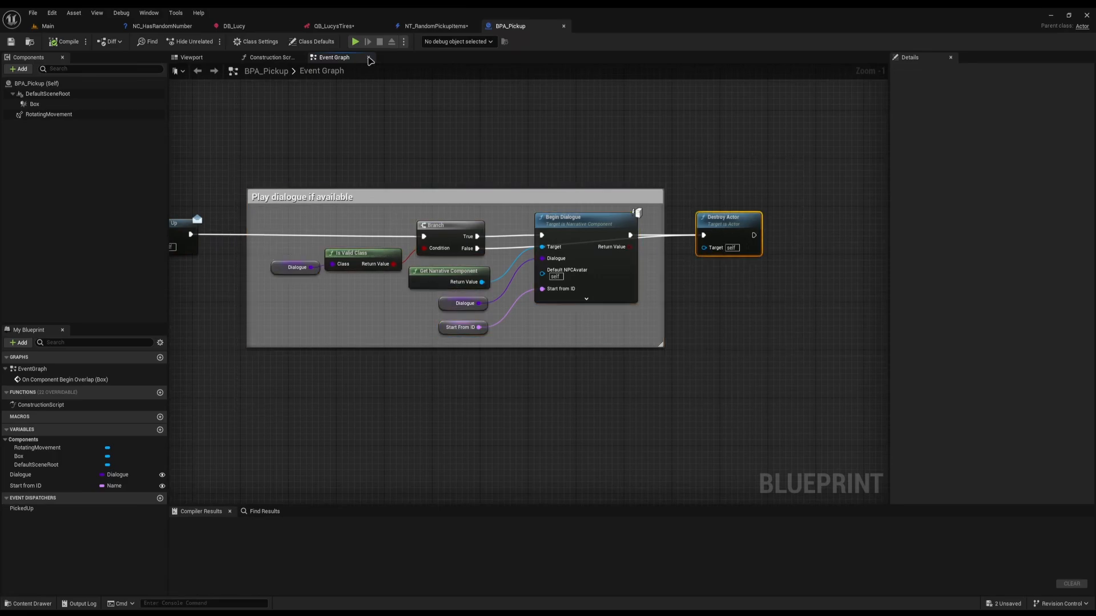
pyautogui.click(434, 25)
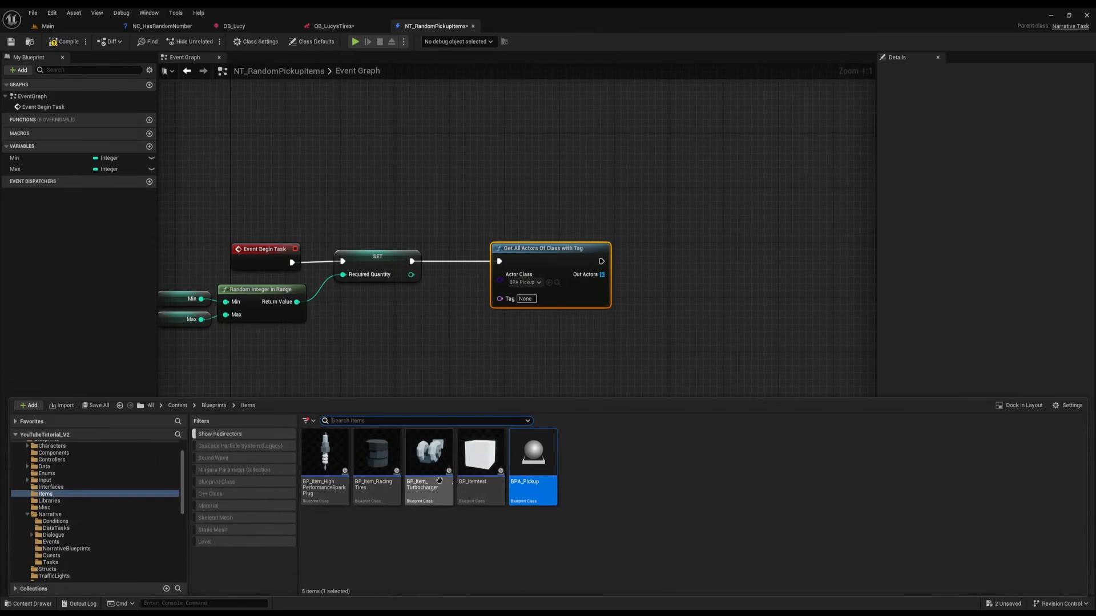
pyautogui.doubleClick(430, 452)
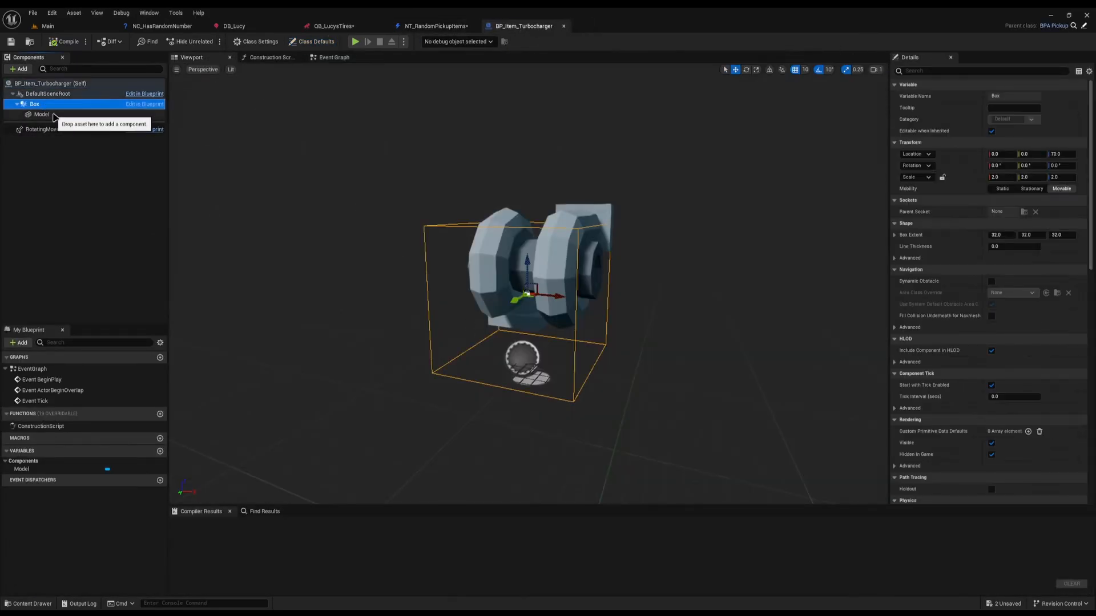
pyautogui.click(41, 114)
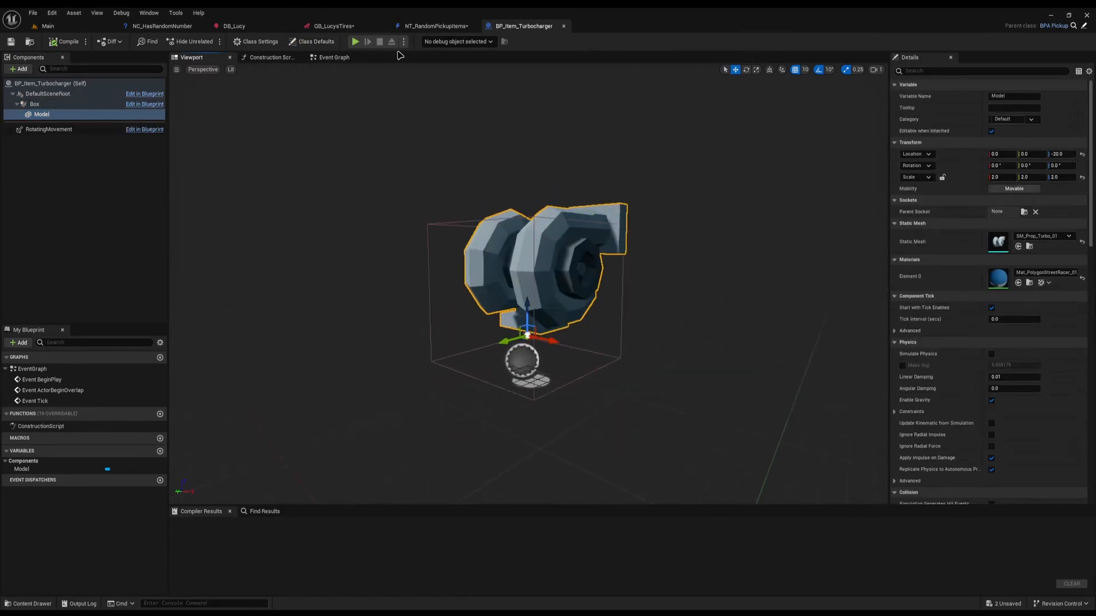
pyautogui.click(333, 57)
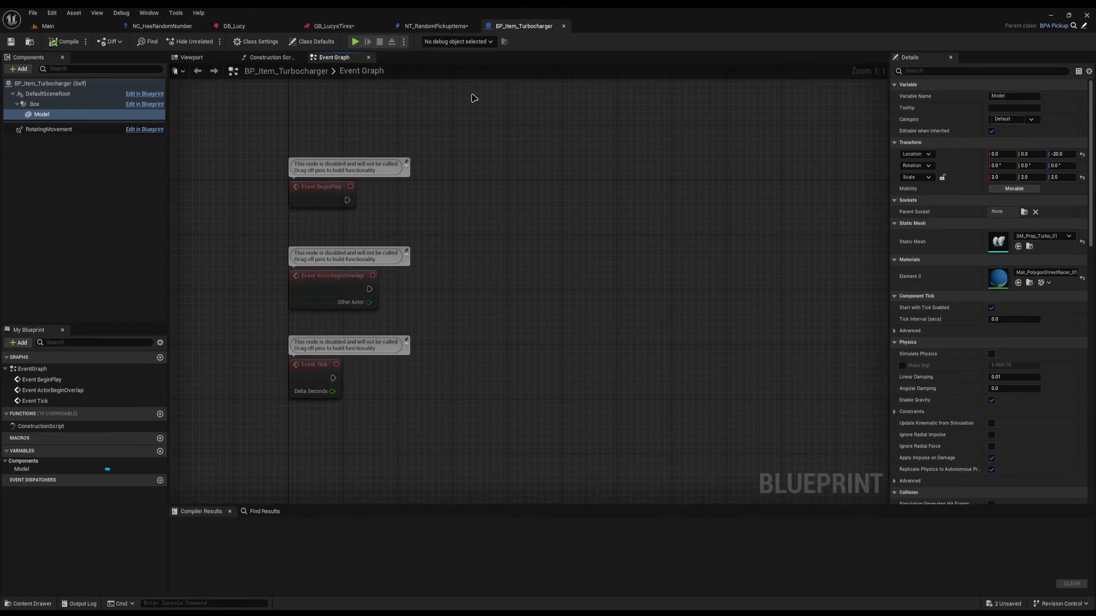
pyautogui.click(433, 25)
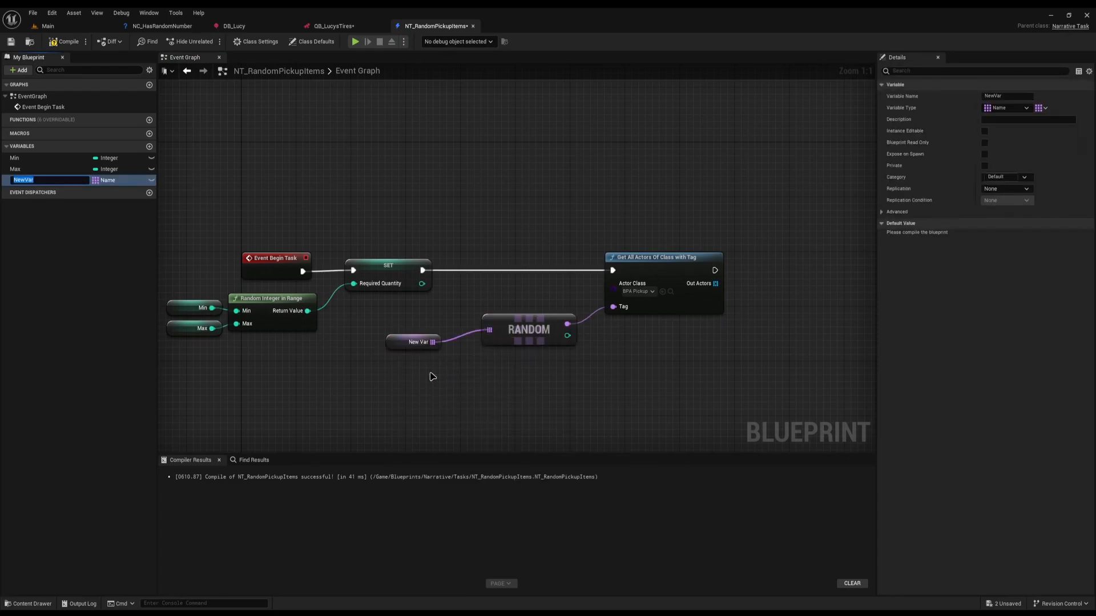
# Step: Pick the tag from a random ItemsToRandomise item and bind PickedUp_Event adding progress on each found pickup
pyautogui.write('ItemsToRandomise')
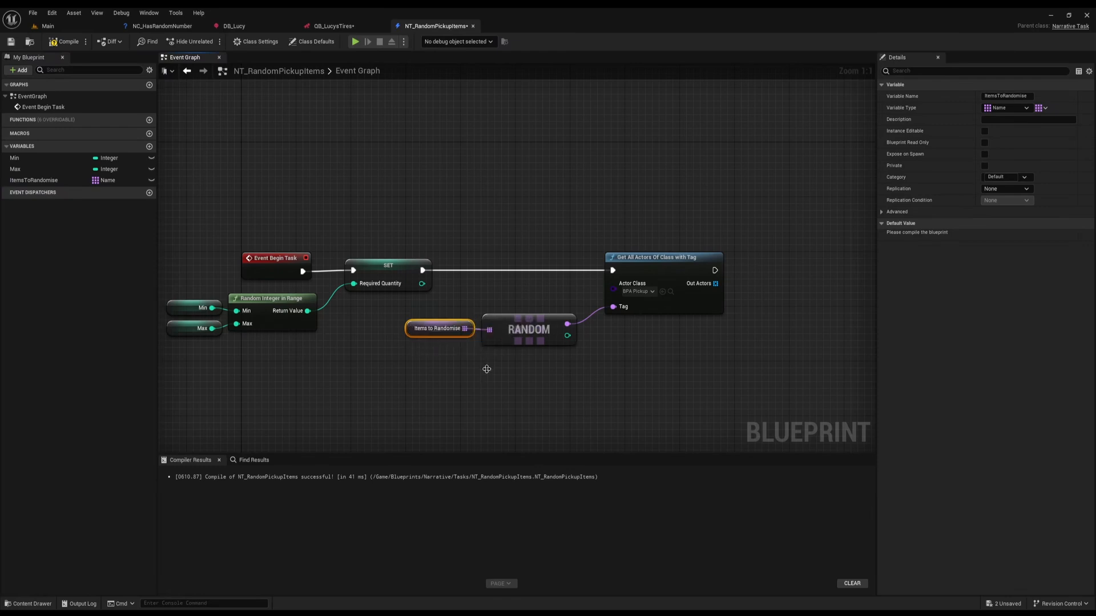
pyautogui.moveTo(714, 283); pyautogui.dragTo(553, 254)
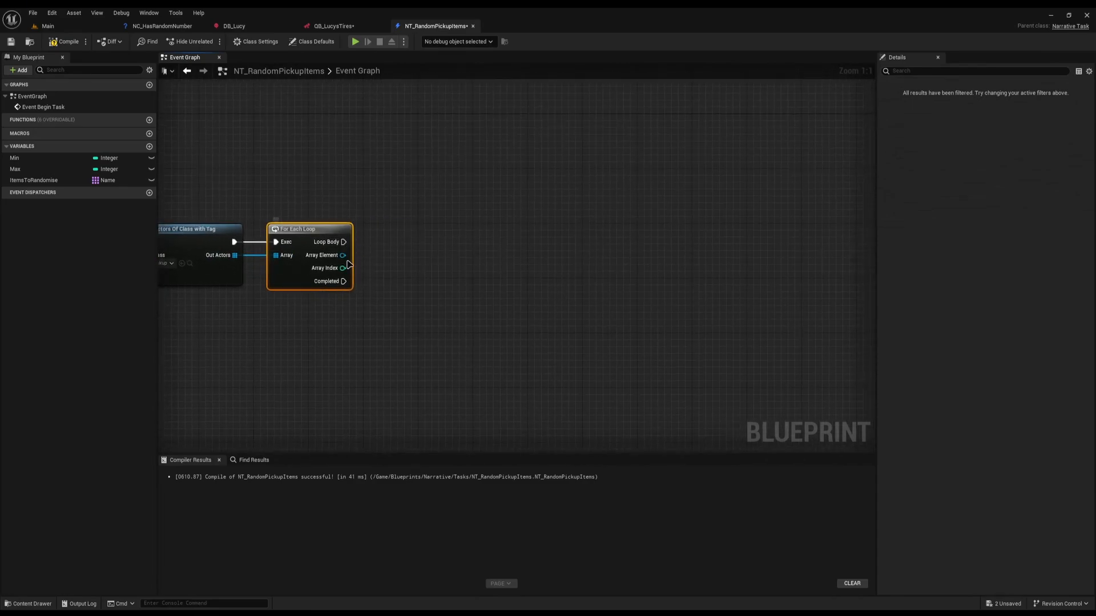
pyautogui.moveTo(344, 255); pyautogui.dragTo(506, 250)
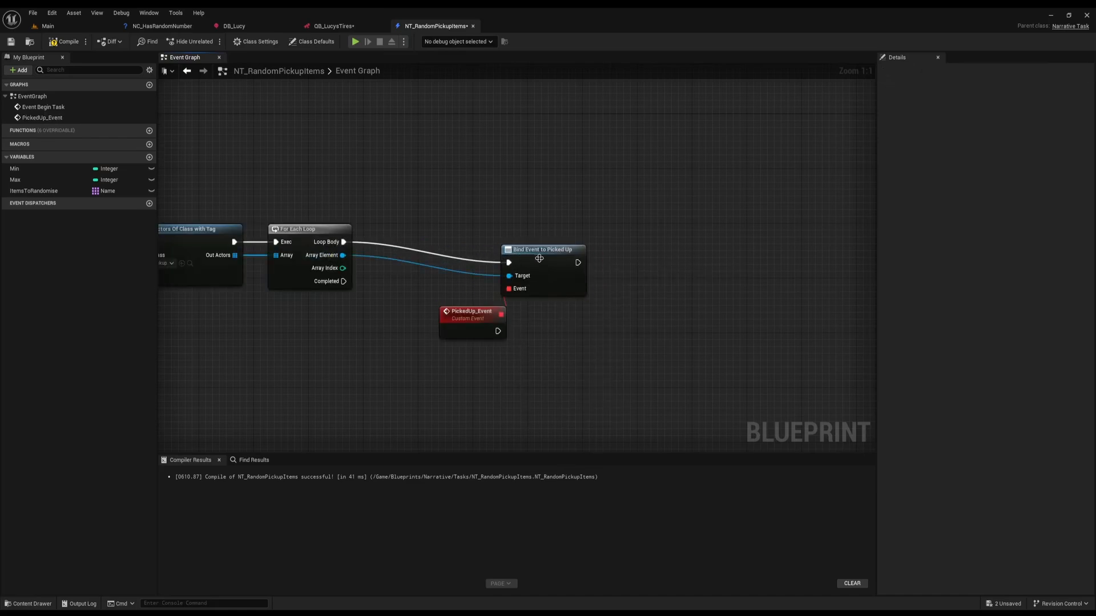
pyautogui.moveTo(472, 318); pyautogui.dragTo(404, 334)
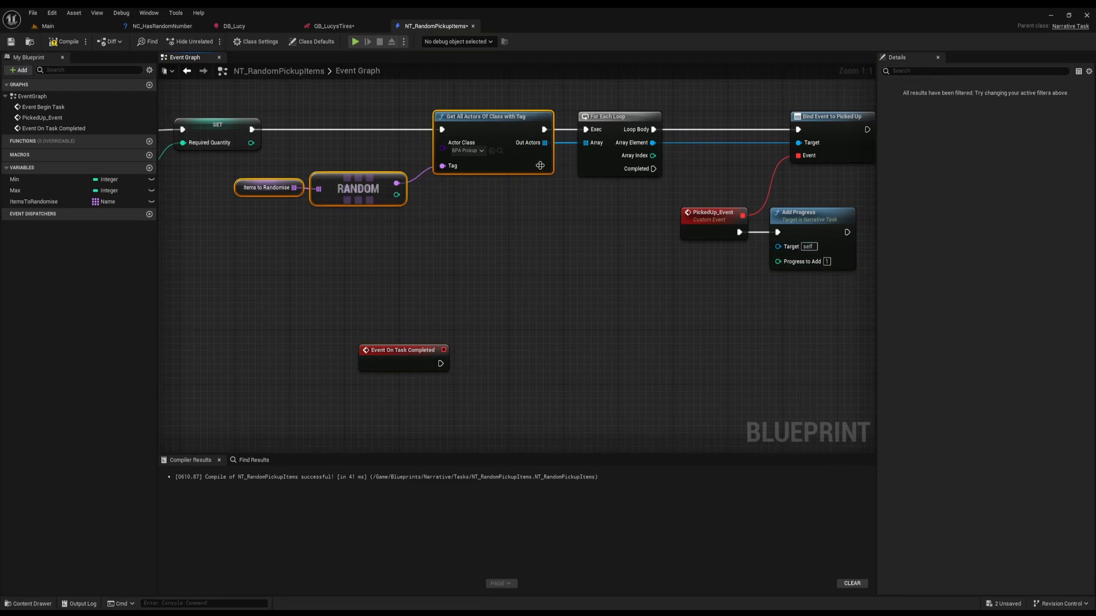
pyautogui.moveTo(484, 165)
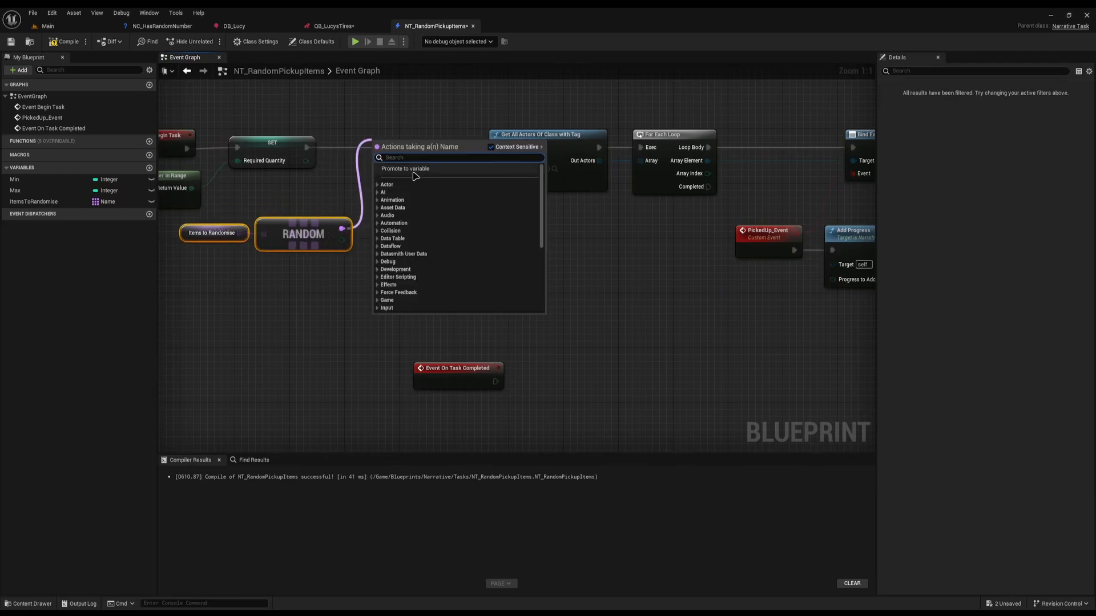
# Step: Promote the randomly chosen tag output to an ItemTagChosen variable
pyautogui.click(404, 169)
pyautogui.write('ItemTagChosen')
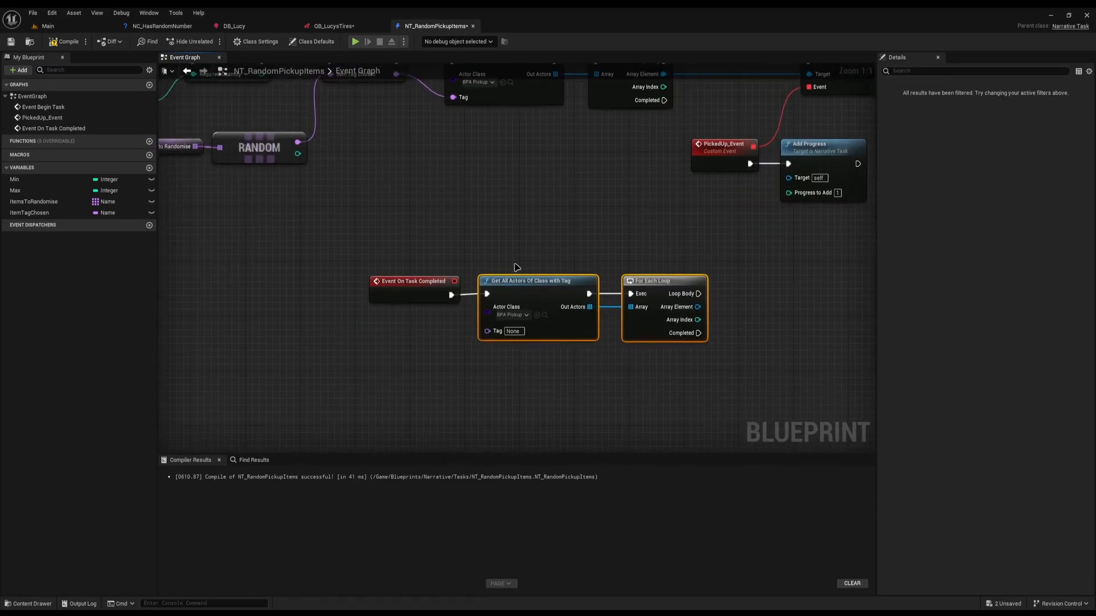
# Step: Use ItemTagChosen as the tag for the completion-time Get All Actors search
pyautogui.click(29, 212)
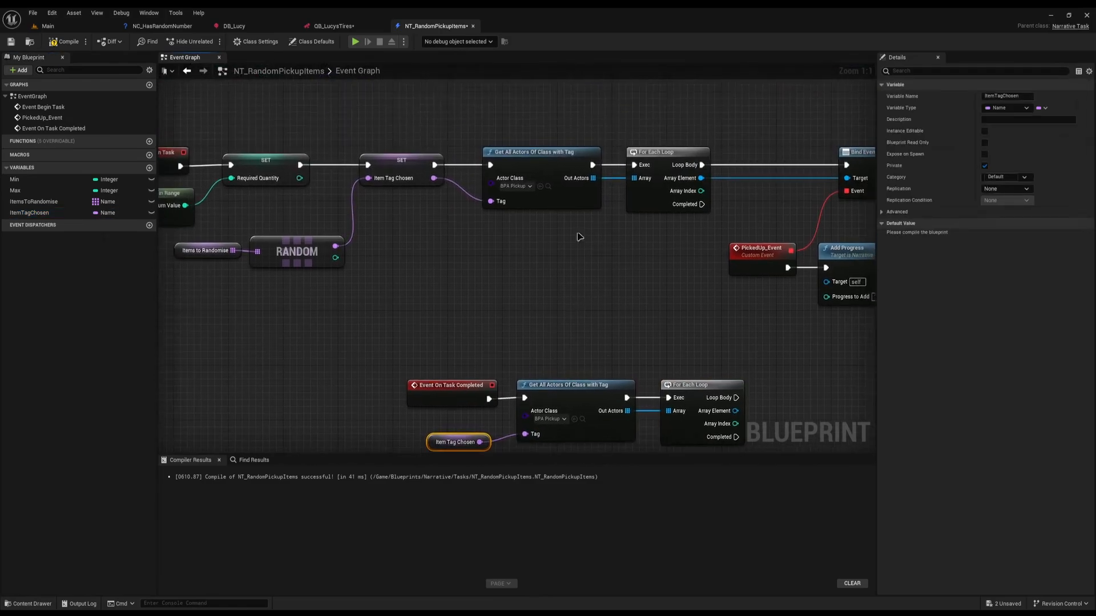
pyautogui.moveTo(575, 177)
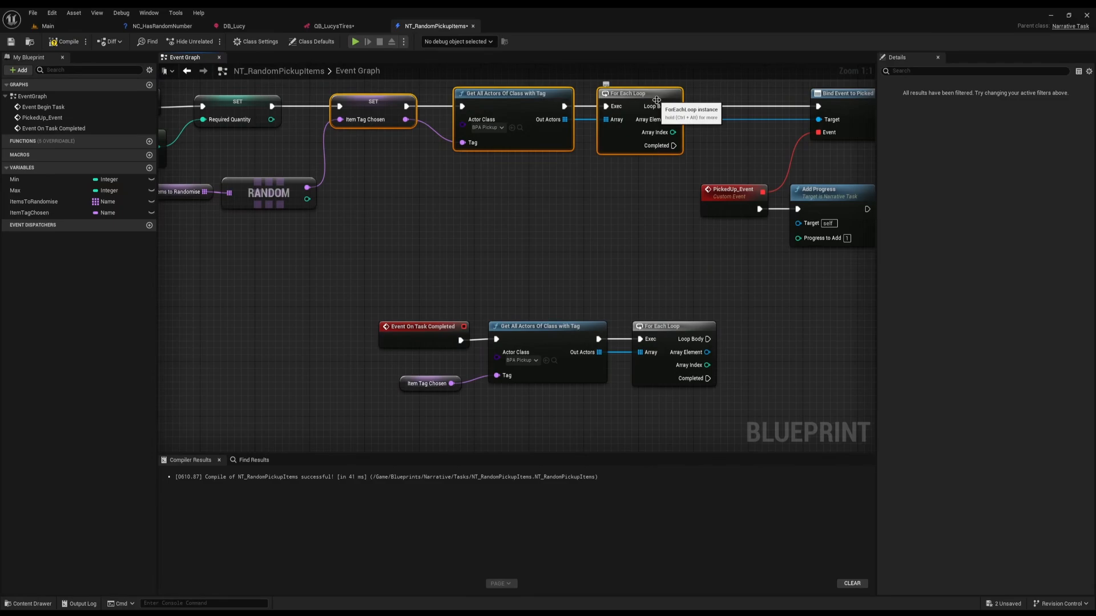
pyautogui.moveTo(802, 202)
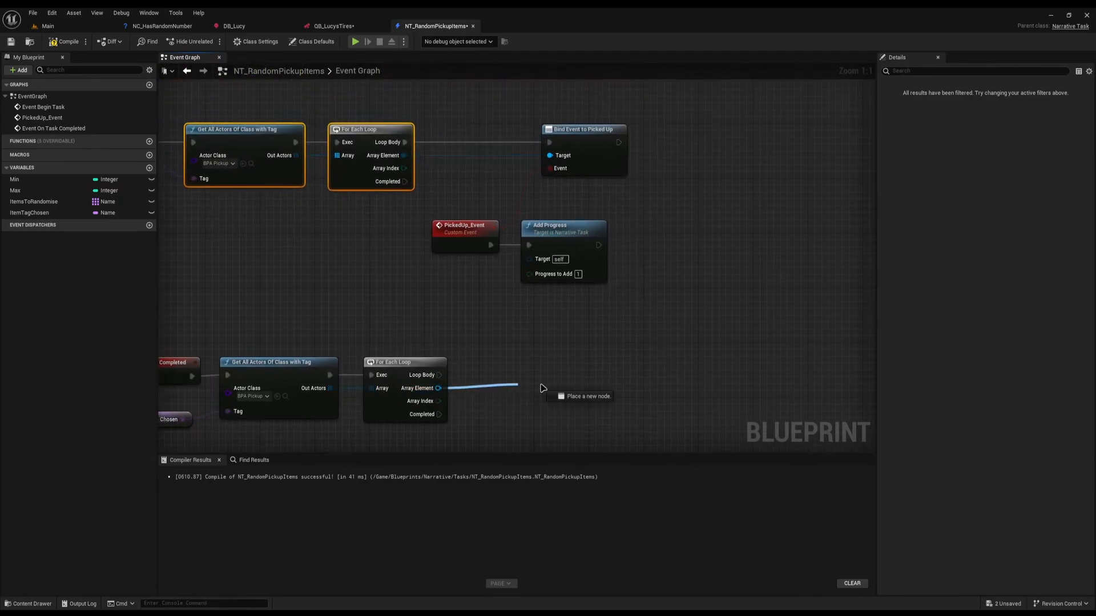
# Step: Unbind the Picked Up event from each pickup in the completion loop's Array Element
pyautogui.moveTo(439, 388); pyautogui.dragTo(541, 388)
pyautogui.write('unbind event')
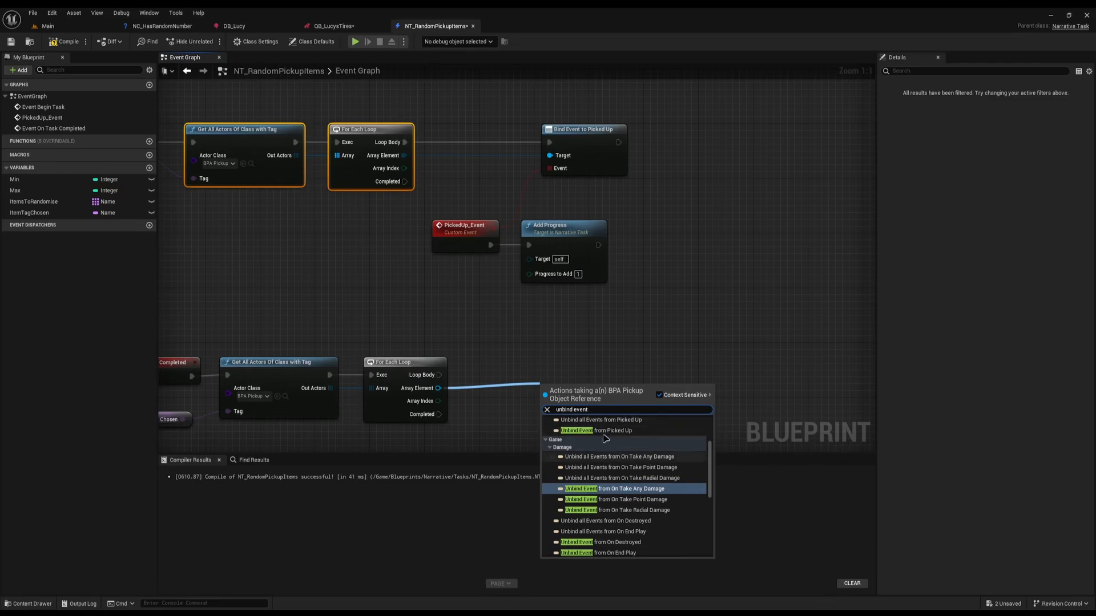
pyautogui.click(576, 431)
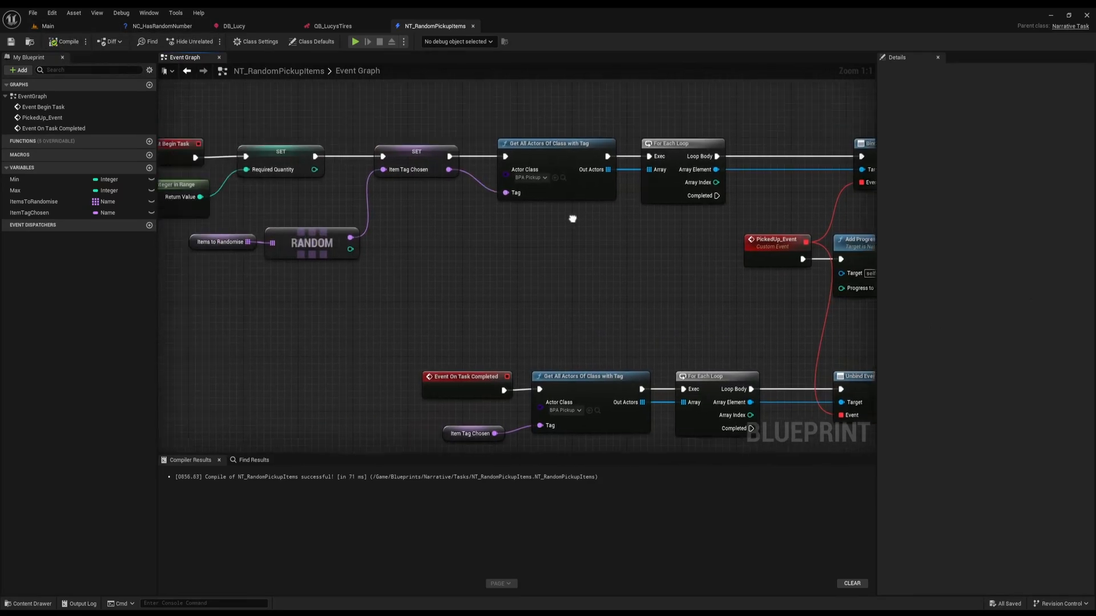
pyautogui.scroll(-3)
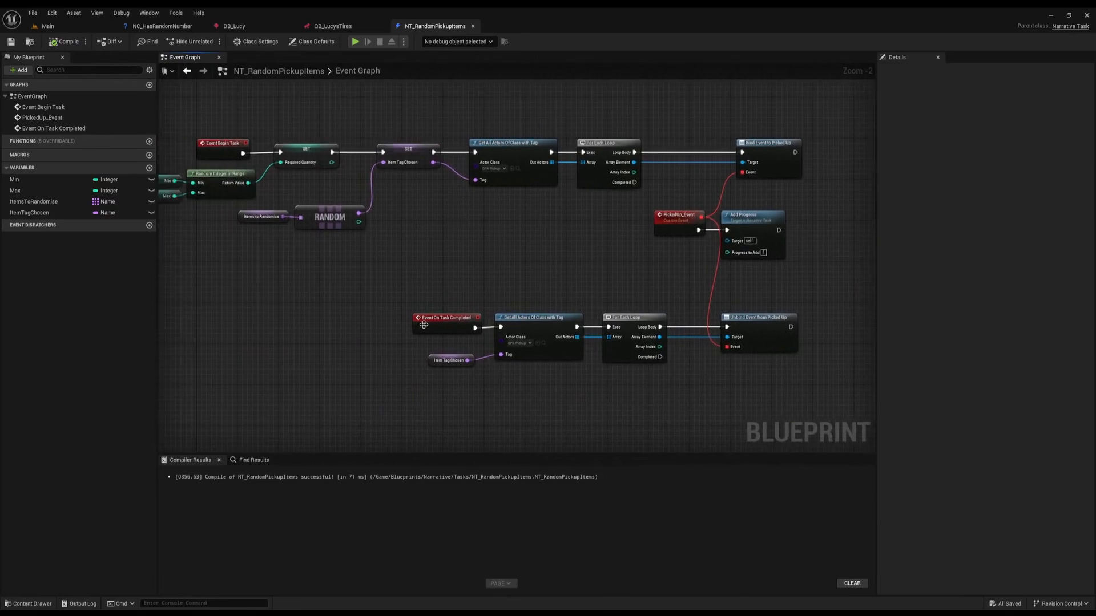
pyautogui.moveTo(486, 229)
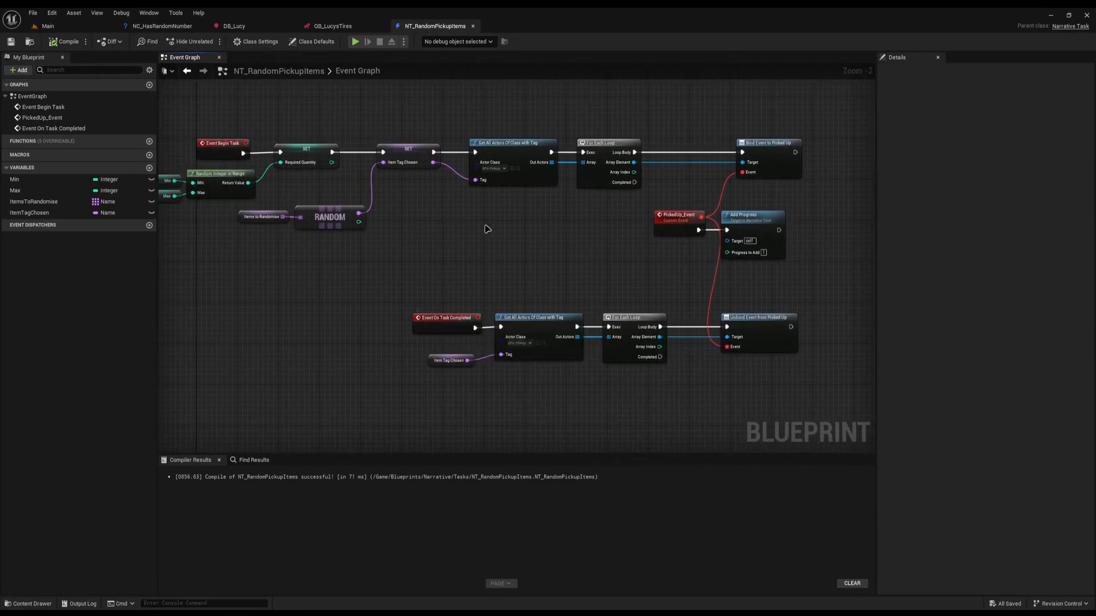
pyautogui.moveTo(481, 230)
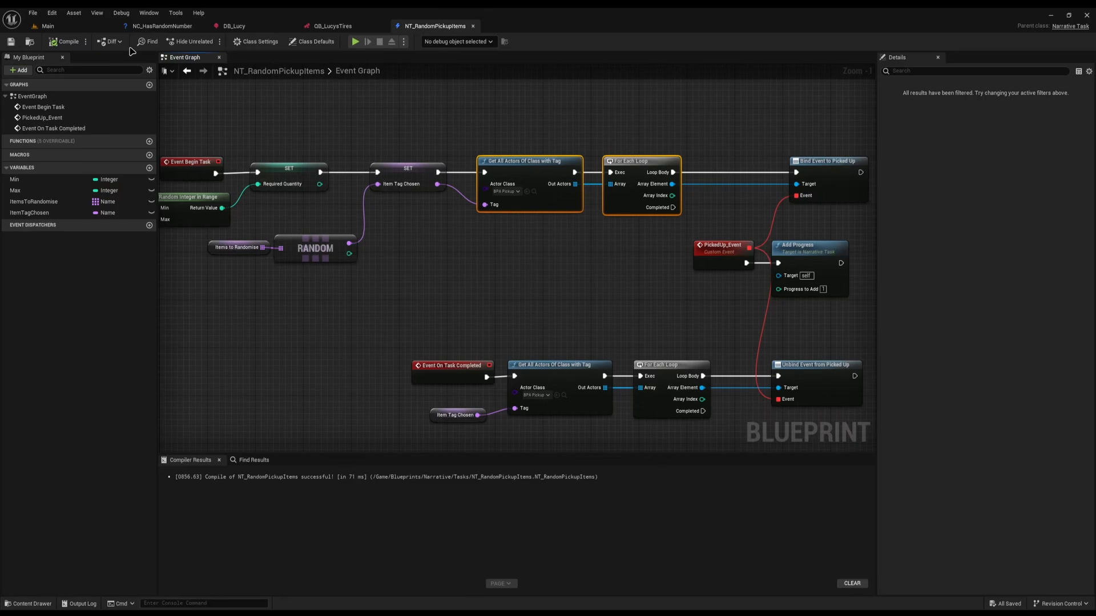
pyautogui.moveTo(540, 115)
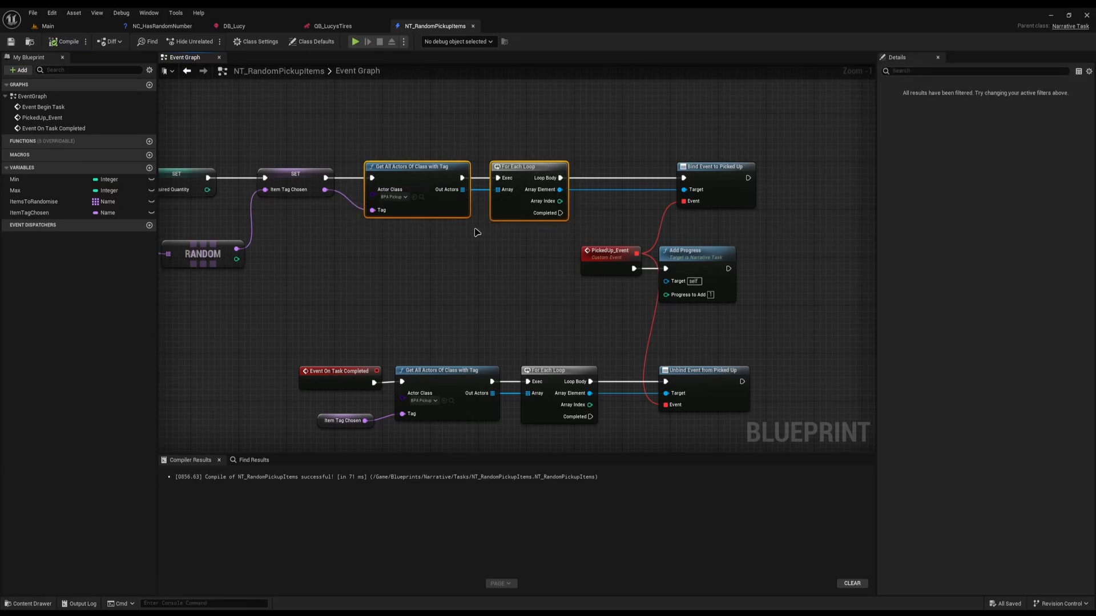
pyautogui.moveTo(682, 189)
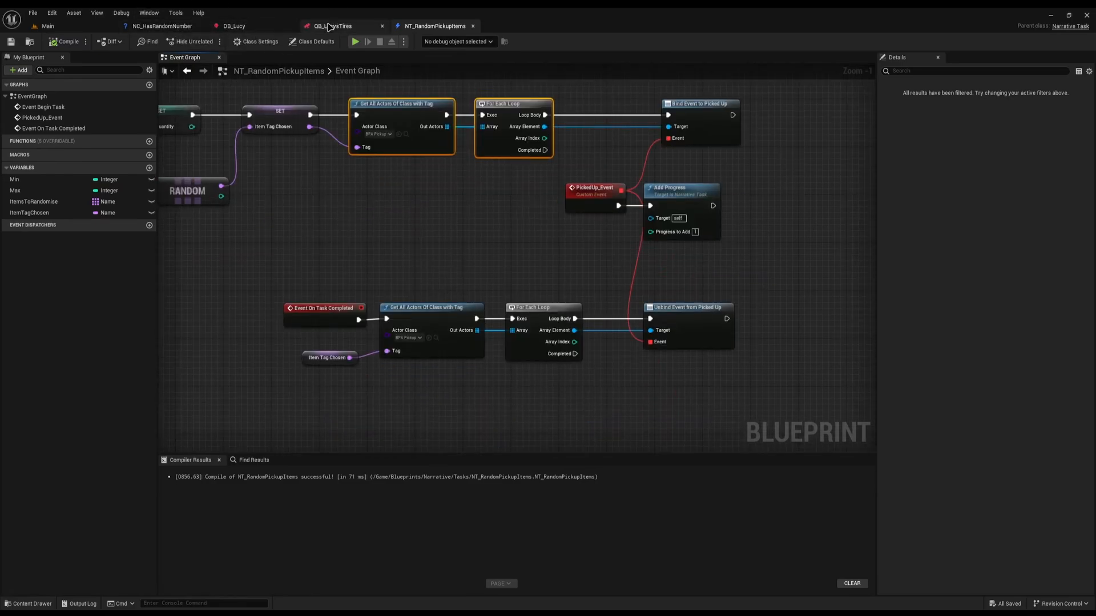
# Step: In QB_LucysTires, branch a NT_RandomPickupItems task off the quest start
pyautogui.click(331, 25)
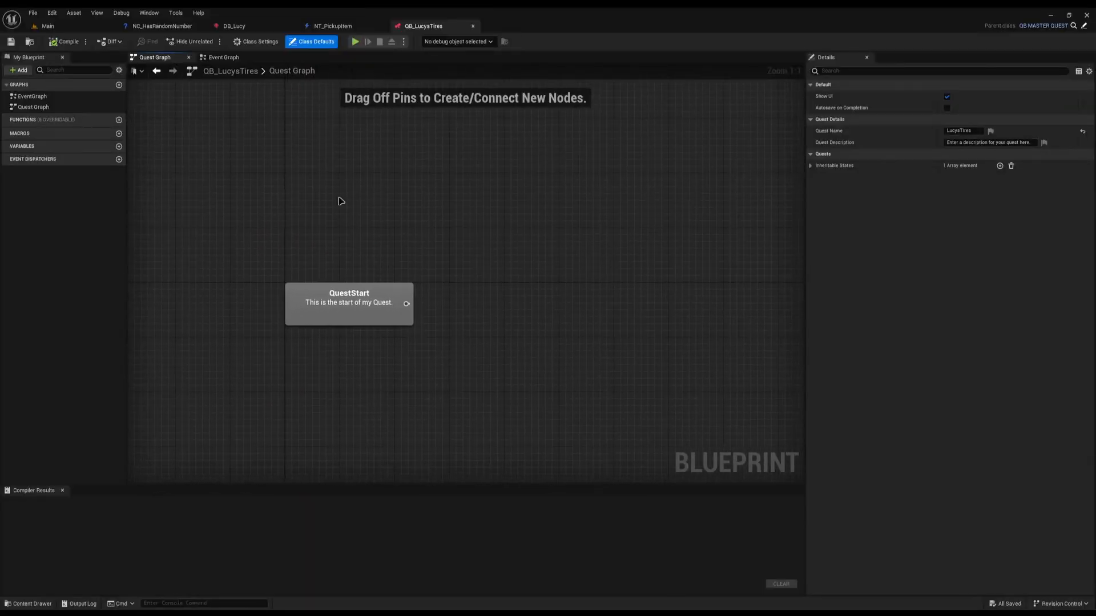
pyautogui.moveTo(406, 304); pyautogui.dragTo(490, 307)
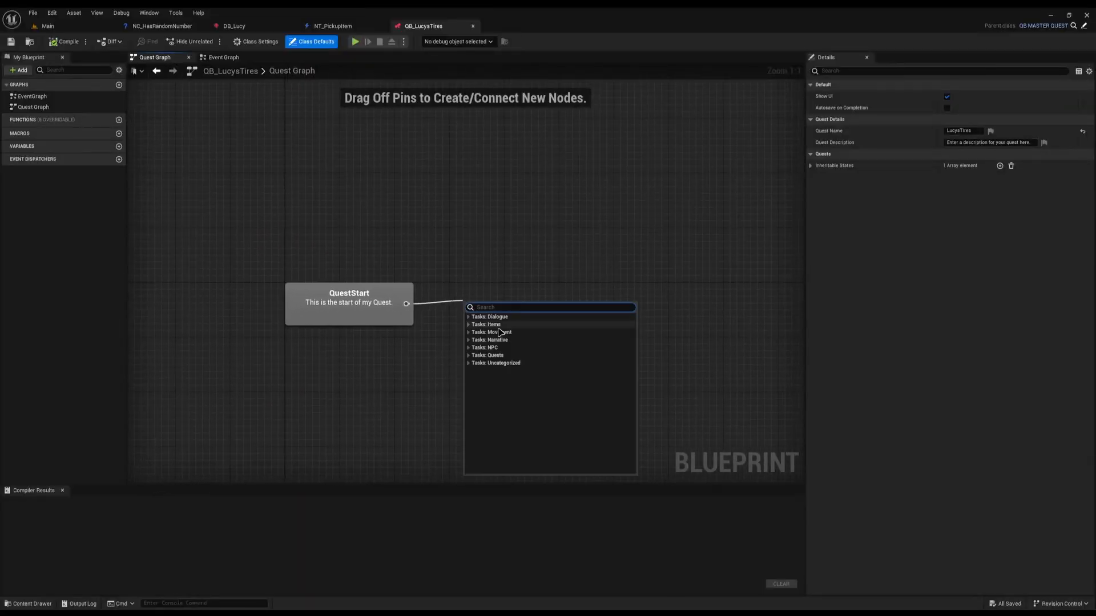
pyautogui.write('random')
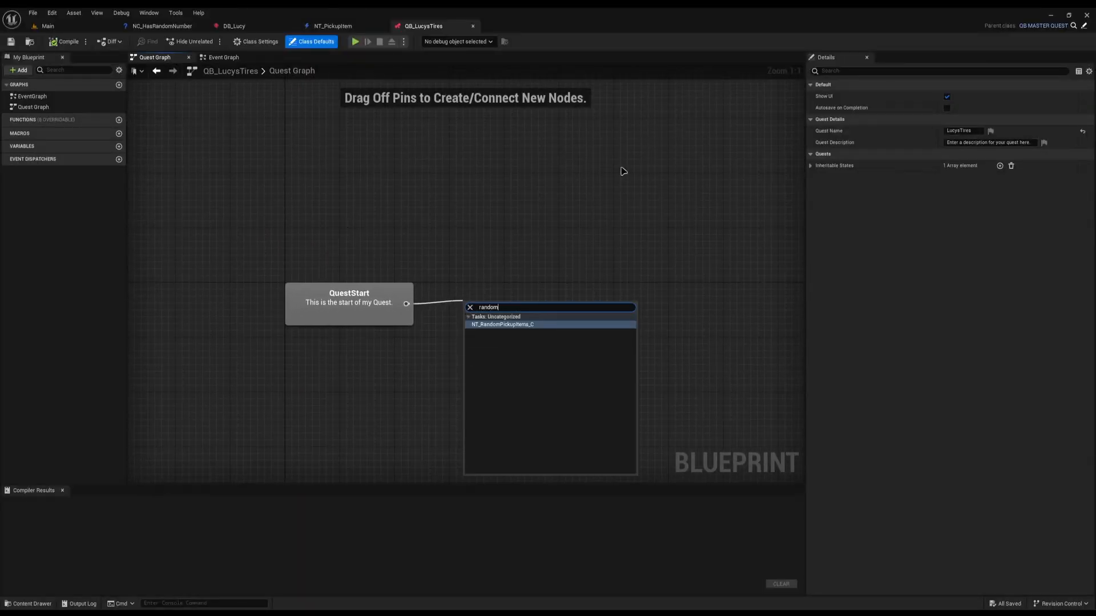
pyautogui.click(502, 324)
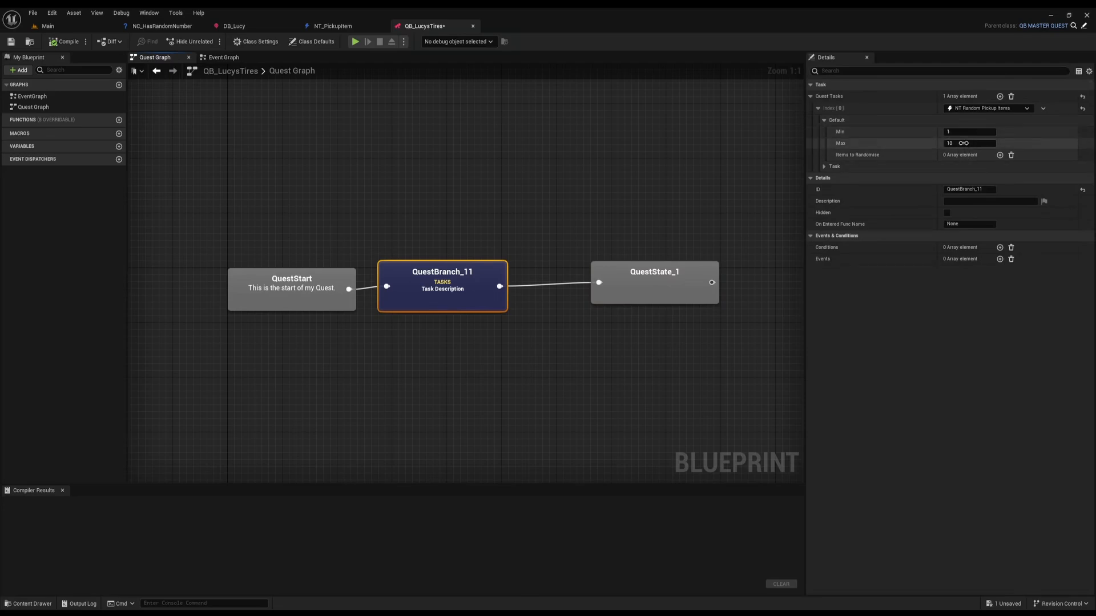
# Step: Set the task to randomise RacingTires (Min 1, Max 8) with description override 'Lucy wants a'
pyautogui.click(968, 144)
pyautogui.write('8')
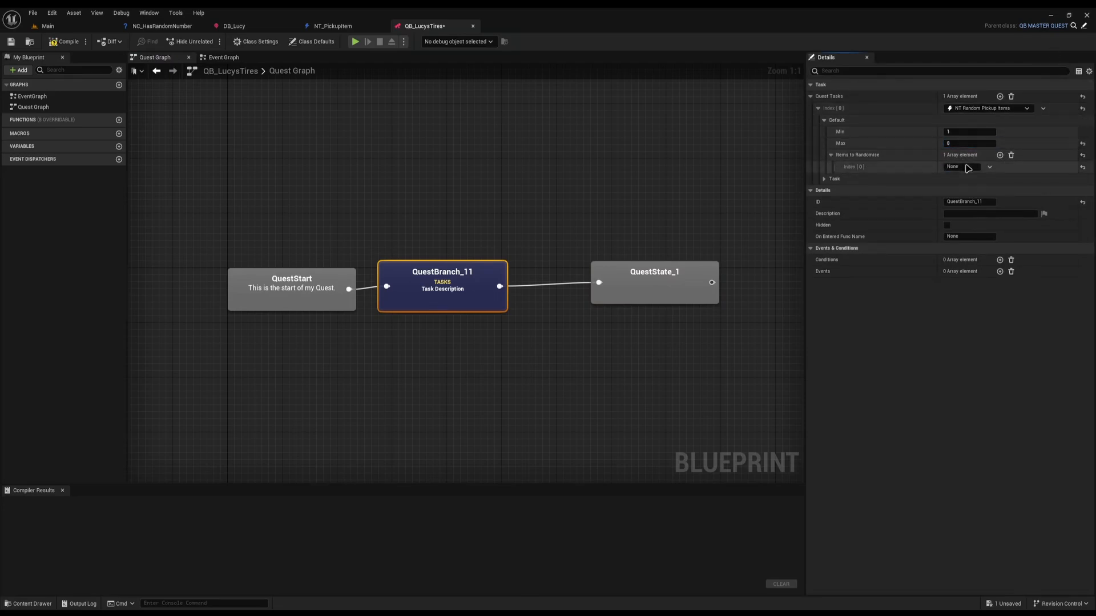
pyautogui.write('RacingTires')
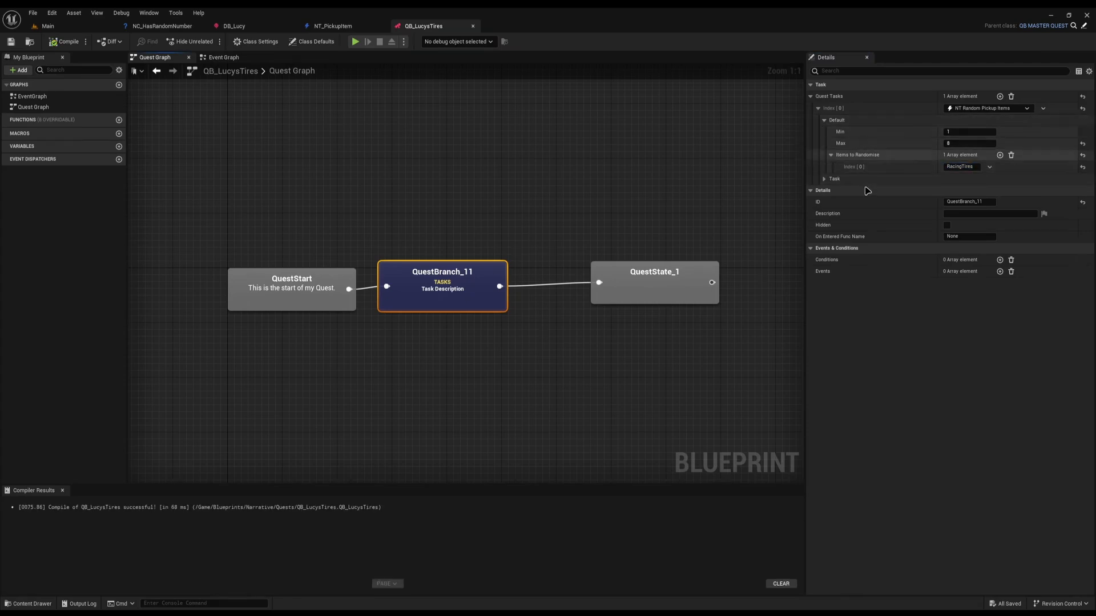
pyautogui.click(824, 178)
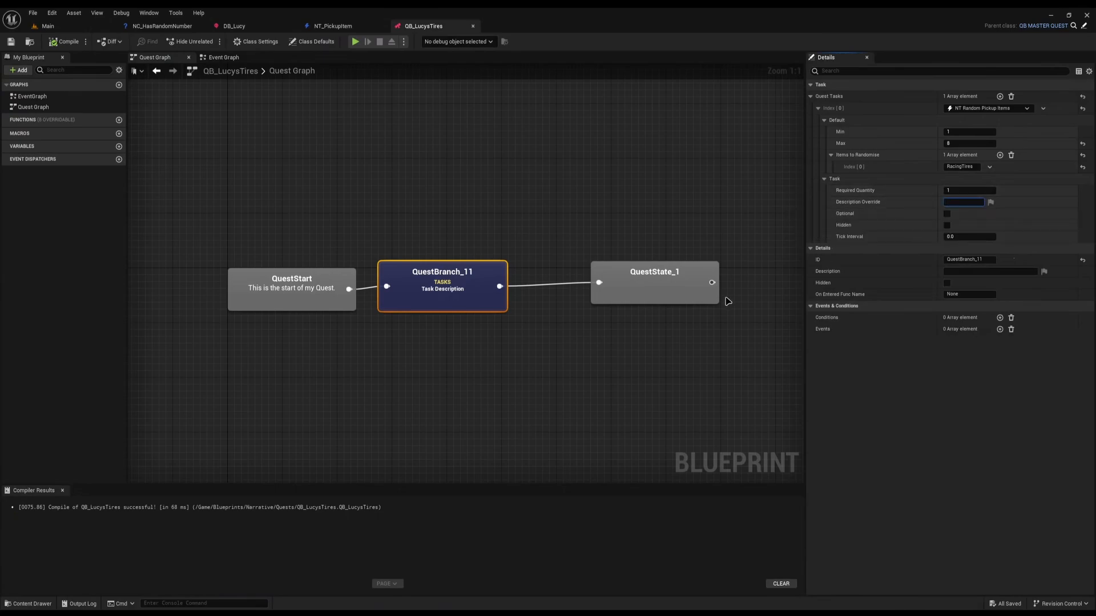
pyautogui.write('Lucy wants a')
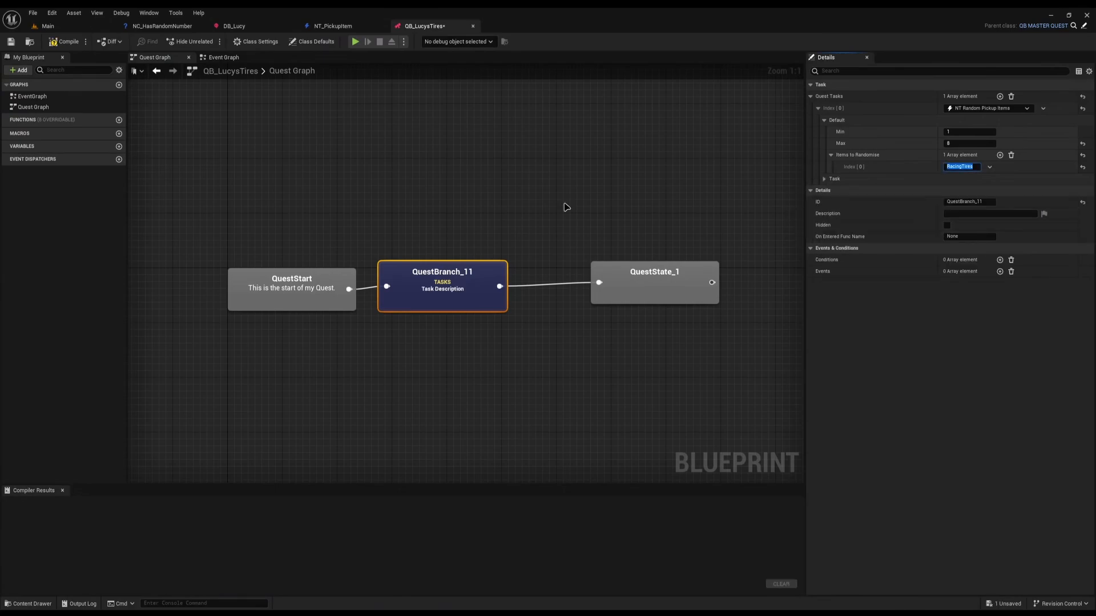
pyautogui.click(66, 57)
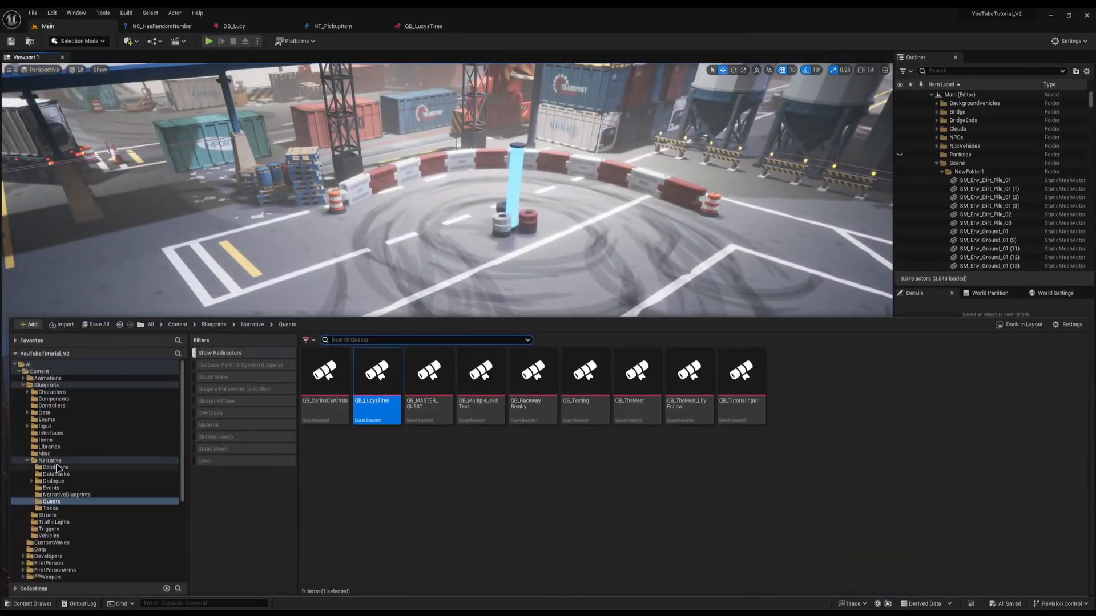
# Step: Check the placed tire pickups in the Main level and play it to collect tires for the quest
pyautogui.click(43, 439)
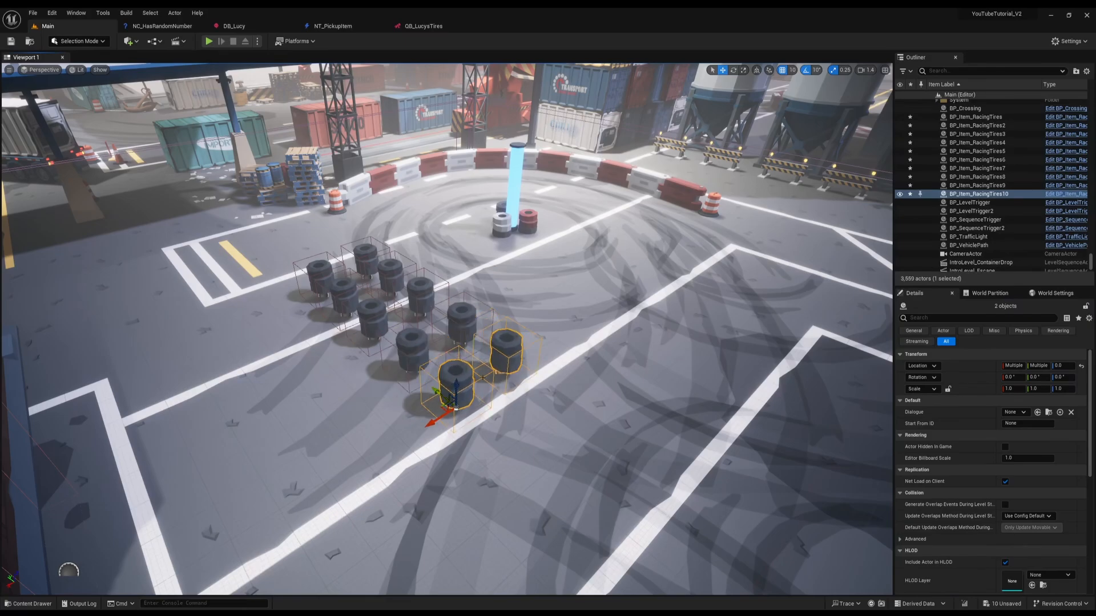
pyautogui.click(210, 41)
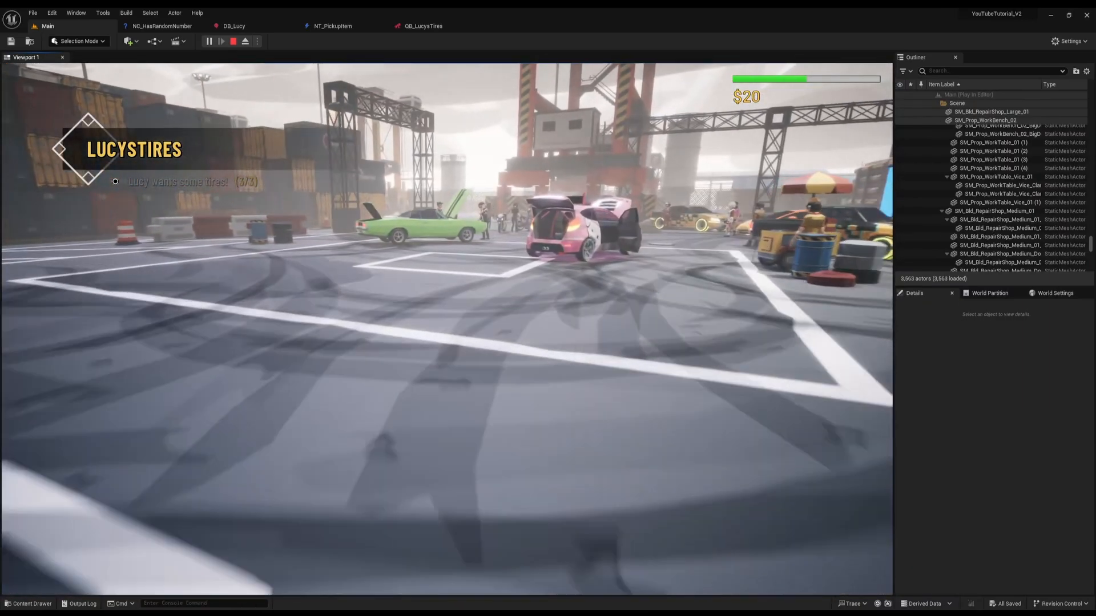
# Step: Stop the playtest, run the level once more, then return to the QB_LucysTires graph
pyautogui.click(244, 41)
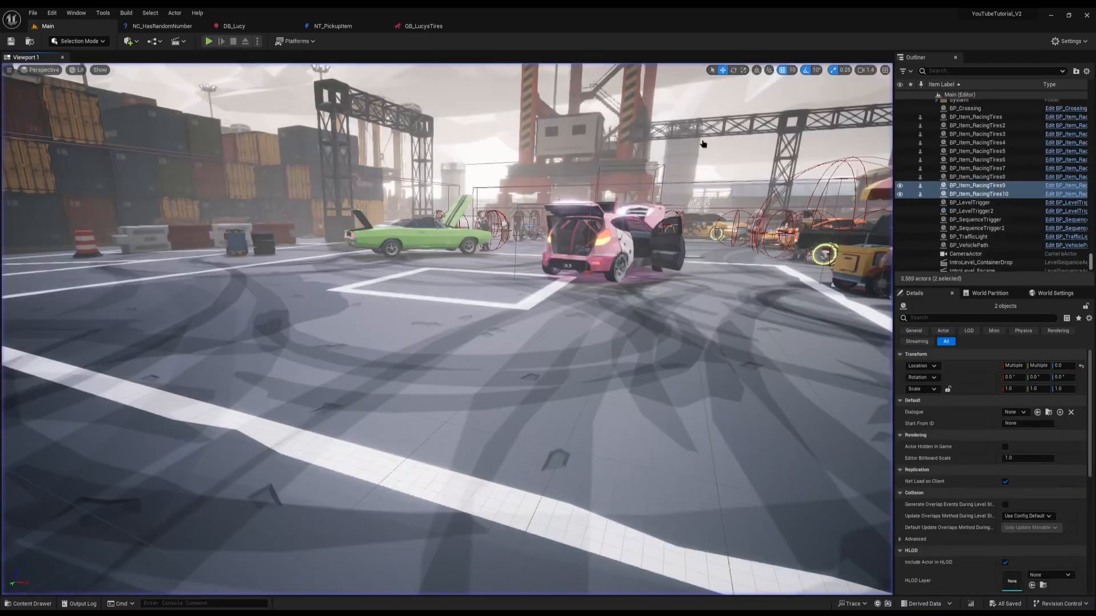
pyautogui.moveTo(210, 41)
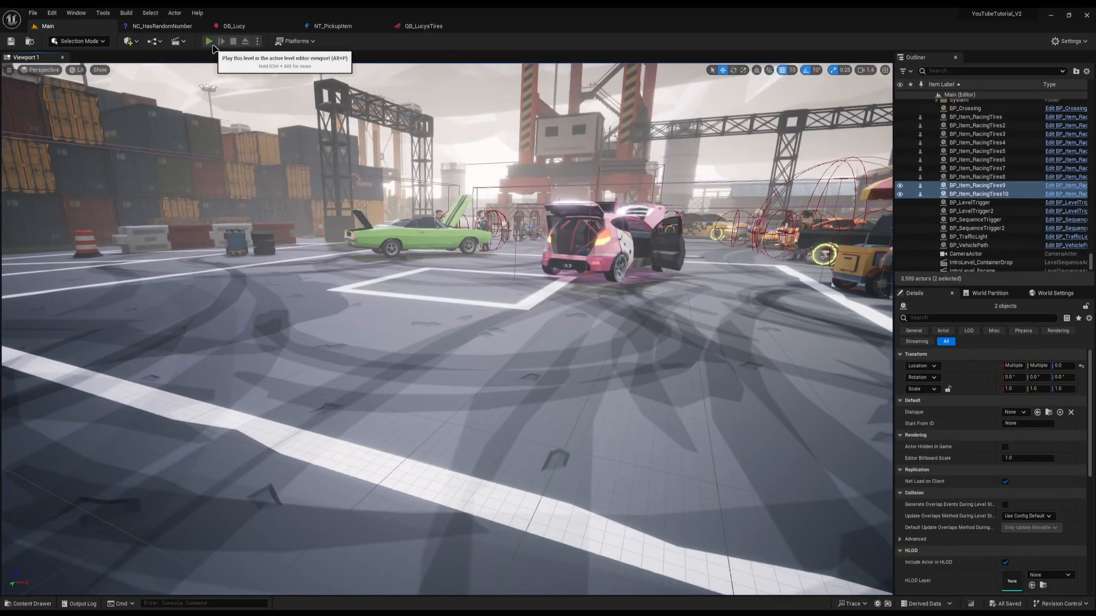
pyautogui.click(210, 41)
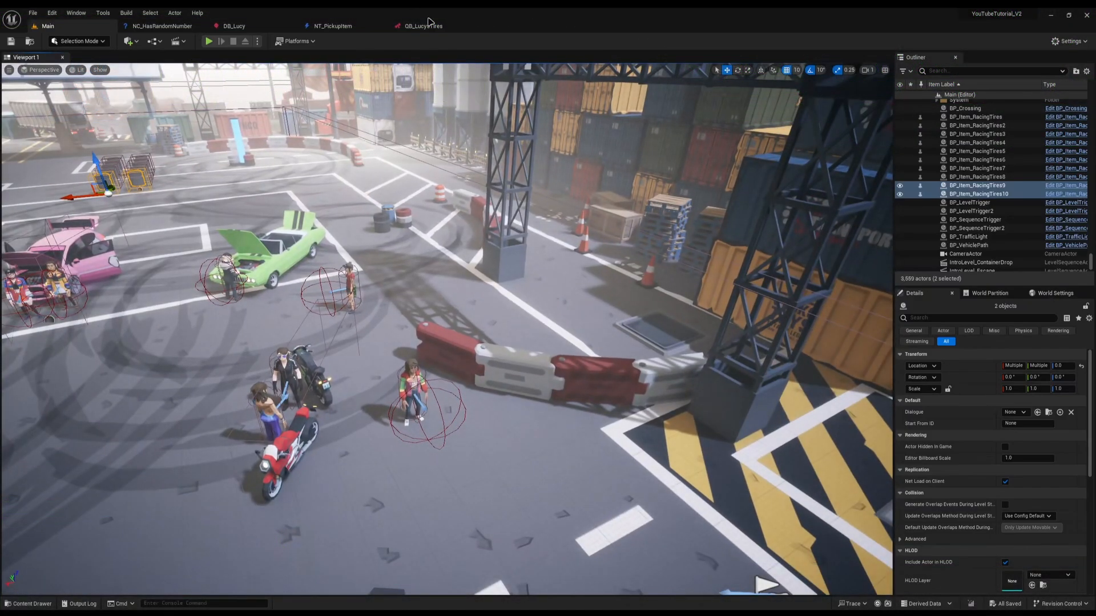
pyautogui.click(427, 25)
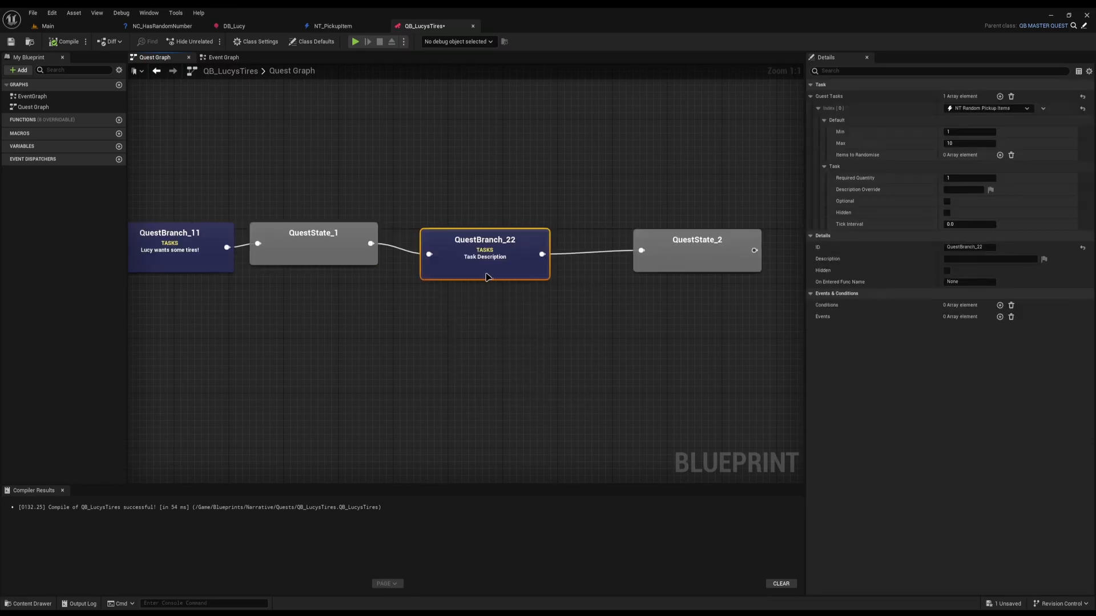
pyautogui.moveTo(437, 318)
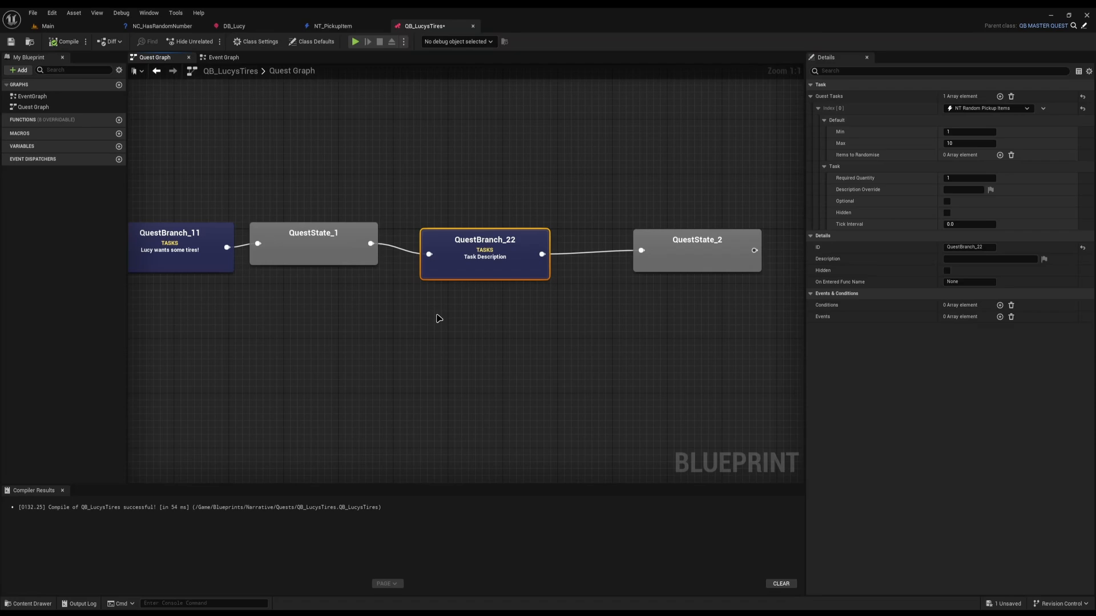
pyautogui.moveTo(975, 160)
pyautogui.write('5')
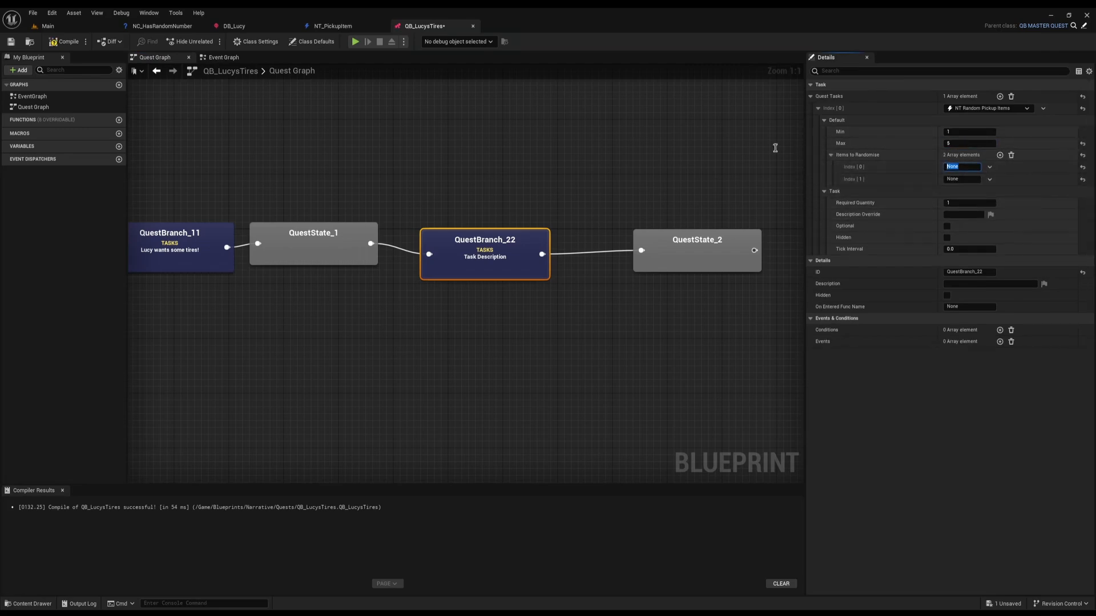
# Step: Add Turbocharger and HighPerformanceSparkPlug to the second pickup task's Items to Randomise
pyautogui.write('Turbocharger')
pyautogui.click(967, 178)
pyautogui.write('HighPerformanceSparkPlug')
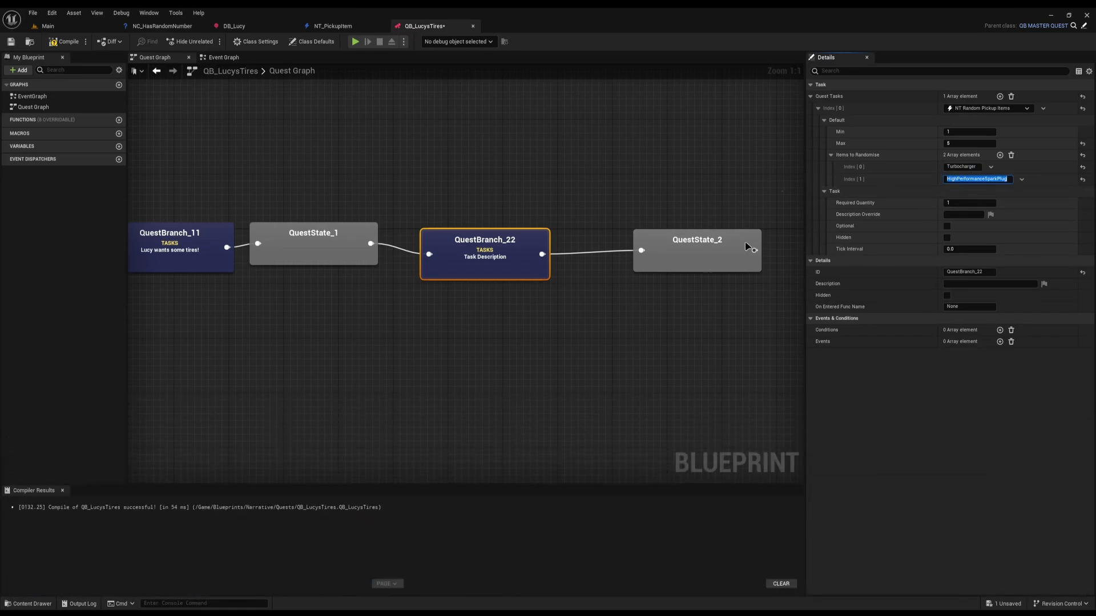
pyautogui.click(969, 214)
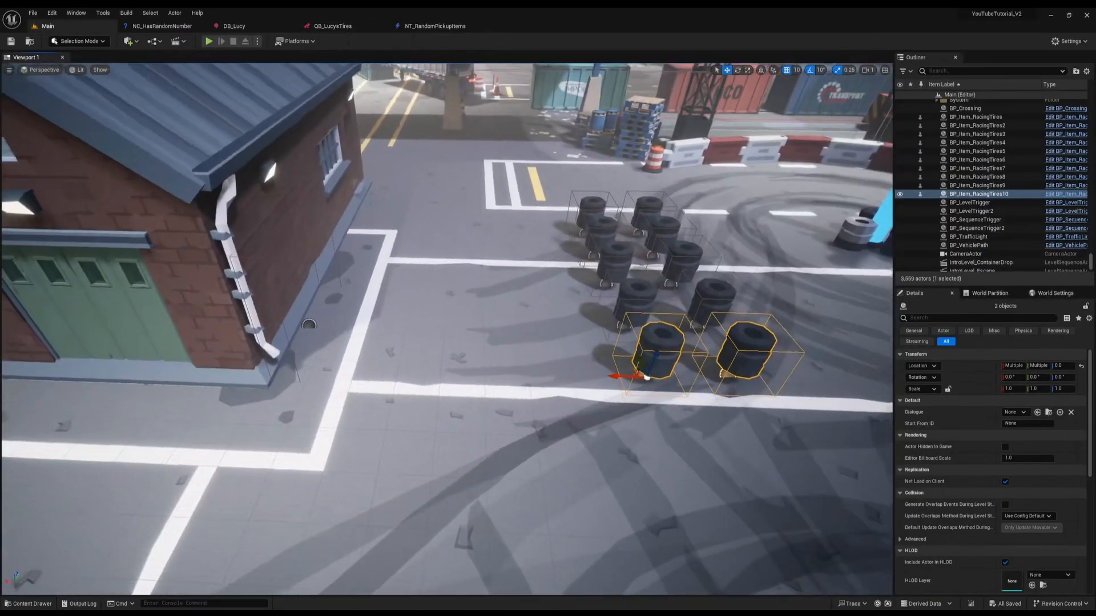
# Step: Inspect the placed BP_Item pickups in the level, then return to the NT_RandomPickupItems blueprint
pyautogui.click(28, 603)
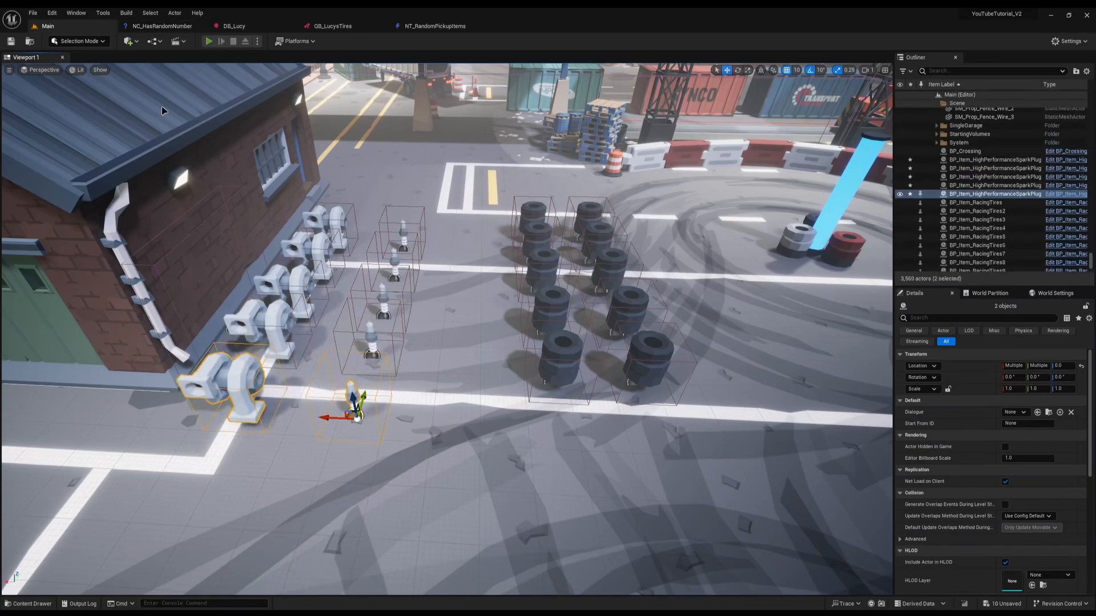
pyautogui.click(208, 41)
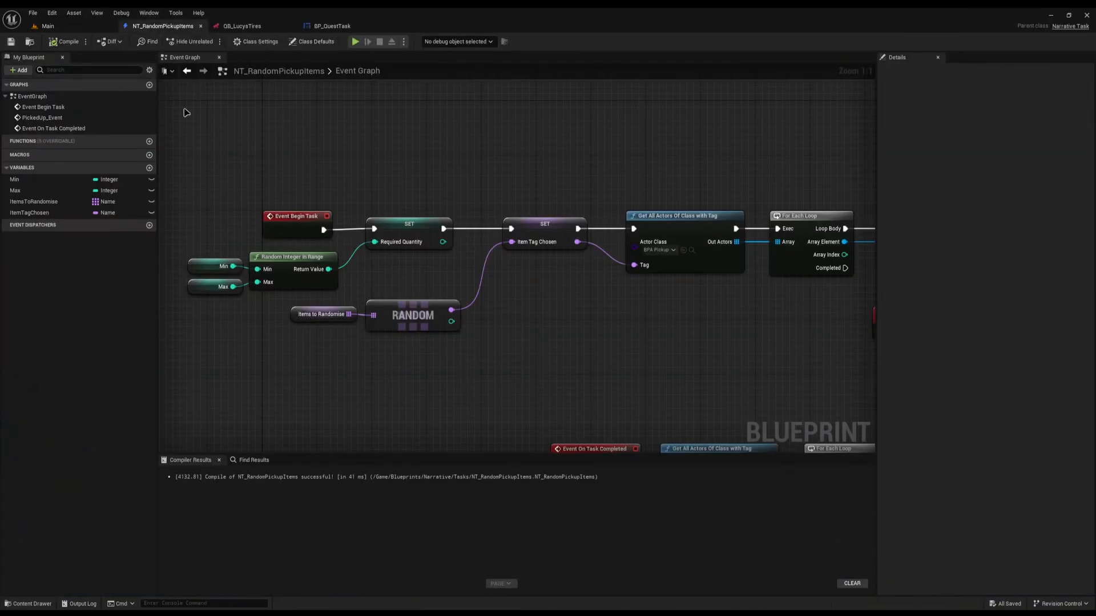
# Step: Override Get Task Description and review the ItemTagChosen variable's settings
pyautogui.click(150, 141)
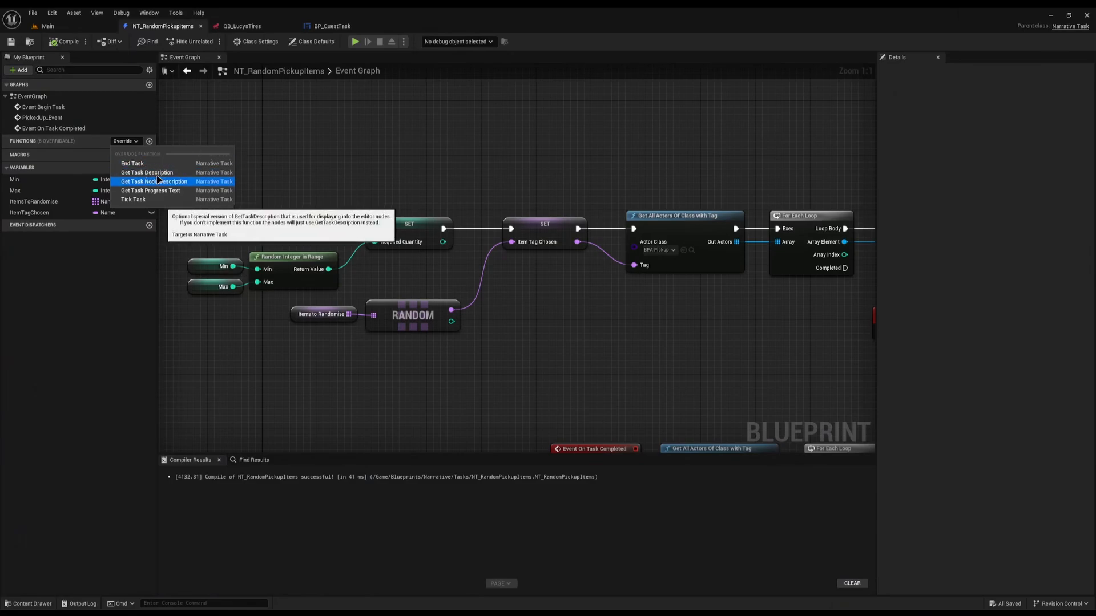
pyautogui.click(151, 171)
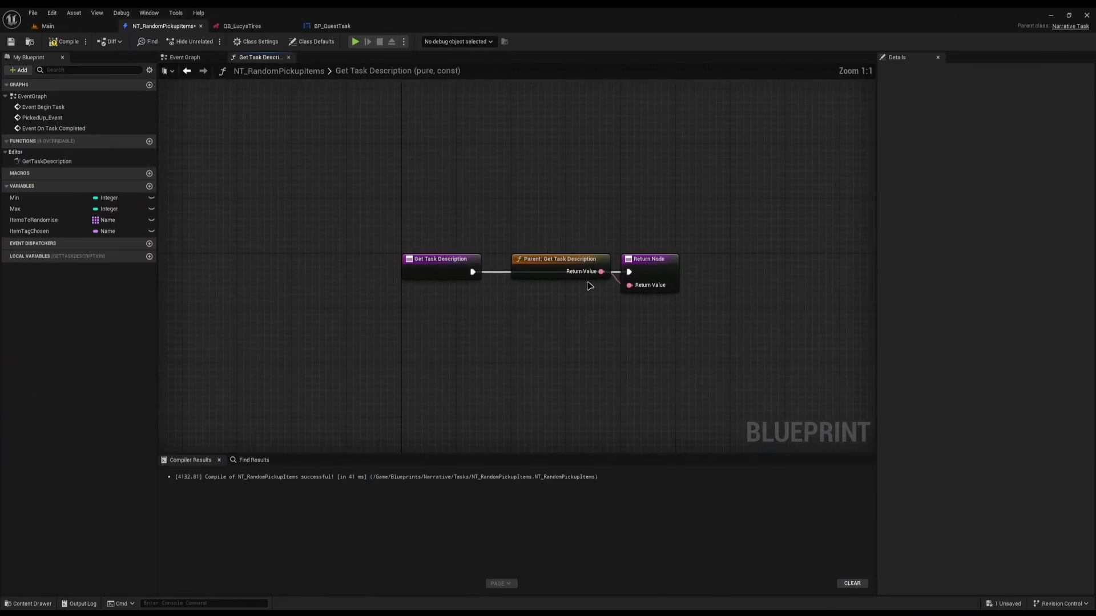
pyautogui.moveTo(557, 259); pyautogui.dragTo(372, 303)
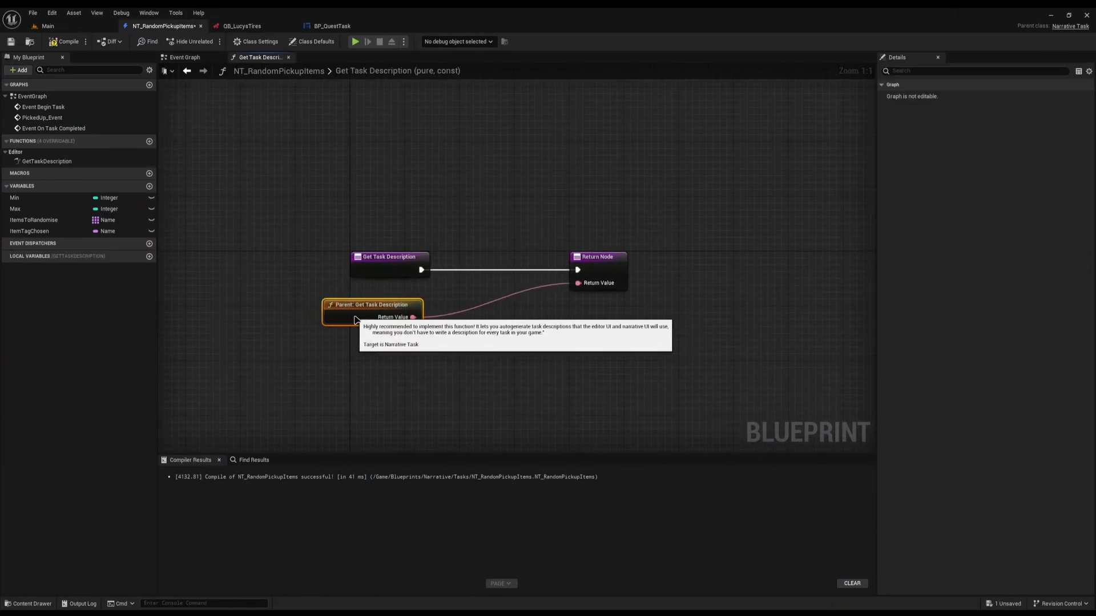
pyautogui.click(30, 231)
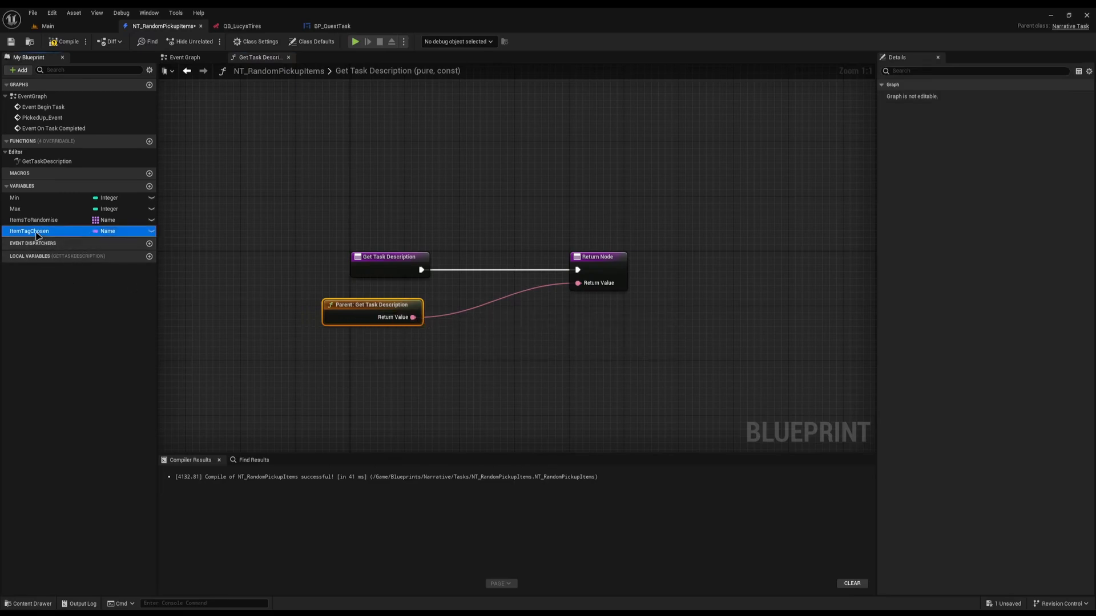
pyautogui.click(29, 230)
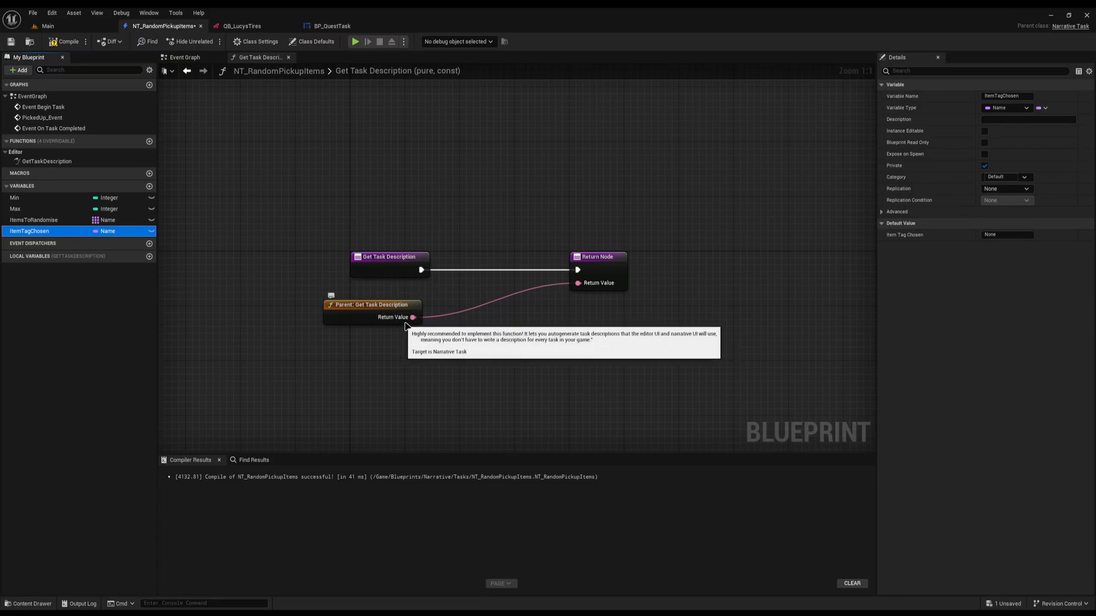
# Step: Return a Format Text '{text} {item}' fed by the parent description and ItemTagChosen
pyautogui.moveTo(411, 316); pyautogui.dragTo(484, 334)
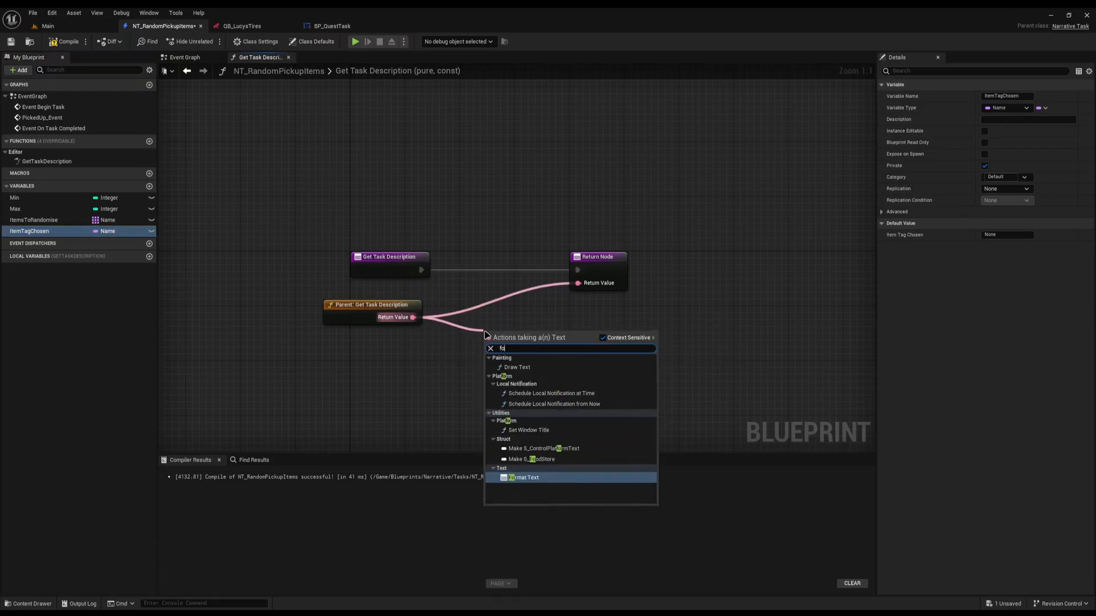
pyautogui.click(523, 477)
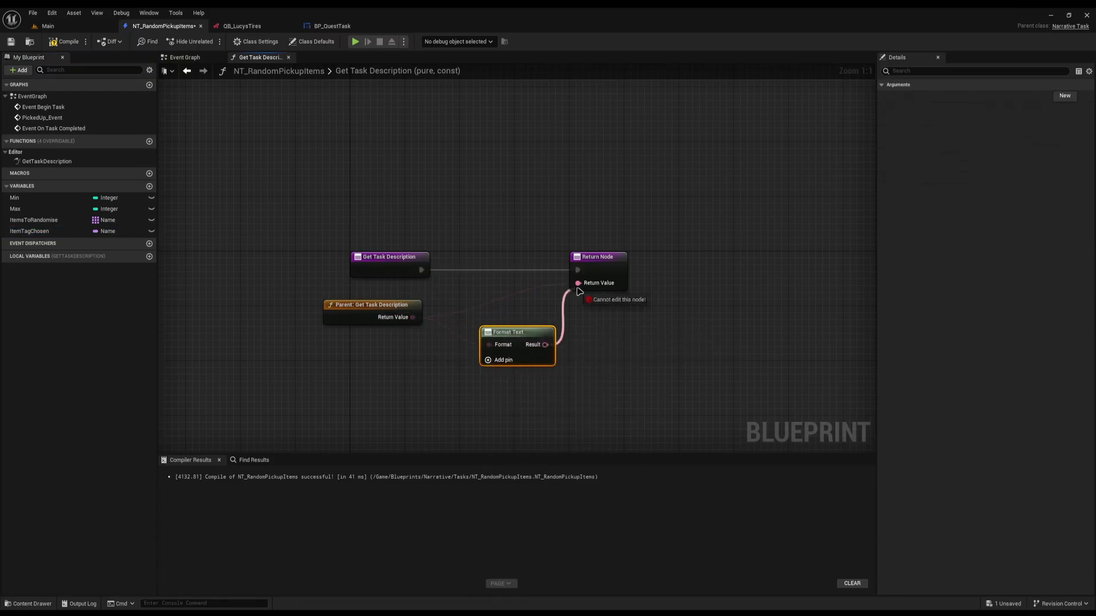
pyautogui.click(503, 360)
pyautogui.write('{text} {item}')
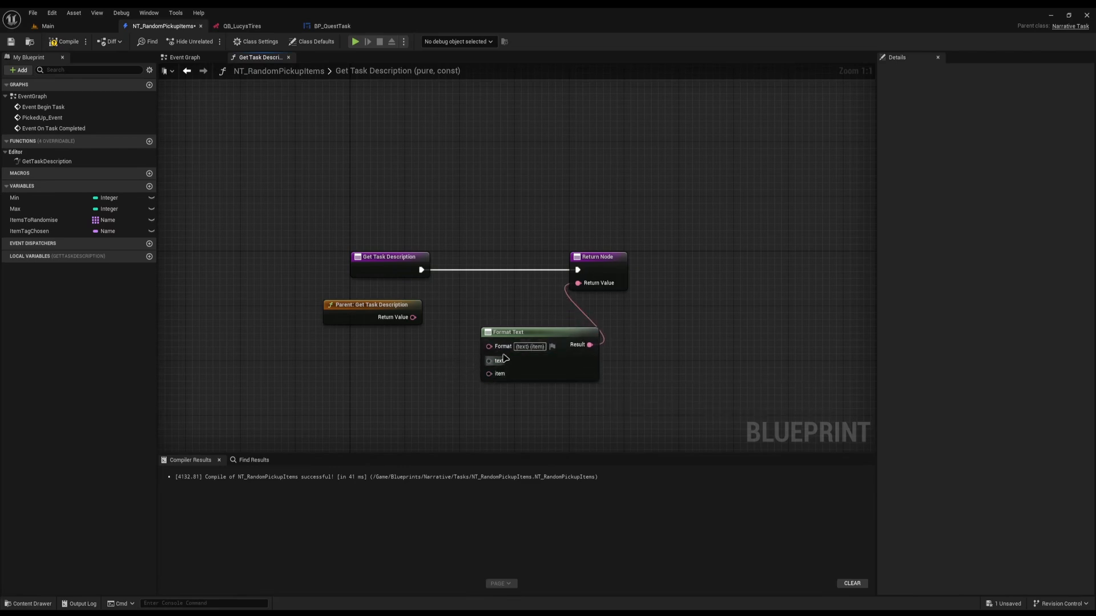
pyautogui.moveTo(412, 316); pyautogui.dragTo(487, 346)
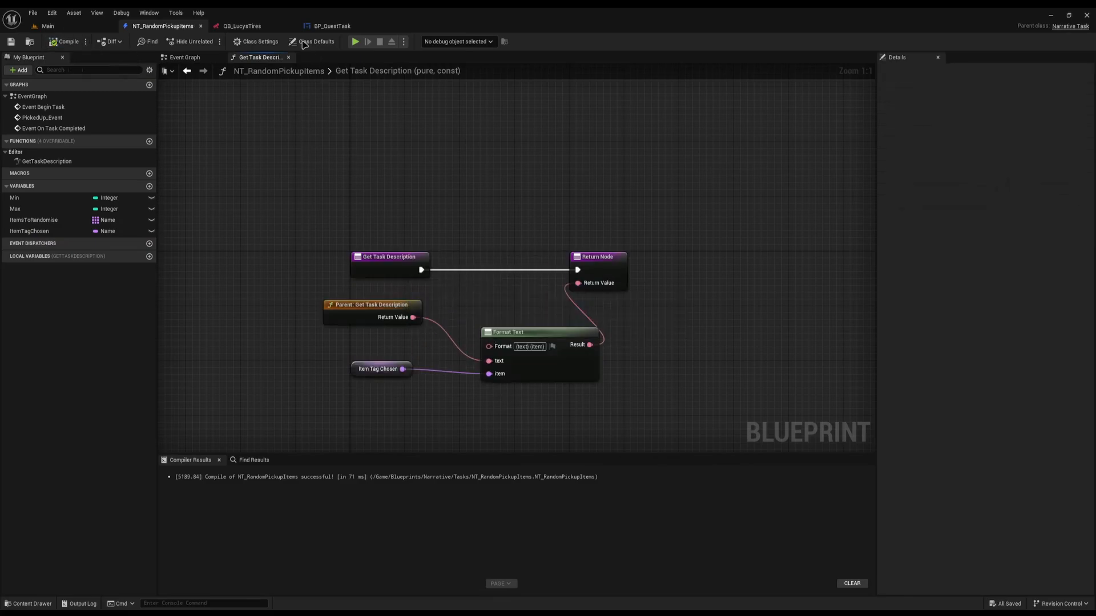
# Step: Switch to QB_LucysTires to view the second branch's 'Find Lucy more car parts' task
pyautogui.click(233, 25)
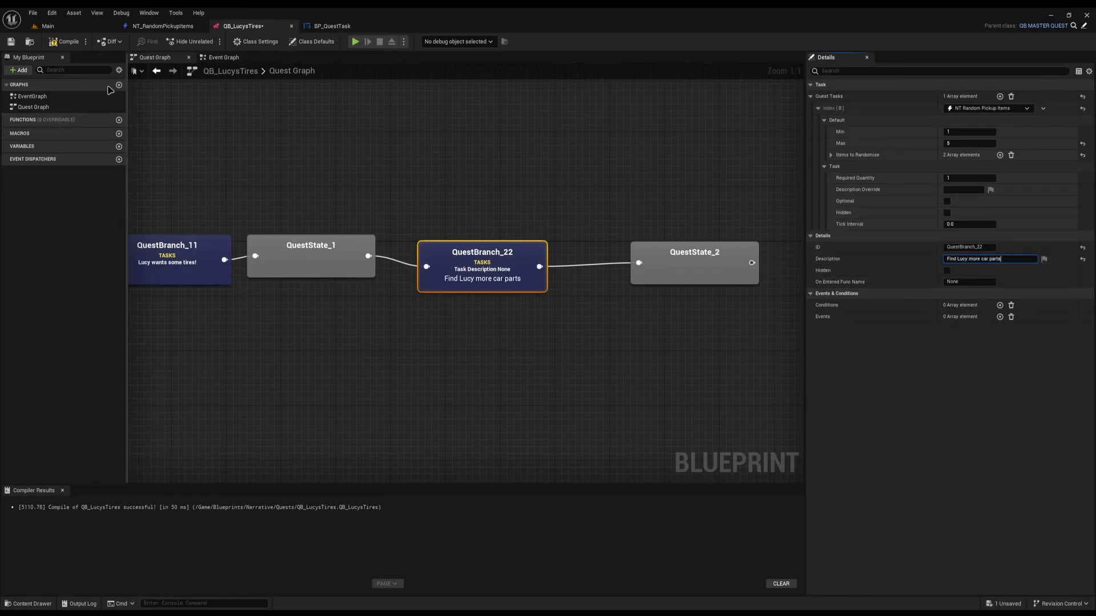
# Step: Playtest the Main level to confirm the quest names Turbocharger (0/5), then stop play
pyautogui.click(43, 25)
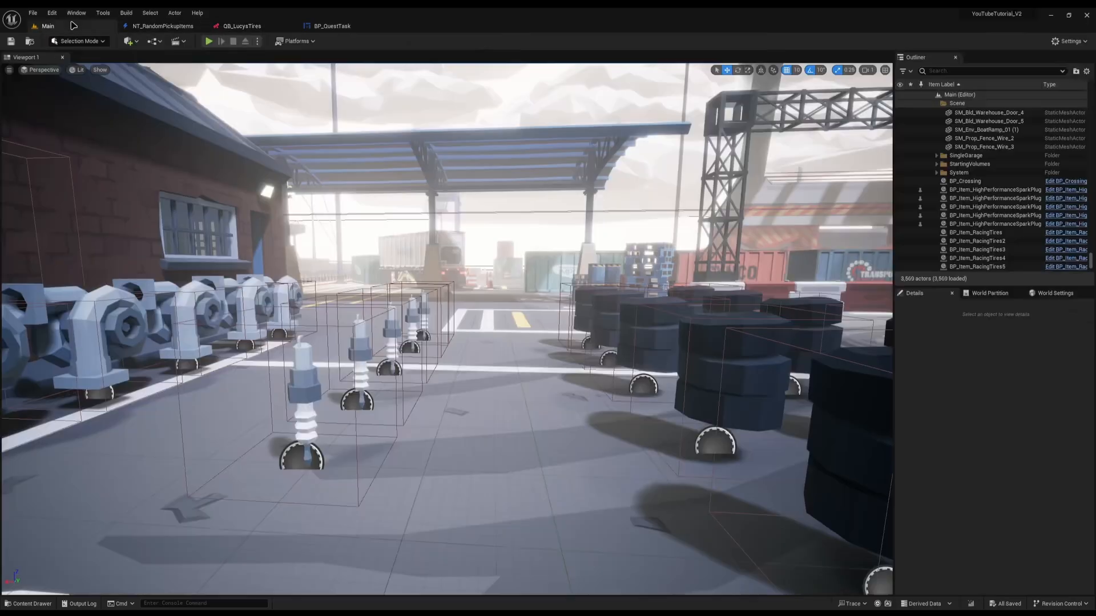
pyautogui.click(208, 41)
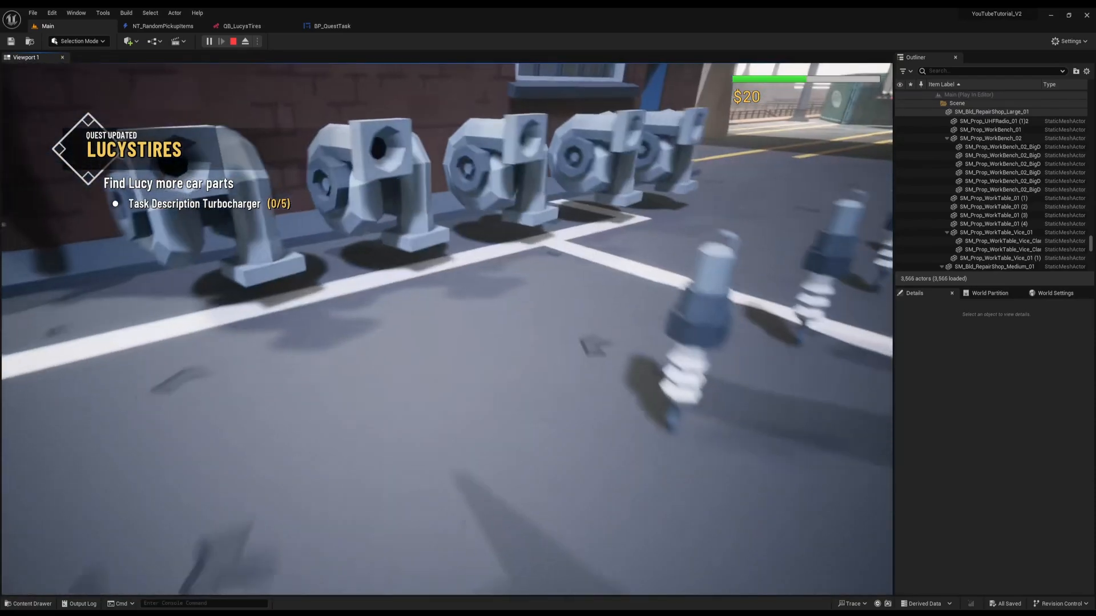
pyautogui.click(235, 41)
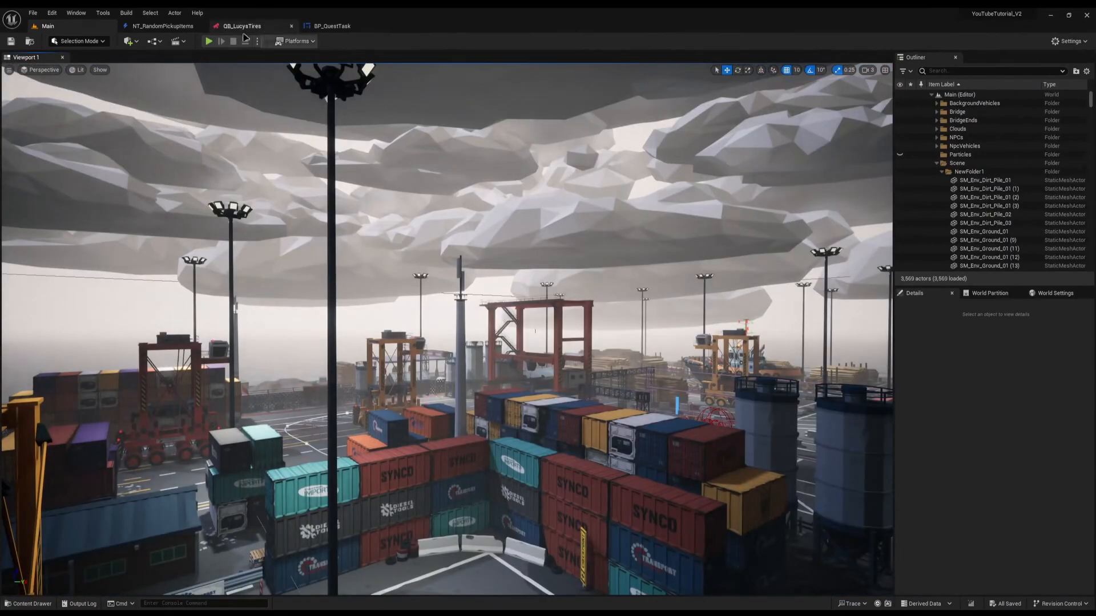
pyautogui.click(165, 25)
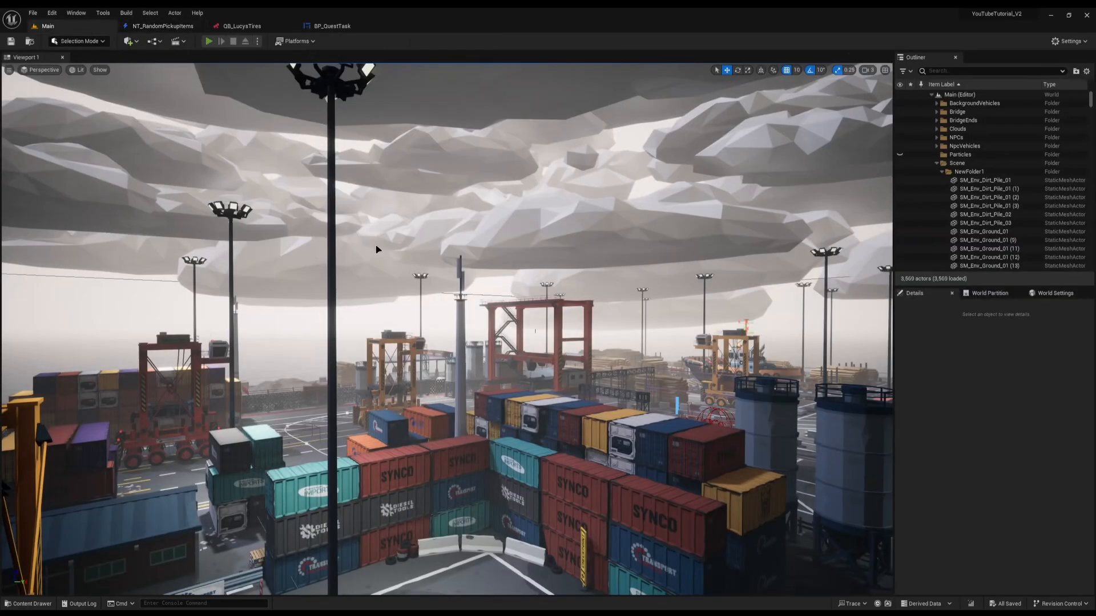
# Step: Playtest again to see the quest list HighPerformanceSparkPlug (0/4), then end play
pyautogui.click(205, 41)
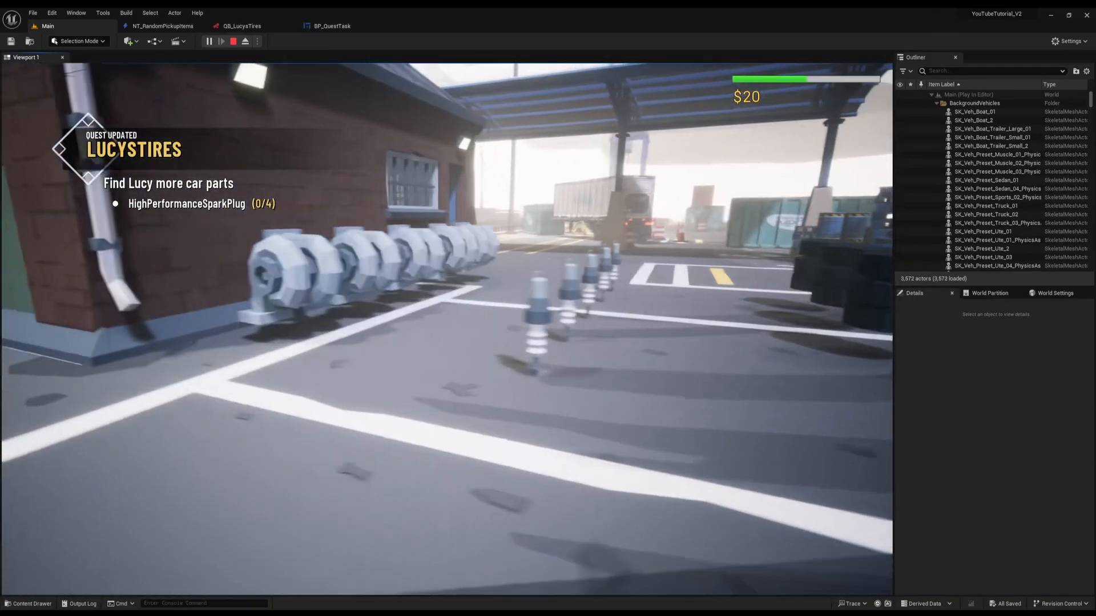
pyautogui.moveTo(446, 315)
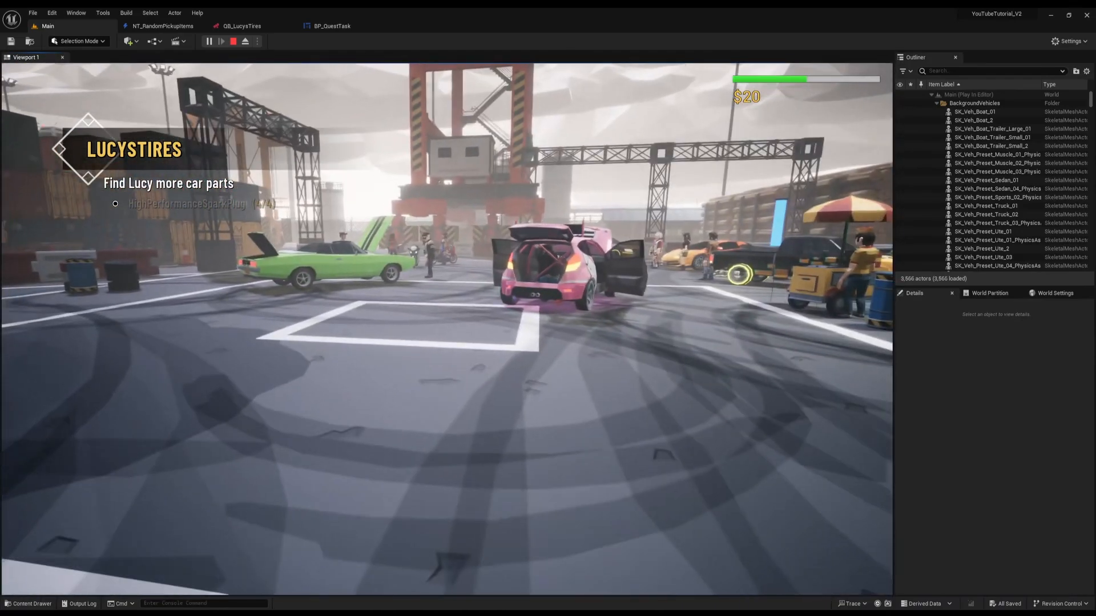
pyautogui.click(244, 41)
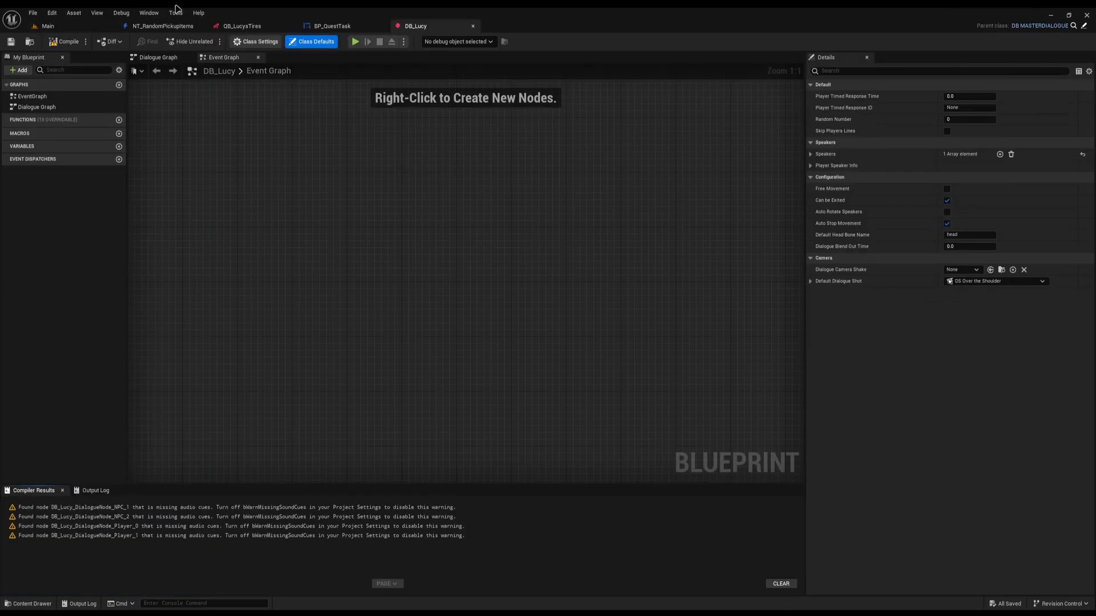
# Step: Show DB_Lucy's dialogue graph and select Lucy's 'I need an variety of tires' node
pyautogui.click(163, 57)
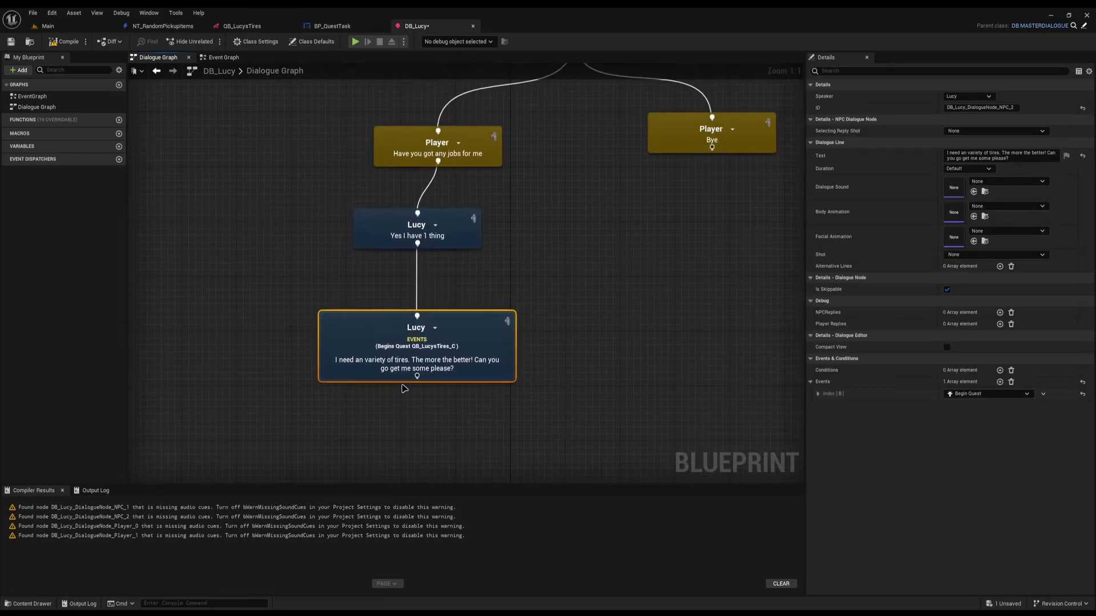
pyautogui.moveTo(416, 346); pyautogui.dragTo(286, 353)
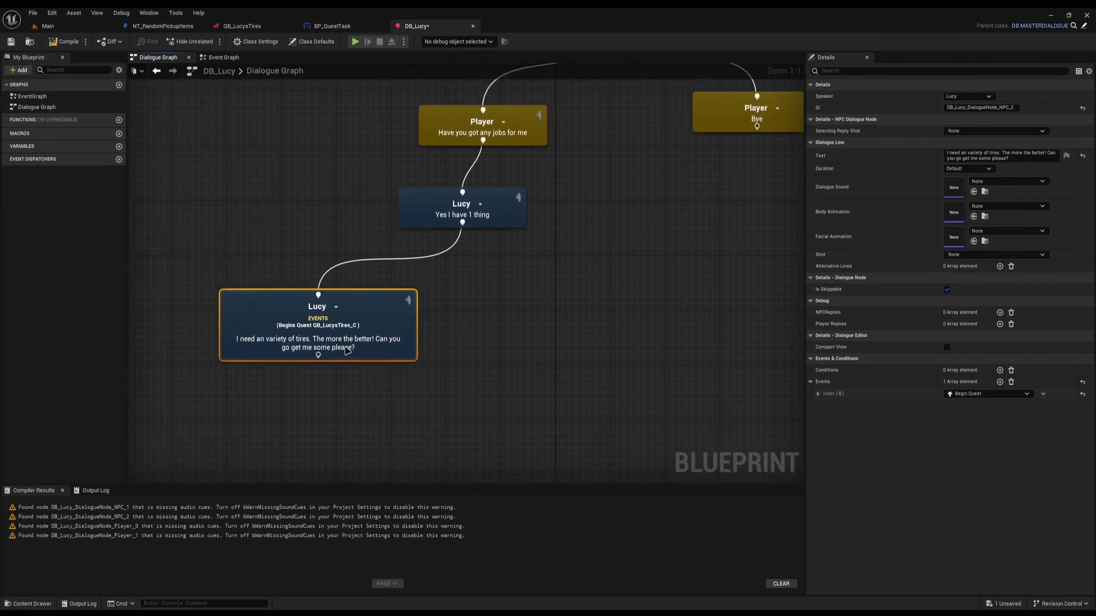
pyautogui.moveTo(347, 365)
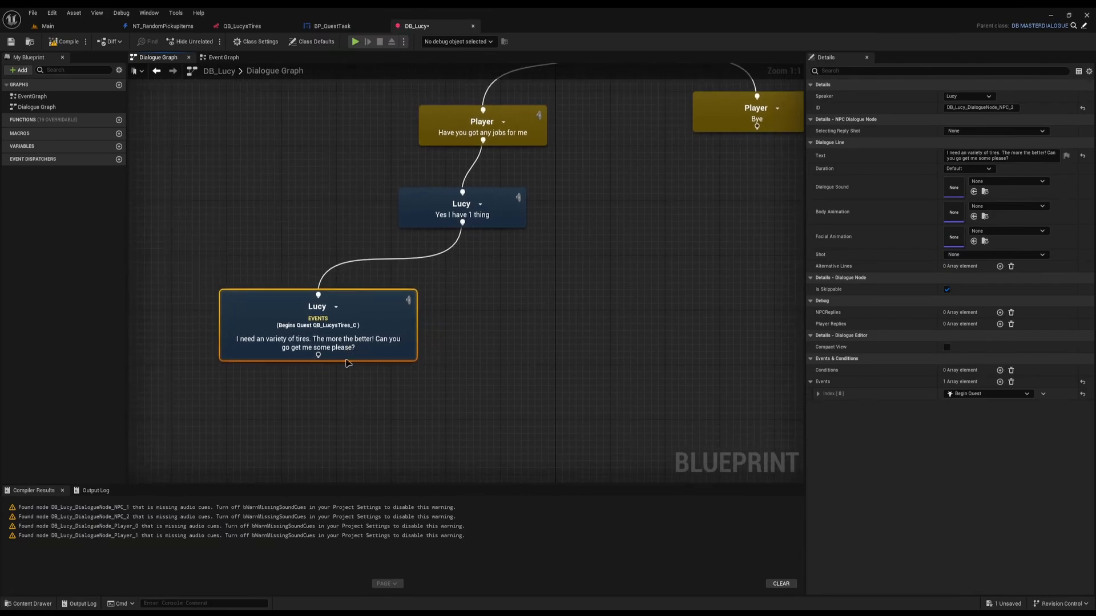
pyautogui.moveTo(438, 286); pyautogui.dragTo(639, 369)
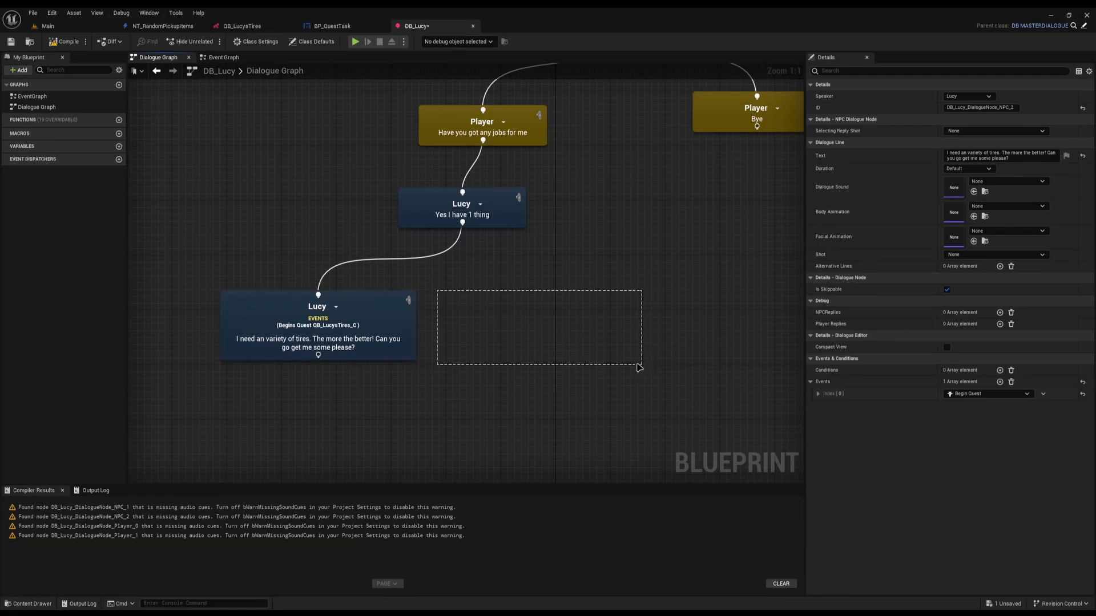
pyautogui.click(615, 363)
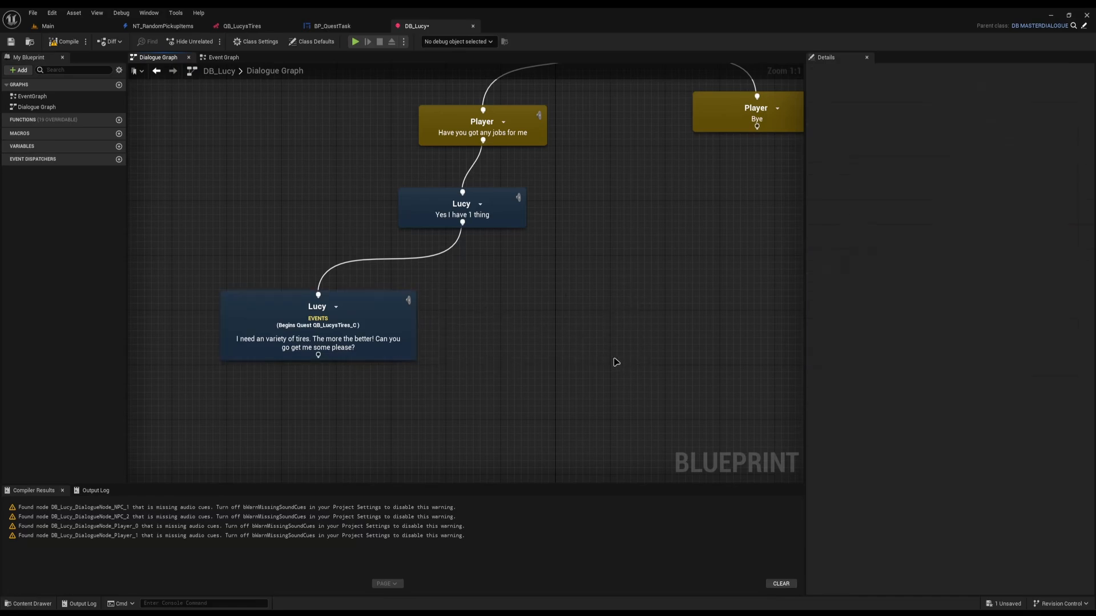
pyautogui.moveTo(468, 260)
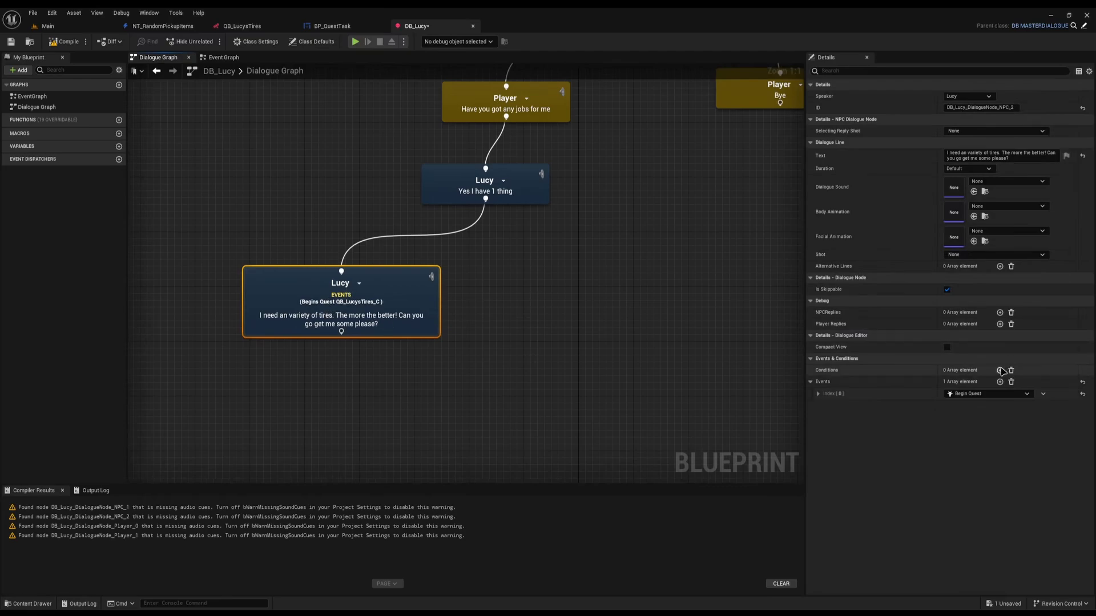
# Step: Add a Not Is Quest Started or Finished condition on QB_LucysTires to Lucy's tires offer
pyautogui.click(998, 370)
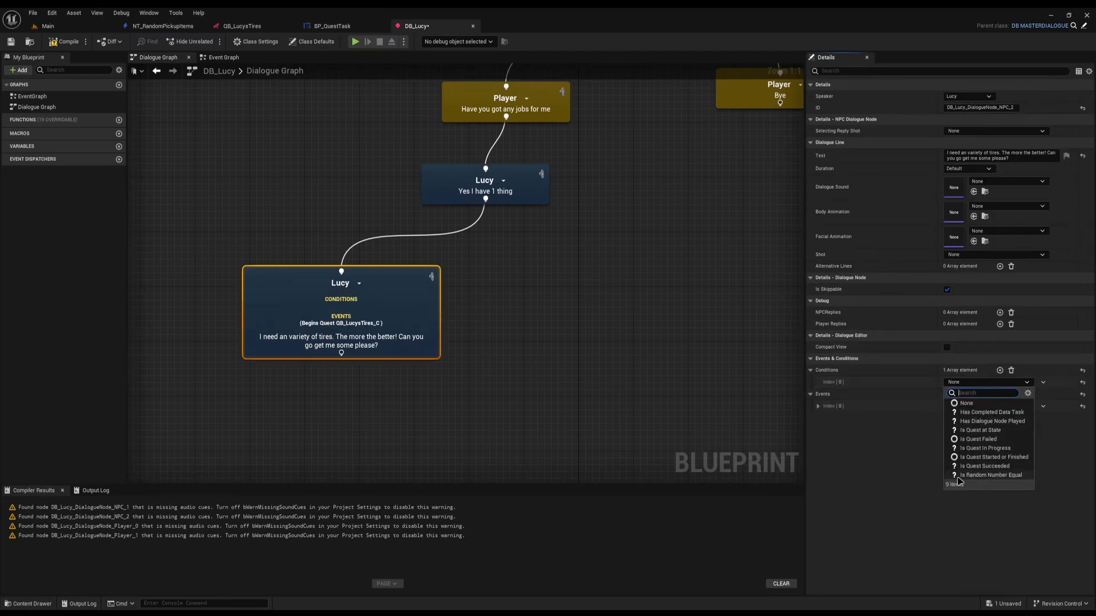
pyautogui.click(986, 457)
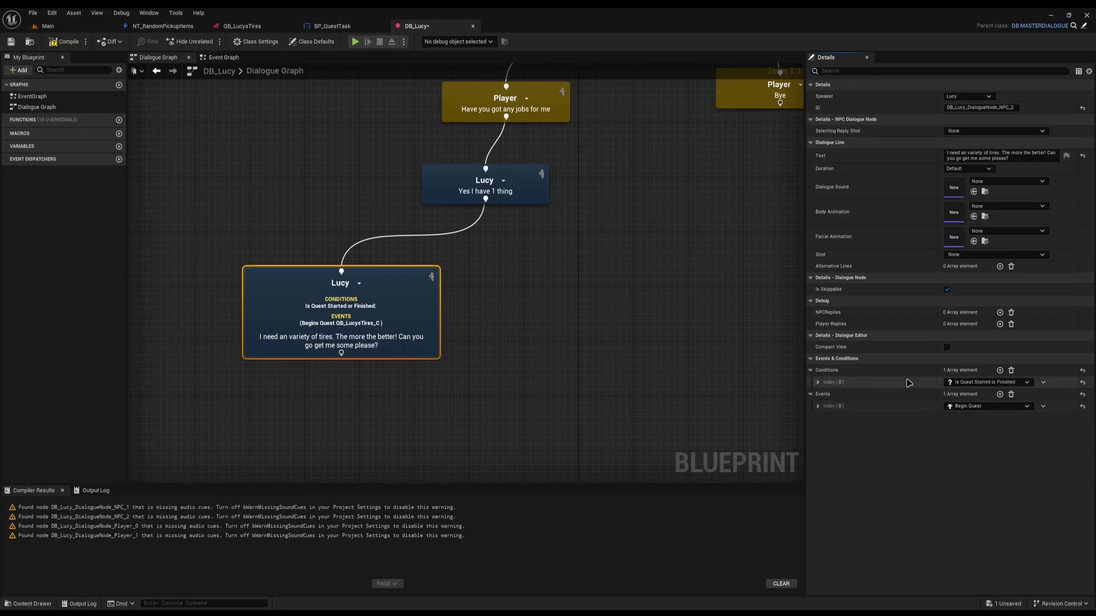
pyautogui.click(818, 382)
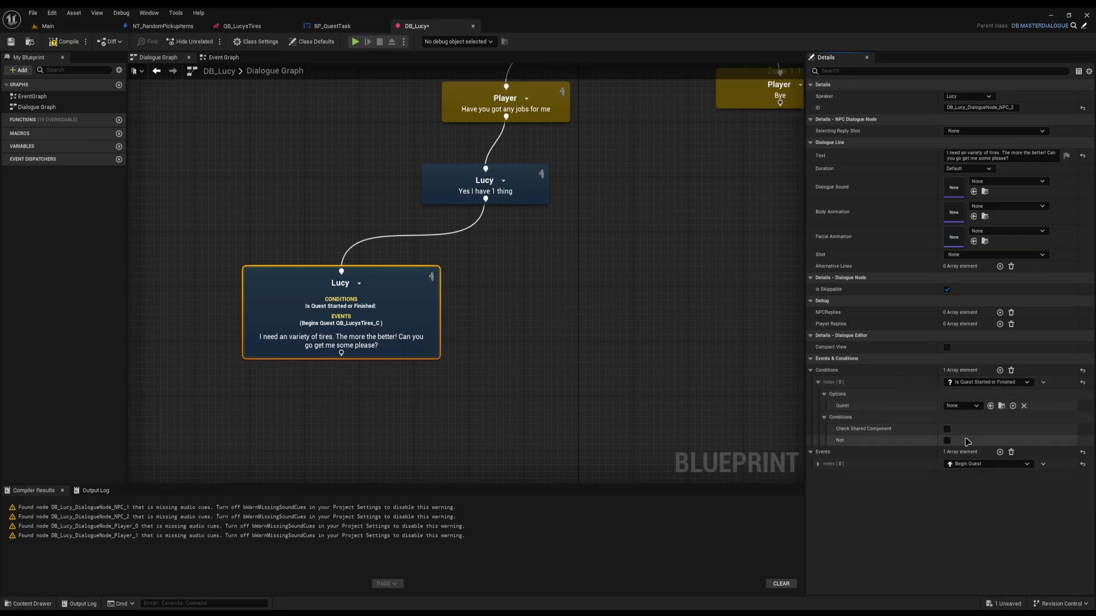
pyautogui.click(947, 441)
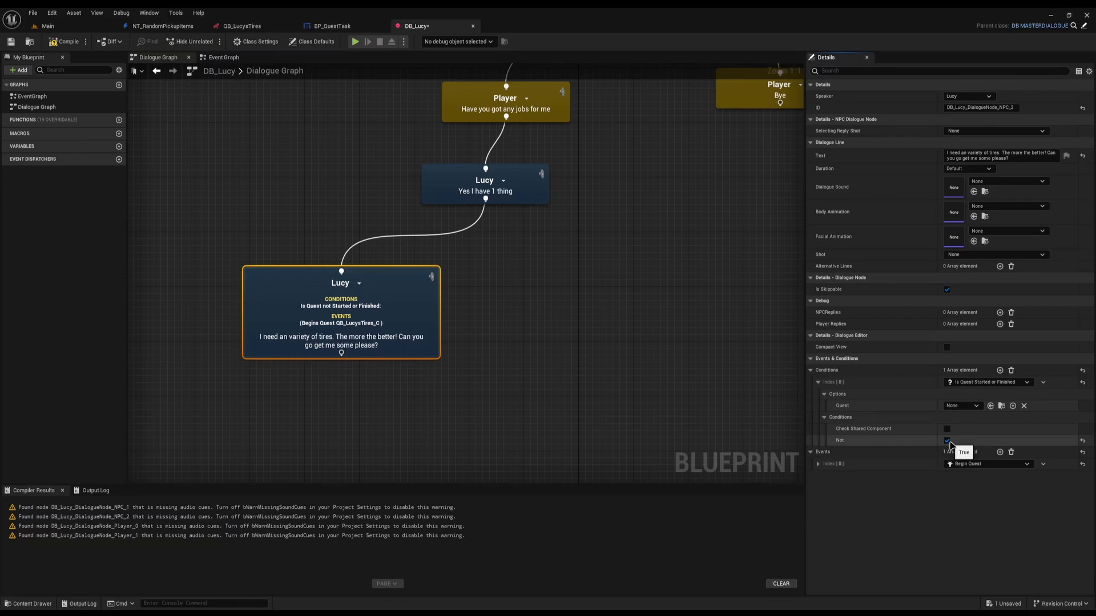
pyautogui.click(961, 406)
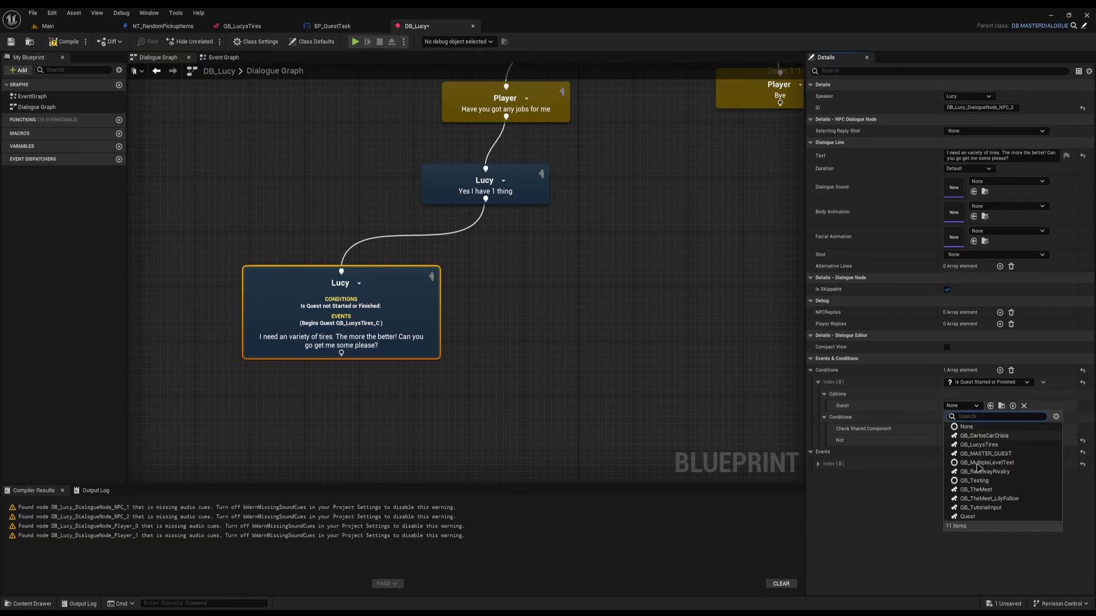
pyautogui.click(972, 444)
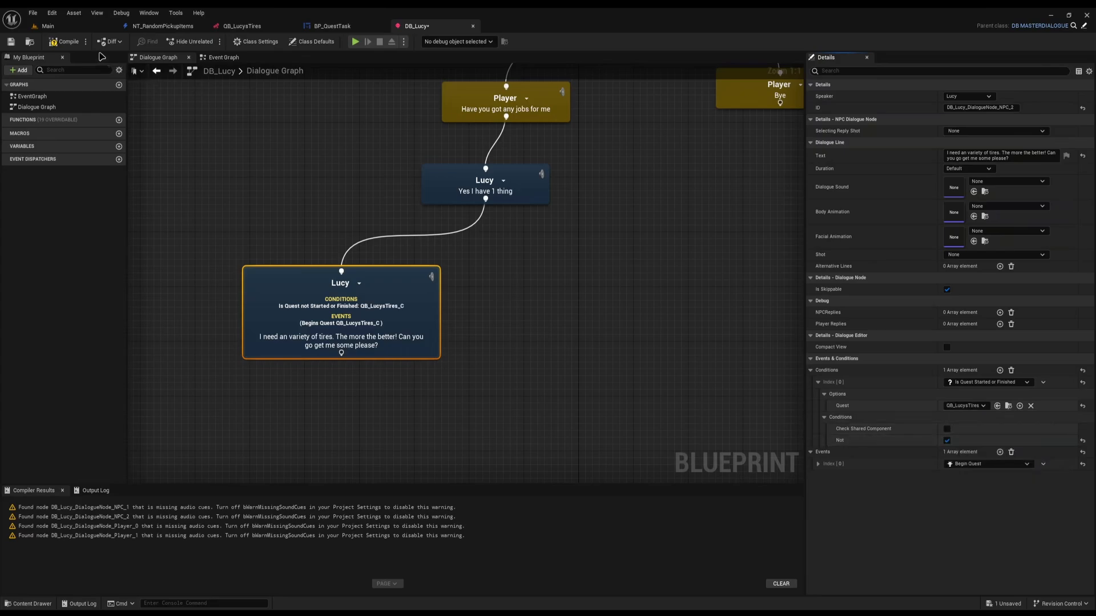
# Step: Compile Lucy's dialogue and pull a new reply branch off 'Yes I have 1 thing'
pyautogui.click(68, 41)
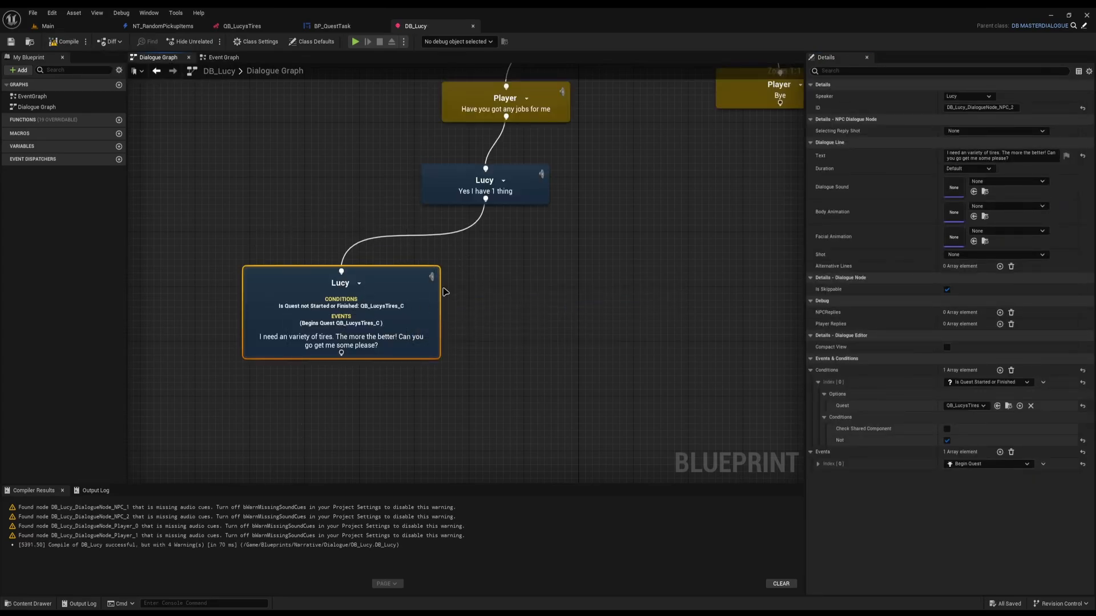
pyautogui.moveTo(441, 293); pyautogui.dragTo(454, 315)
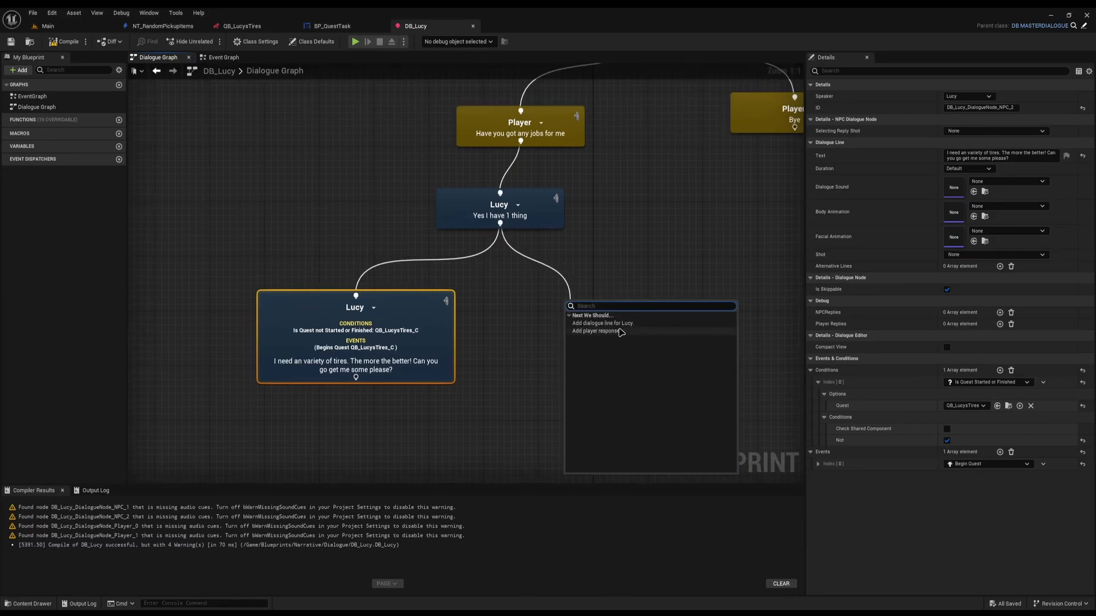
# Step: Add Lucy's line 'Yes please can you sabotage' with a Begin Quest event for QB_RacewayRivalry
pyautogui.click(600, 323)
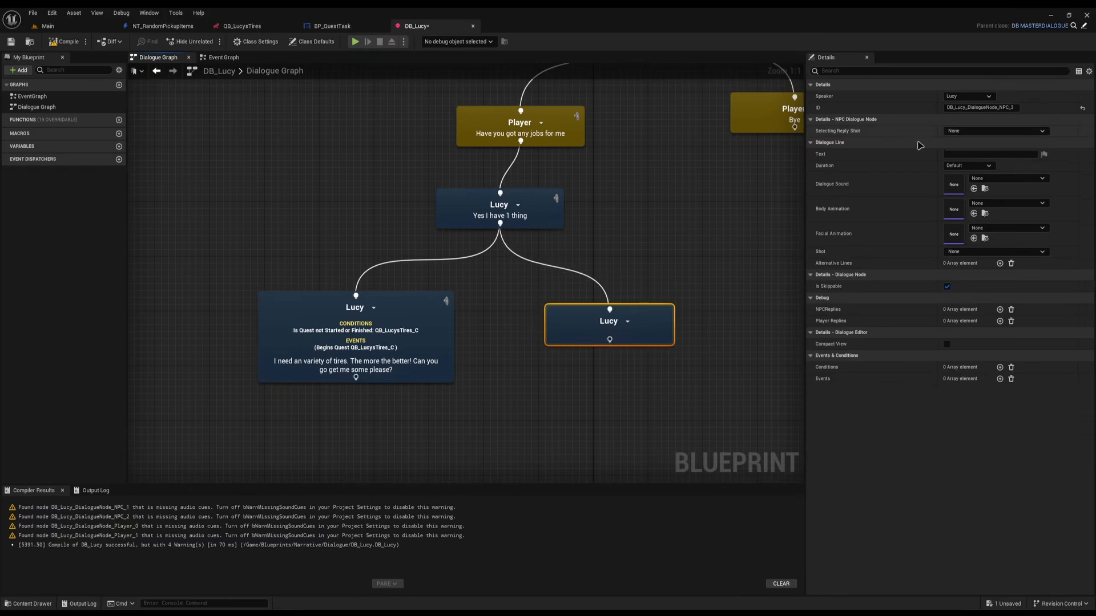
pyautogui.write('Yes please can you sabotage some cars?')
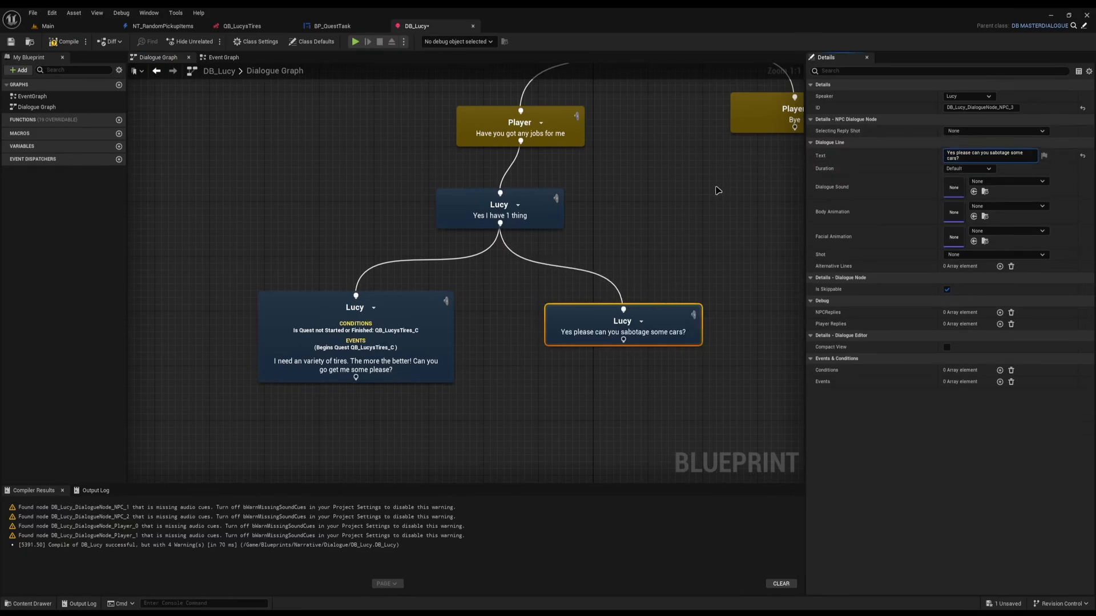
pyautogui.click(999, 381)
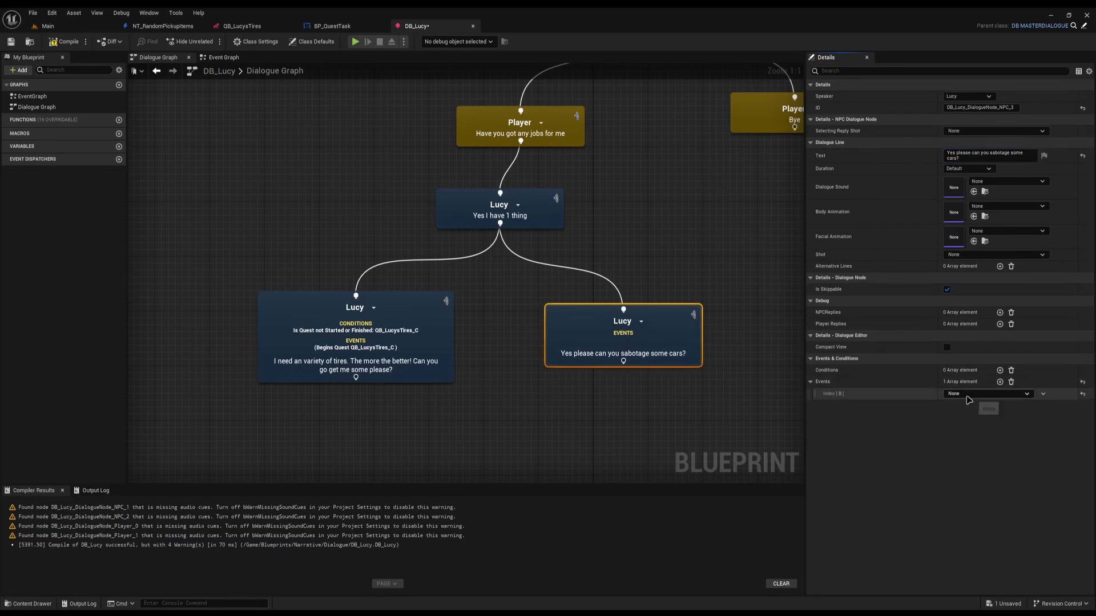
pyautogui.click(988, 393)
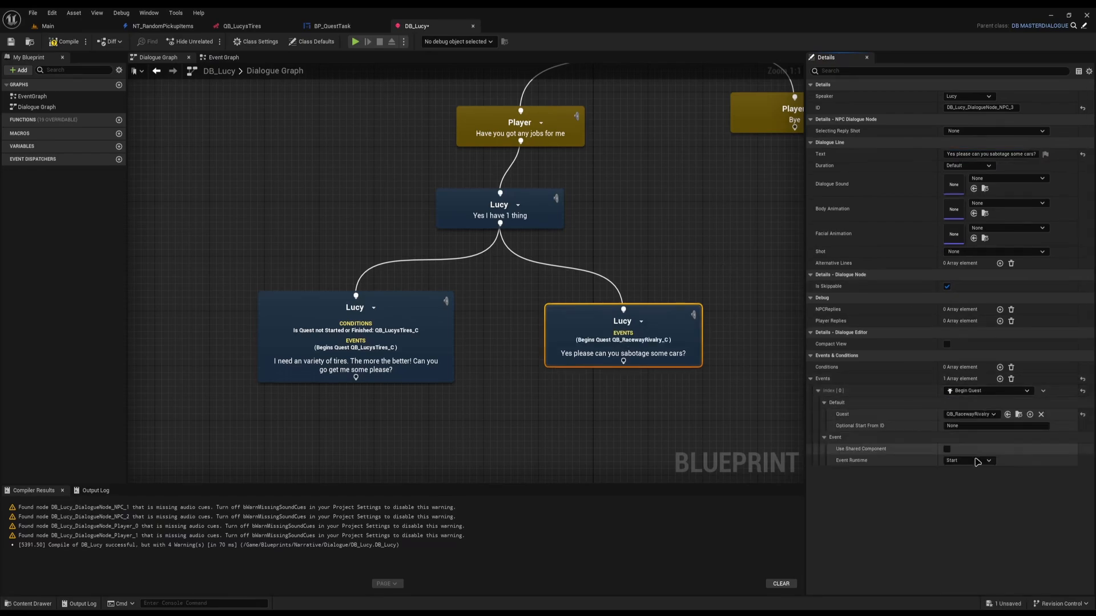
pyautogui.click(968, 460)
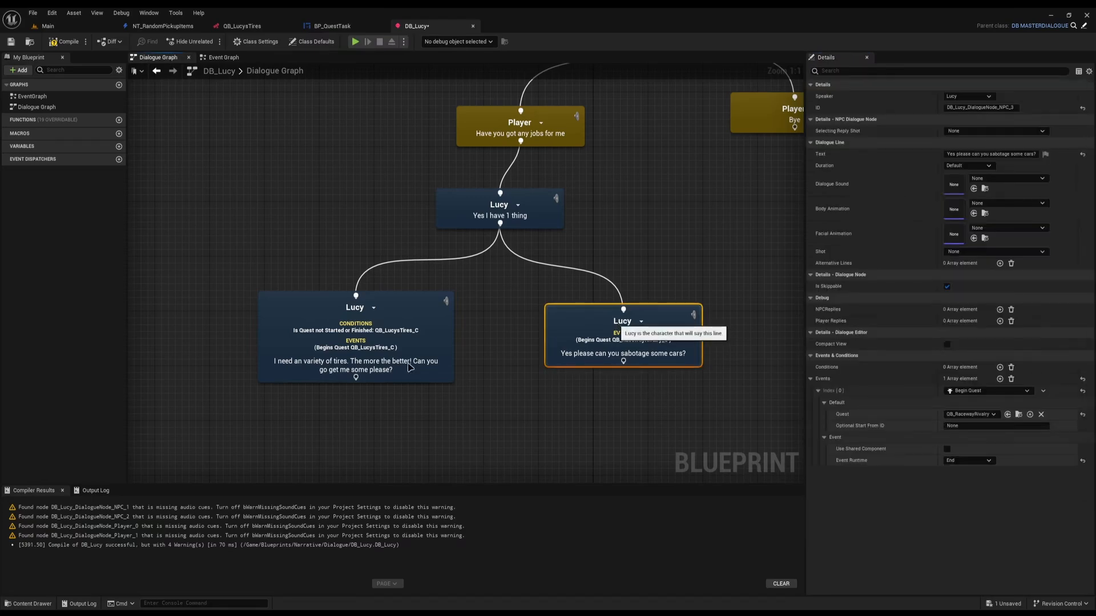
# Step: Give the sabotage line a Not Is Quest Started or Finished condition on QB_RacewayRivalry
pyautogui.click(355, 307)
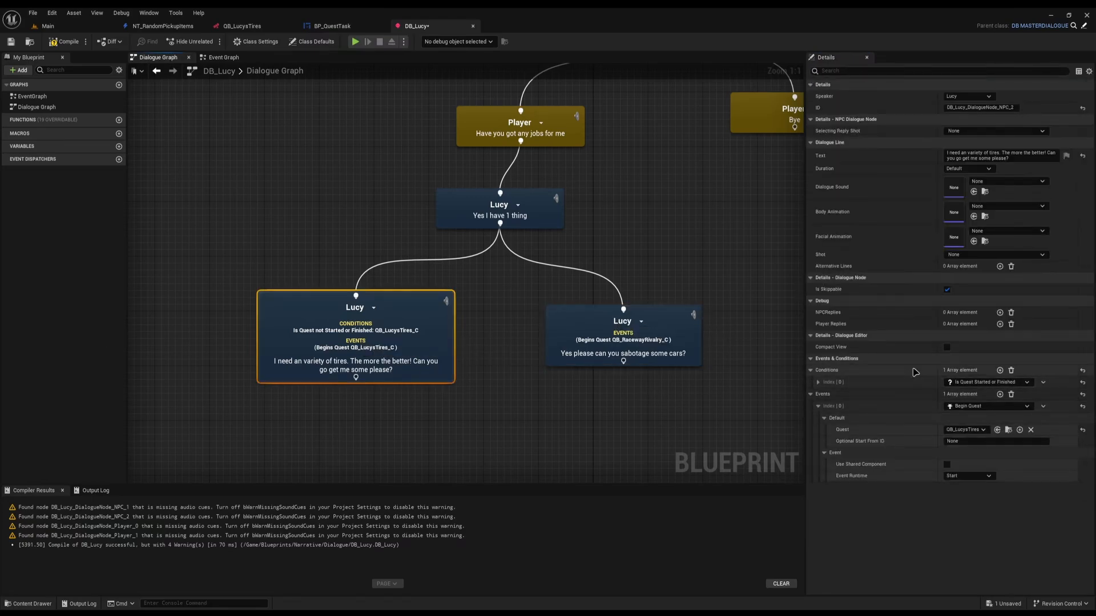
pyautogui.click(623, 322)
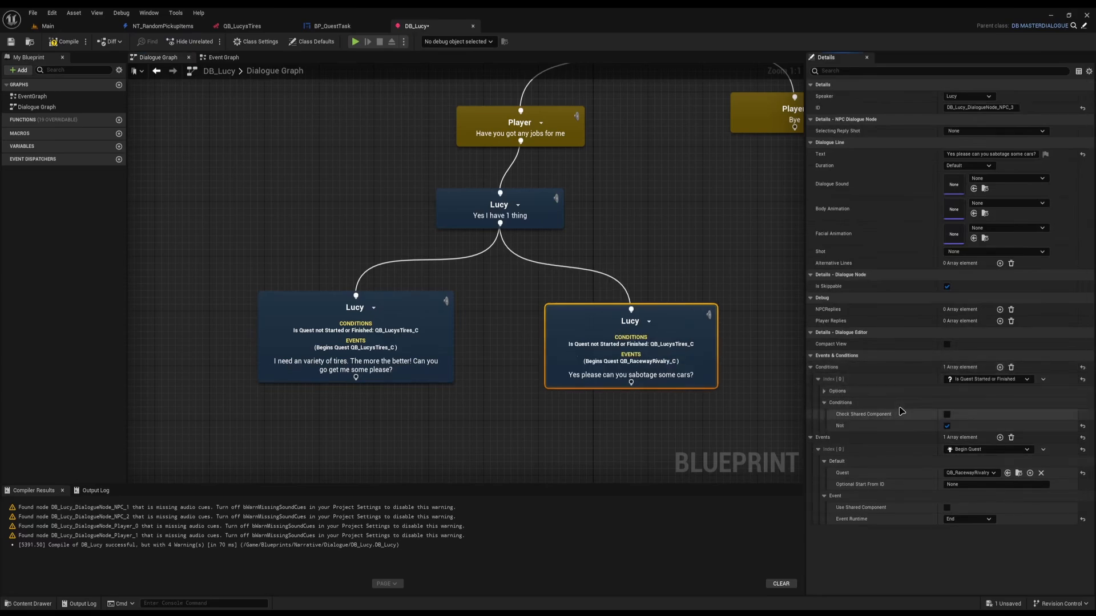
pyautogui.click(967, 401)
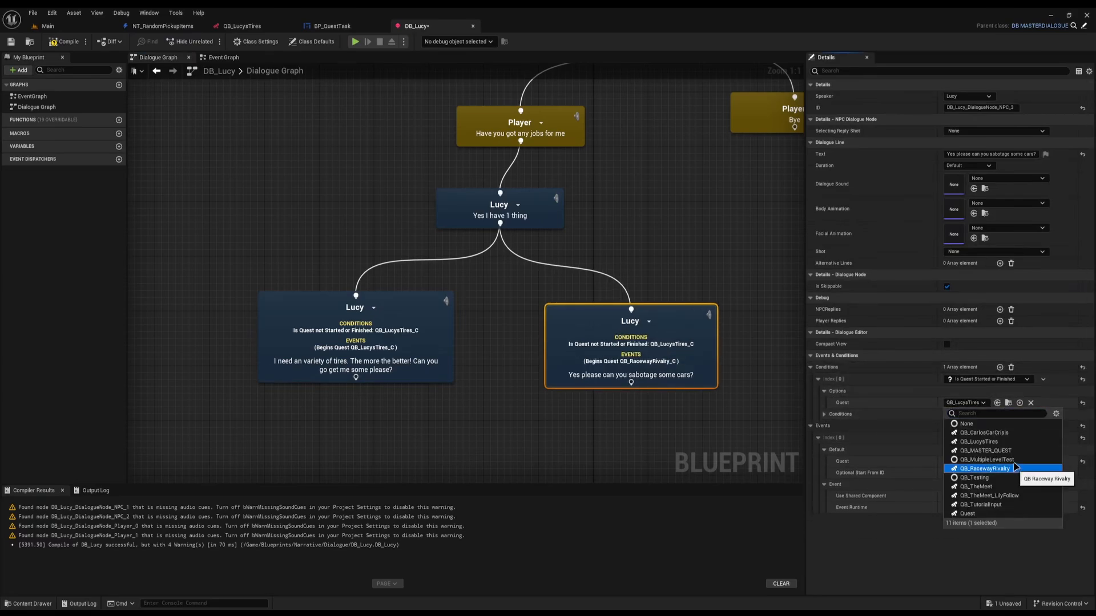
pyautogui.click(979, 468)
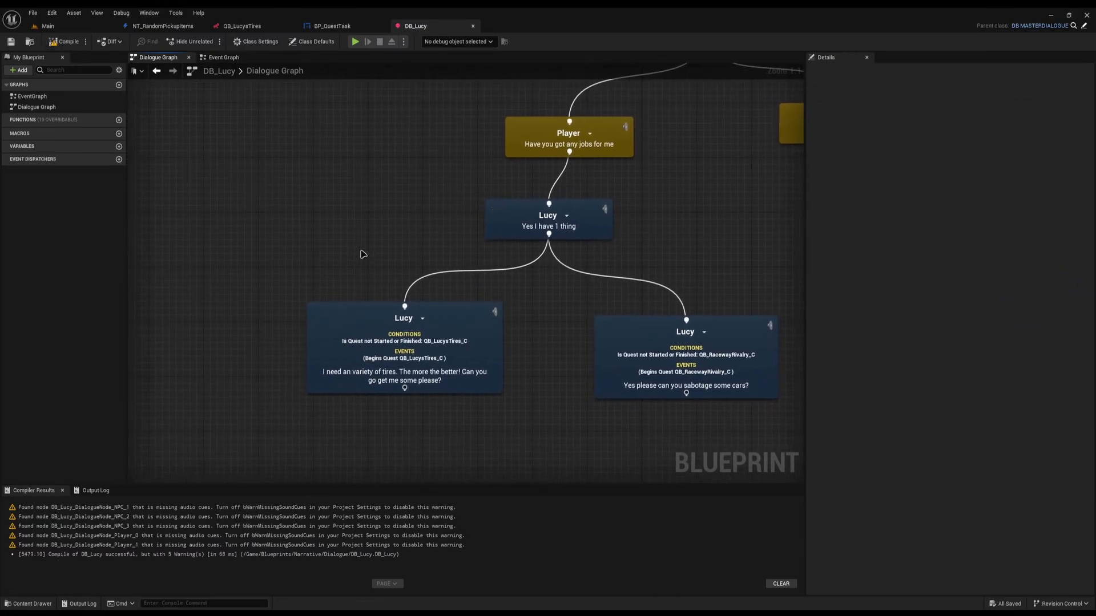
# Step: Select the sabotage line, then switch to the QB_LucysTires quest graph
pyautogui.click(298, 347)
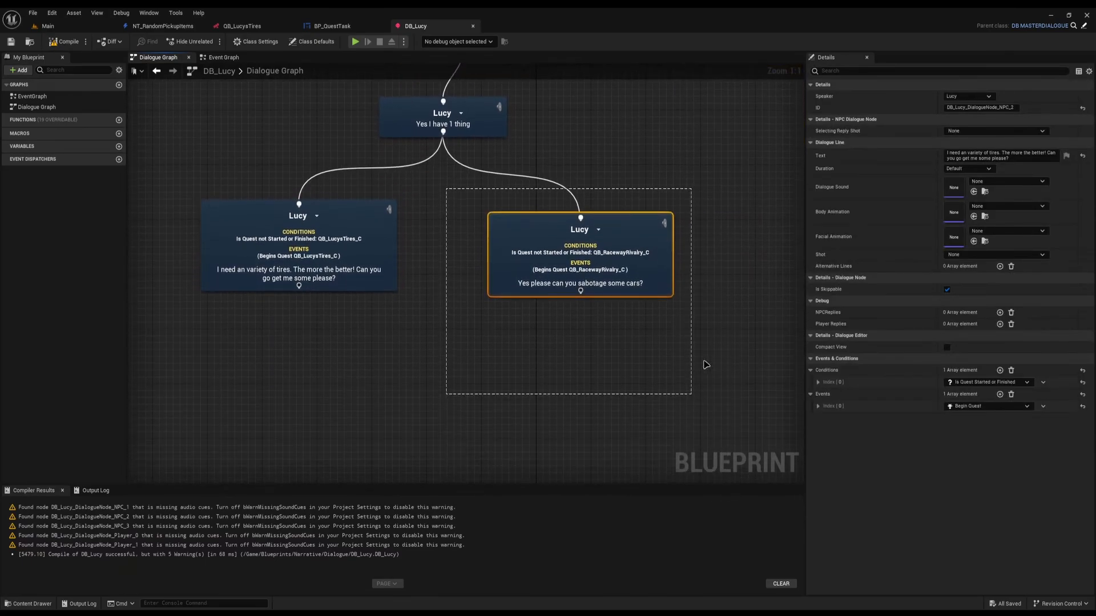
pyautogui.click(246, 25)
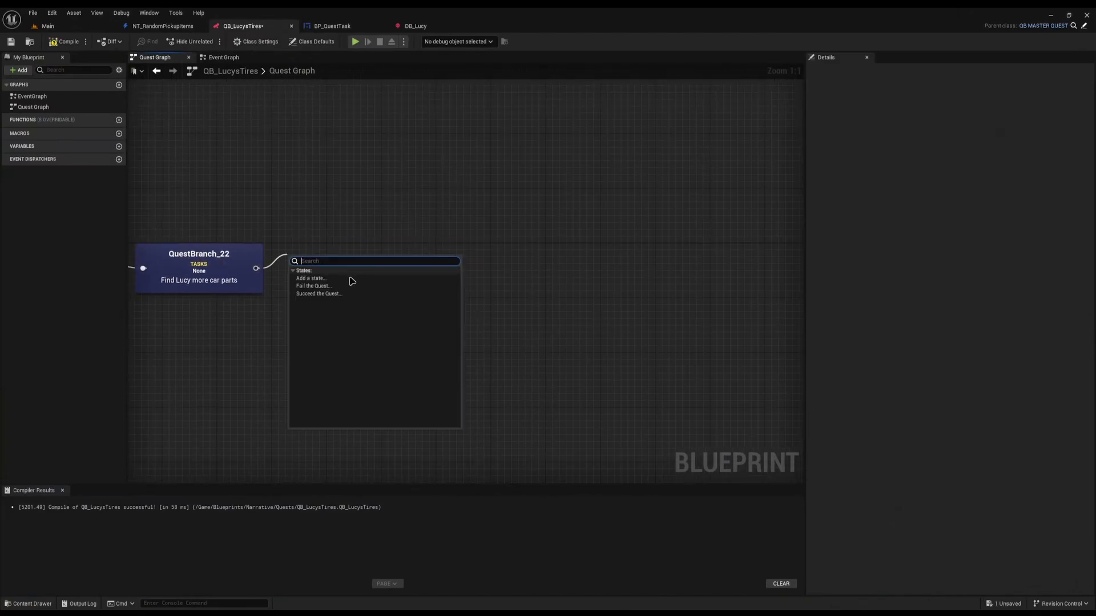
# Step: Start a Play In Editor session near Lucy to try her dialogue
pyautogui.click(356, 41)
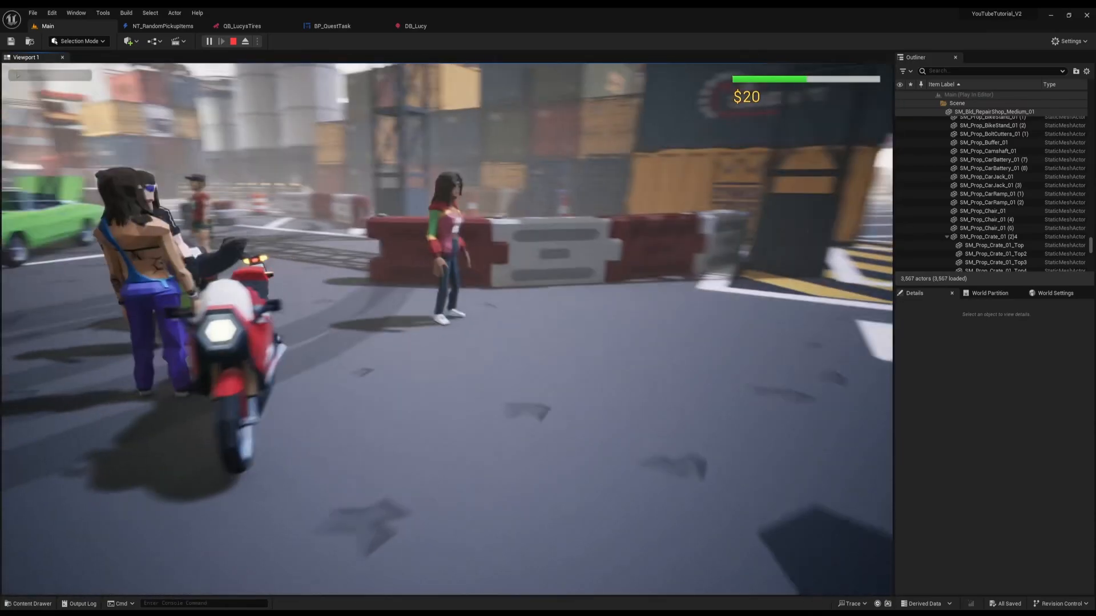
# Step: Stop the playtest and return to the DB_Lucy dialogue graph
pyautogui.click(233, 41)
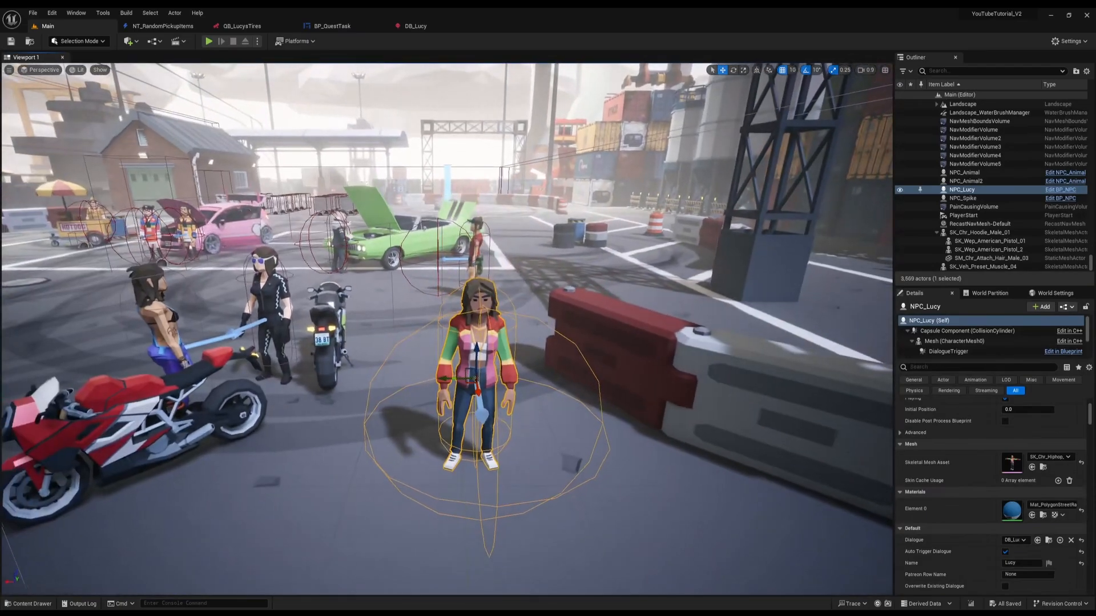
pyautogui.click(413, 25)
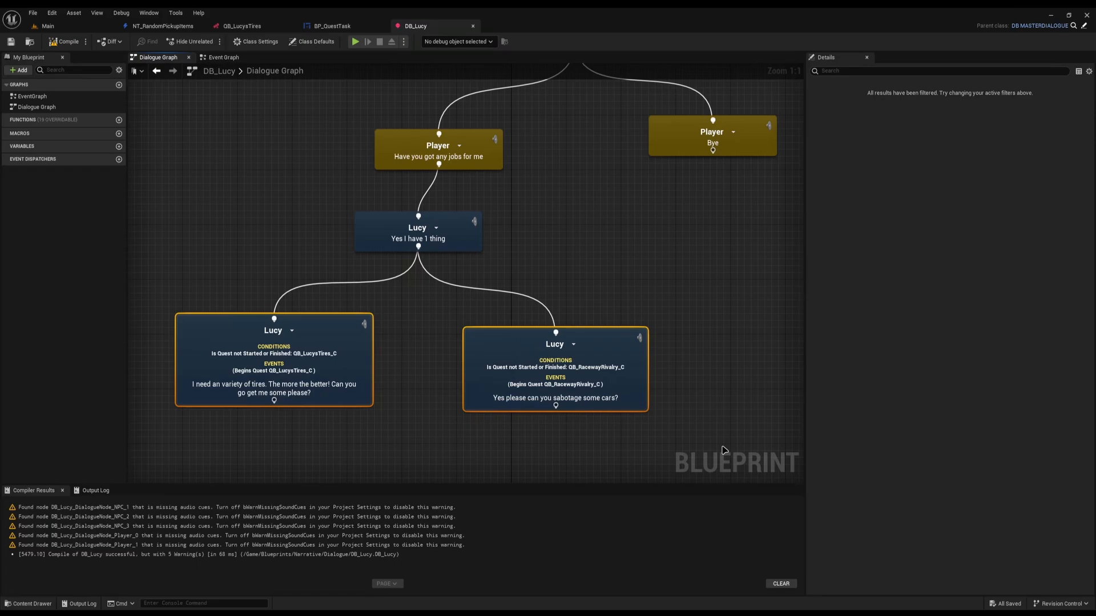
# Step: Briefly add a Quest-type variable to DB_Lucy, remove it, and return to the Main level
pyautogui.click(118, 146)
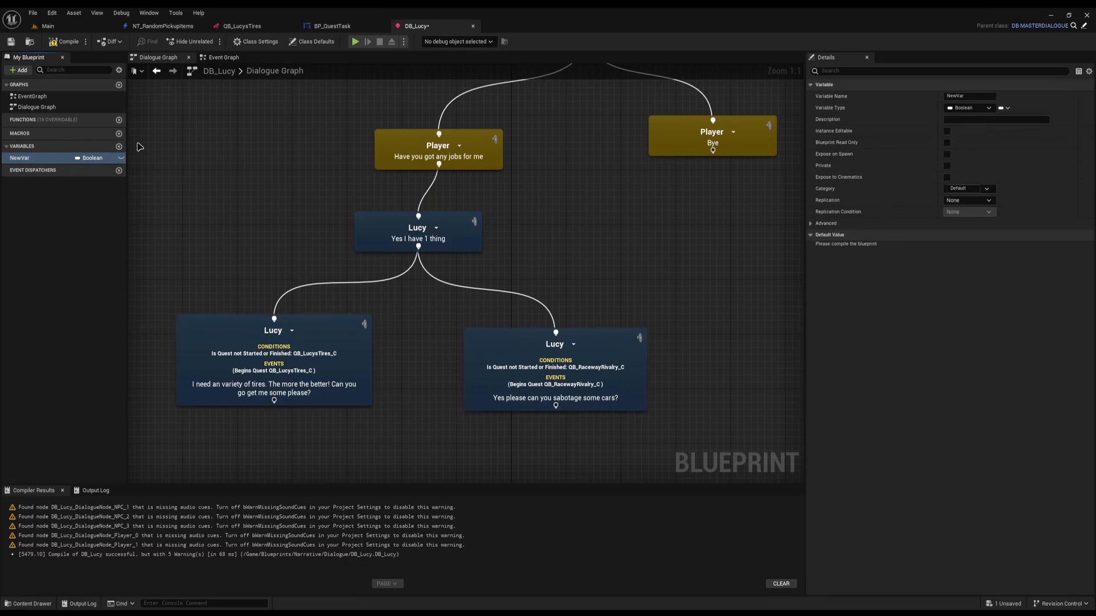
pyautogui.click(91, 157)
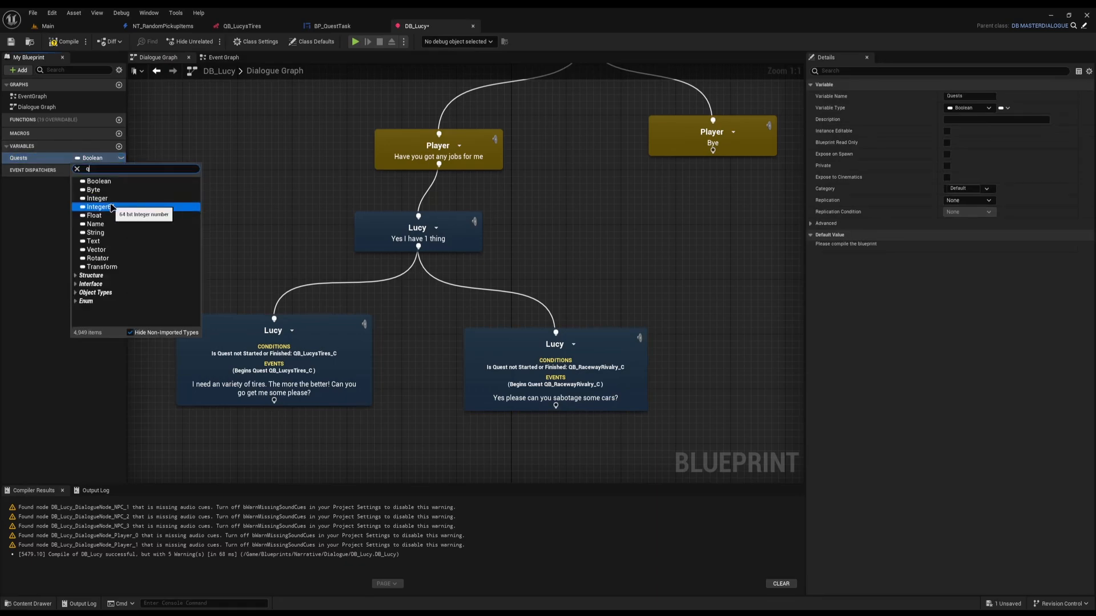
pyautogui.write('uest')
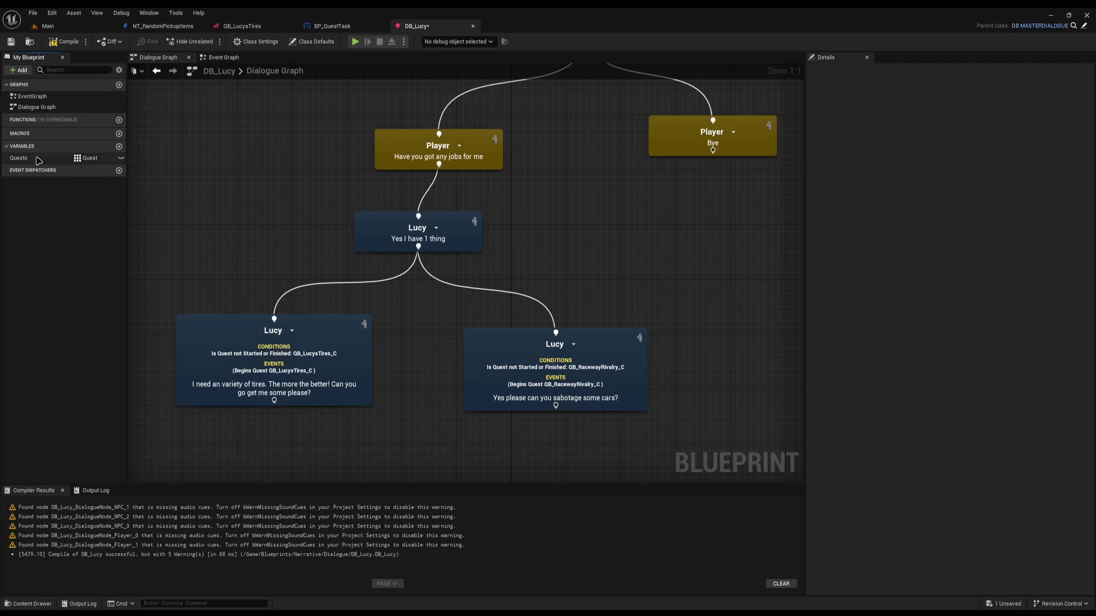
pyautogui.click(19, 157)
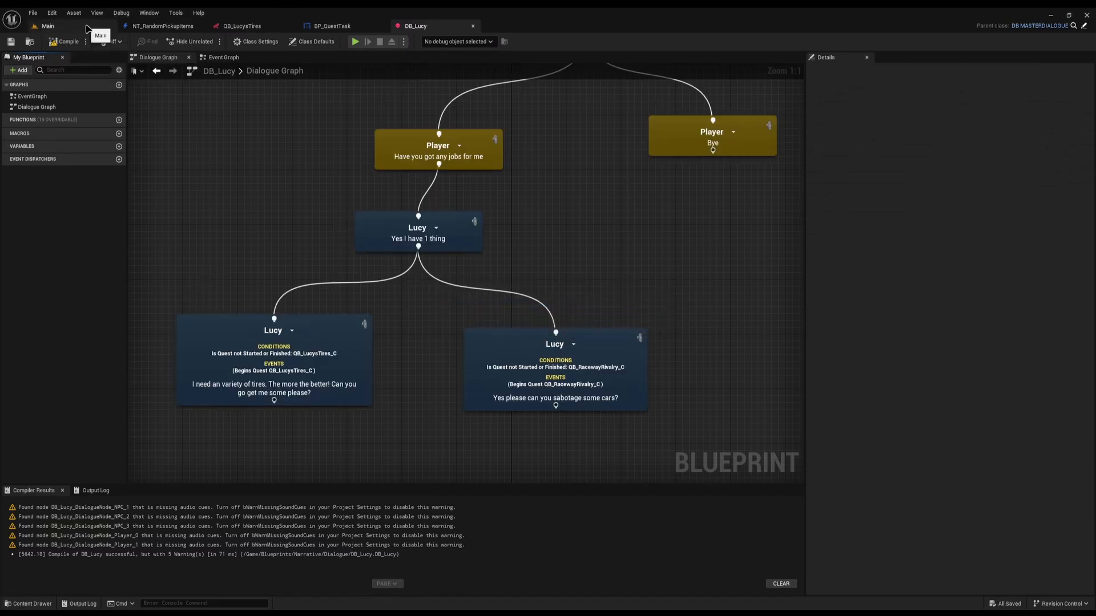
pyautogui.click(50, 25)
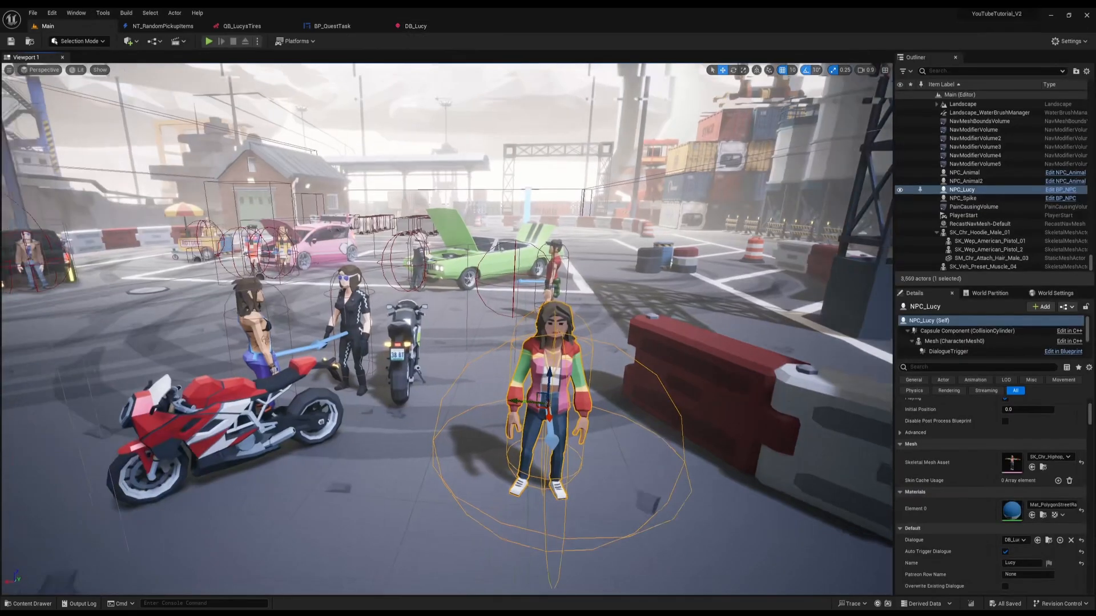